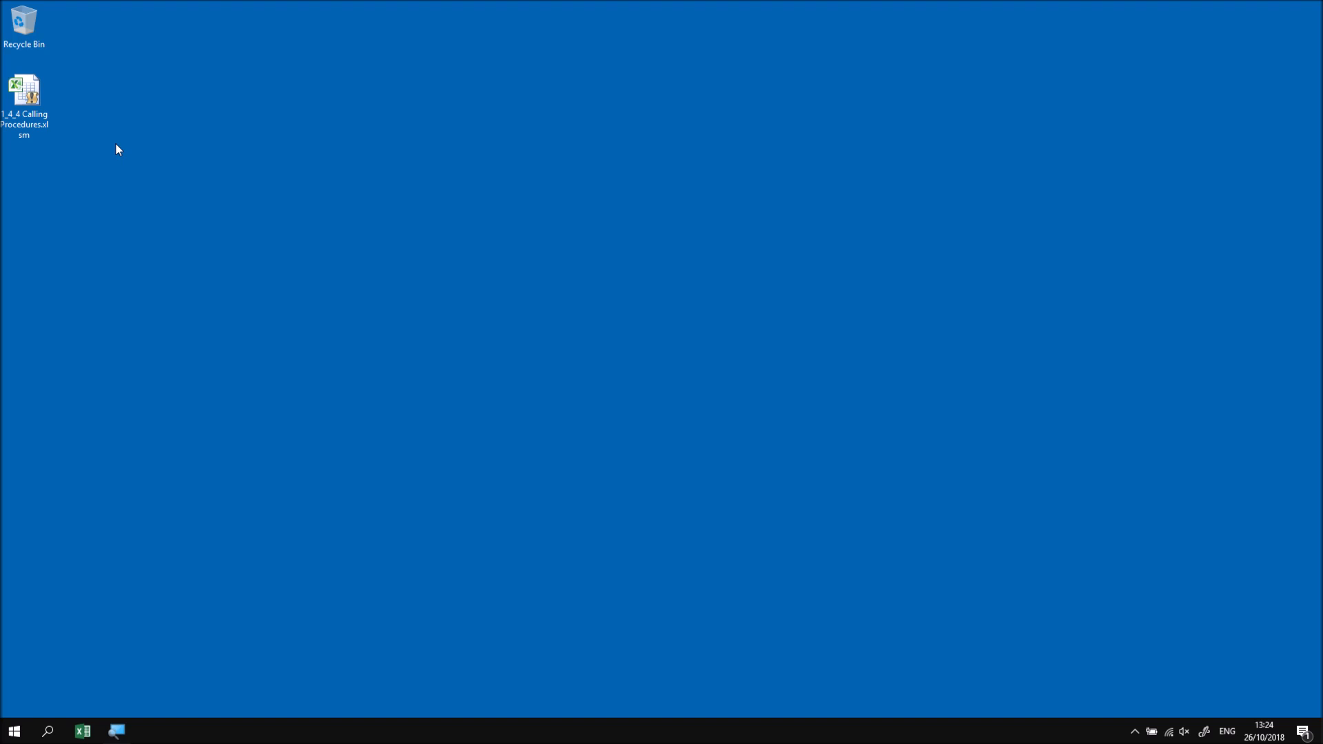
pyautogui.moveTo(135, 151)
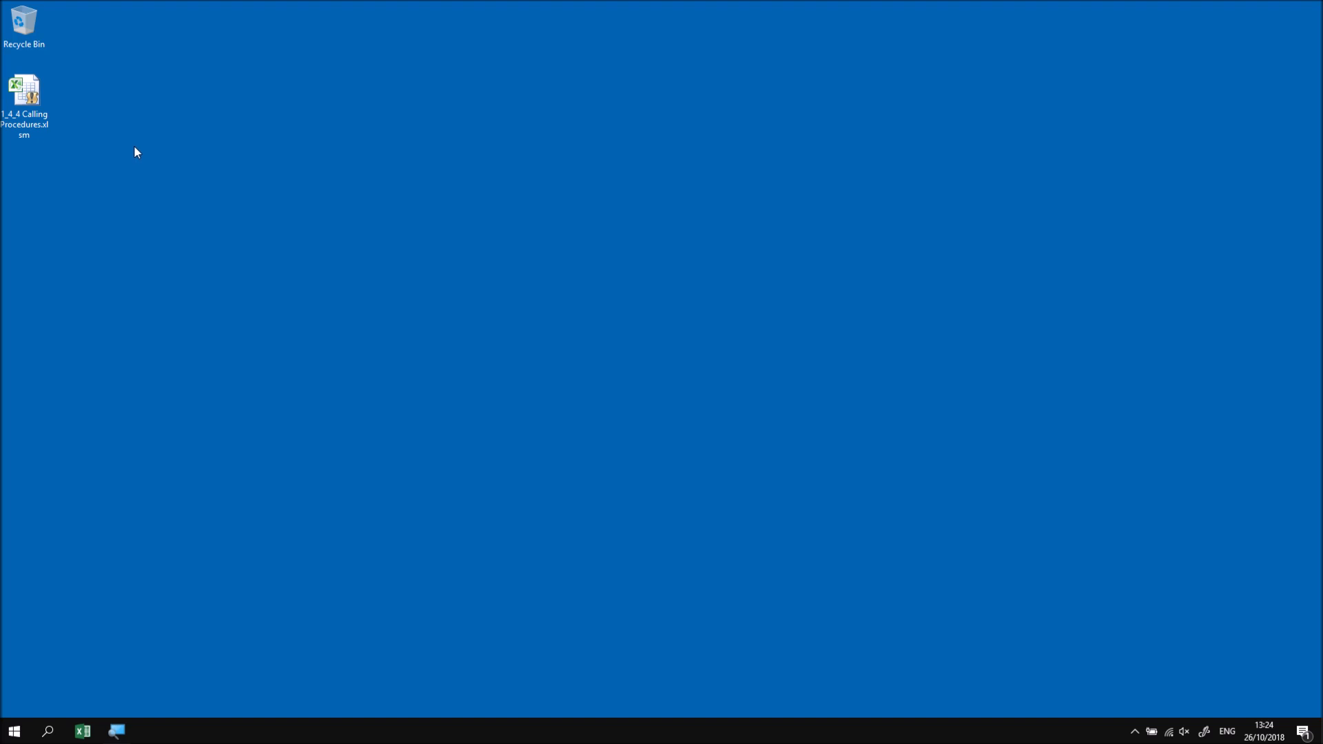
# Open the Calling Procedures workbook and enable its macro content
pyautogui.click(25, 88)
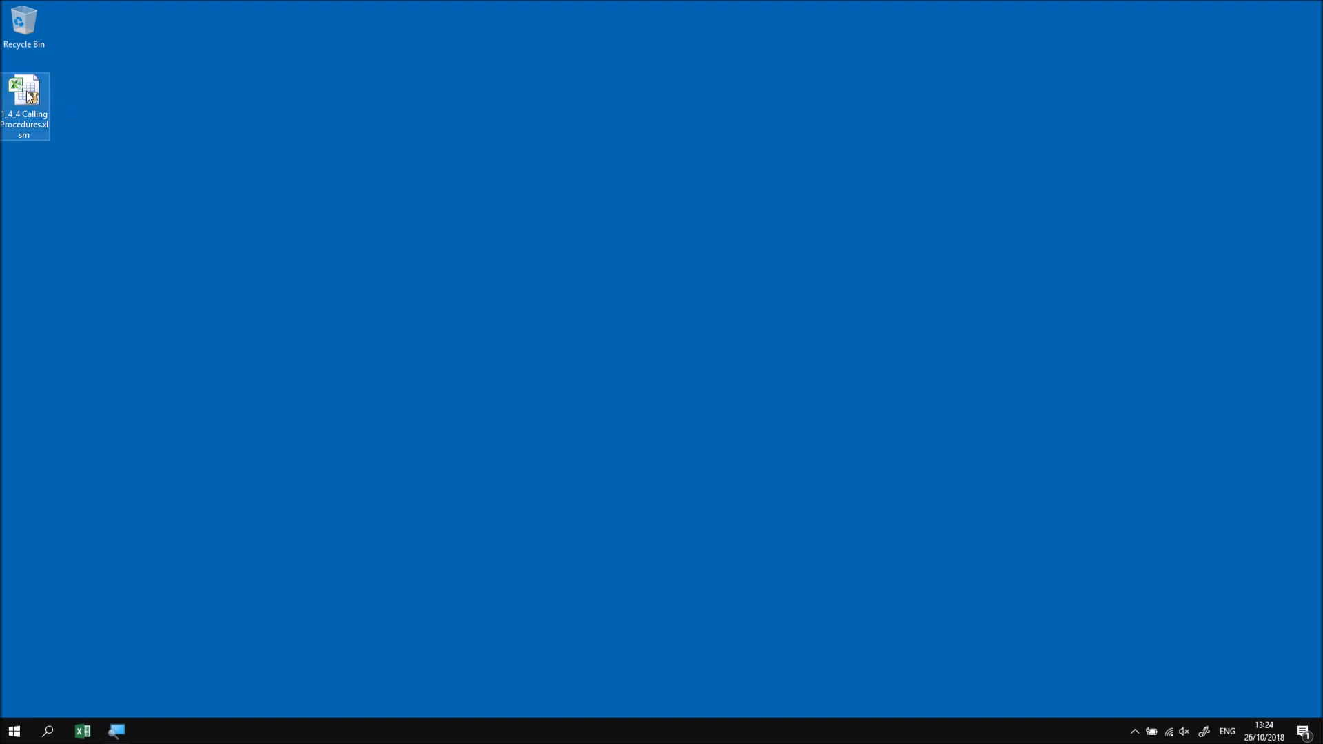
pyautogui.doubleClick(26, 87)
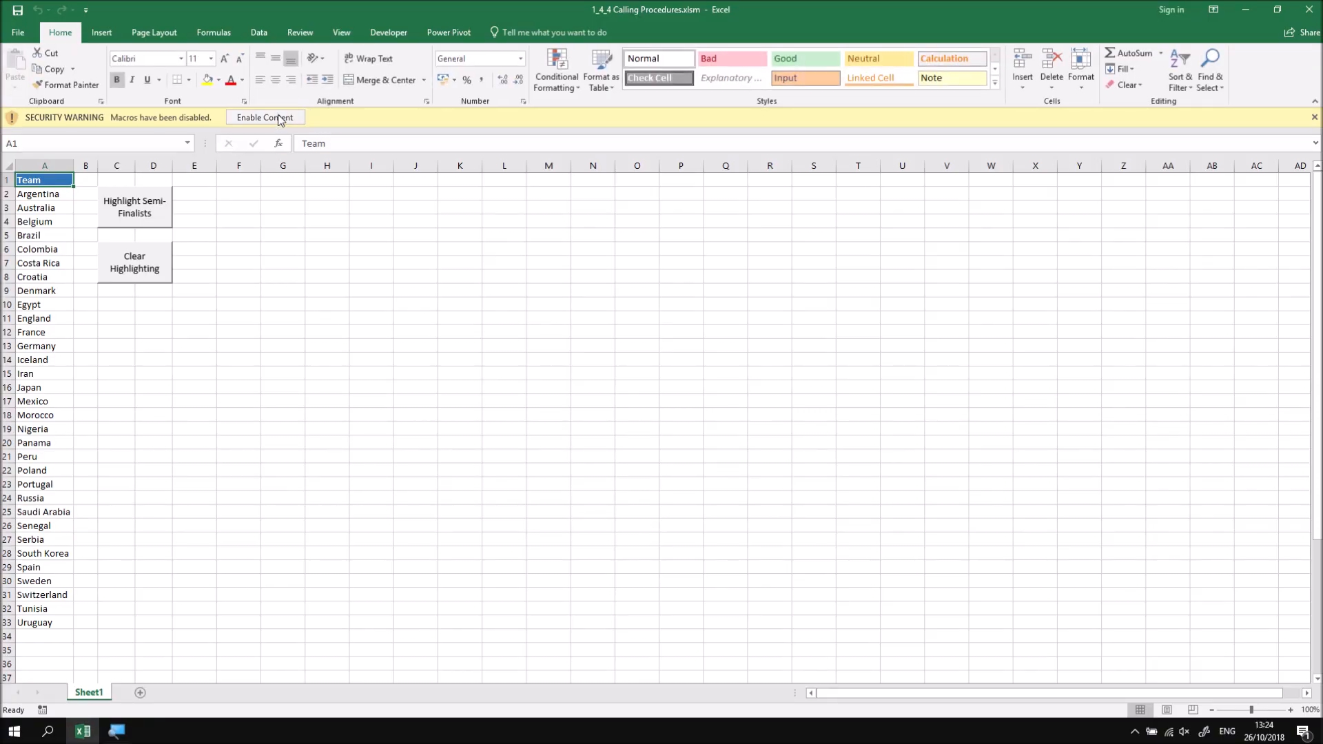
pyautogui.click(264, 116)
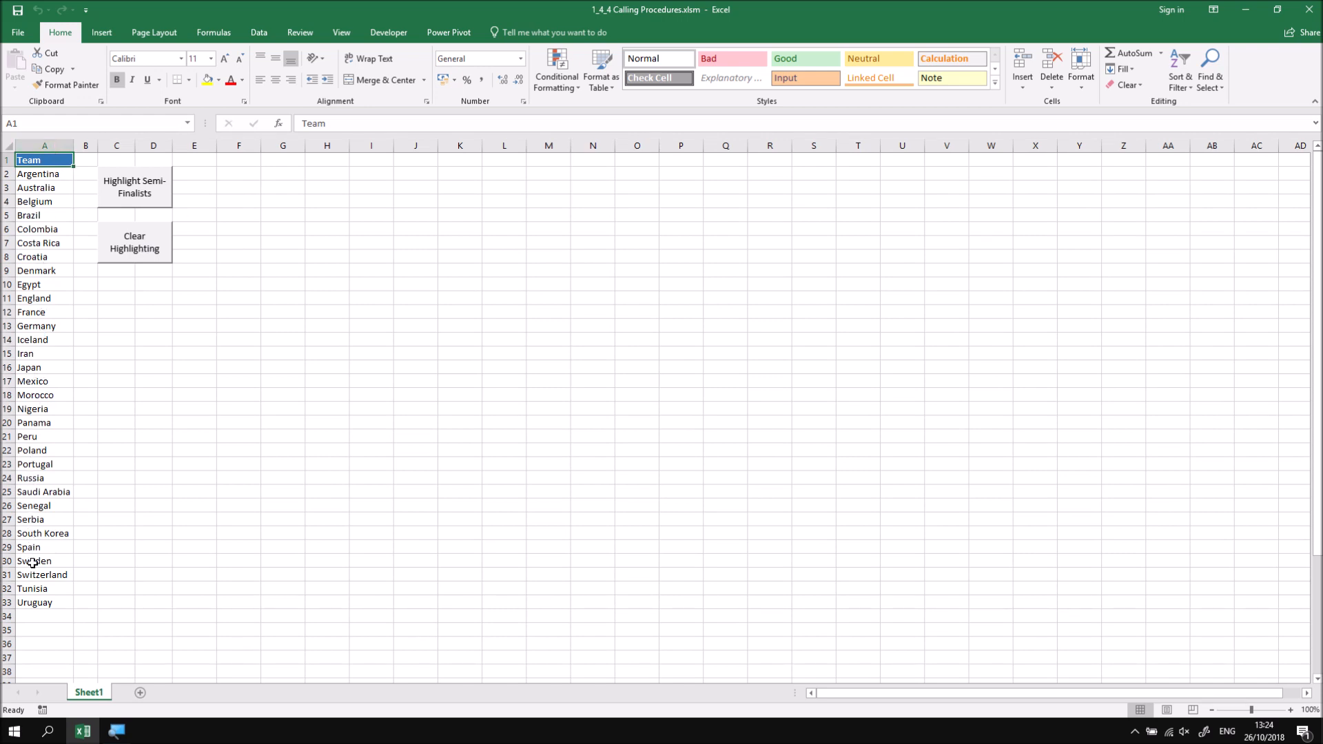
pyautogui.moveTo(164, 583)
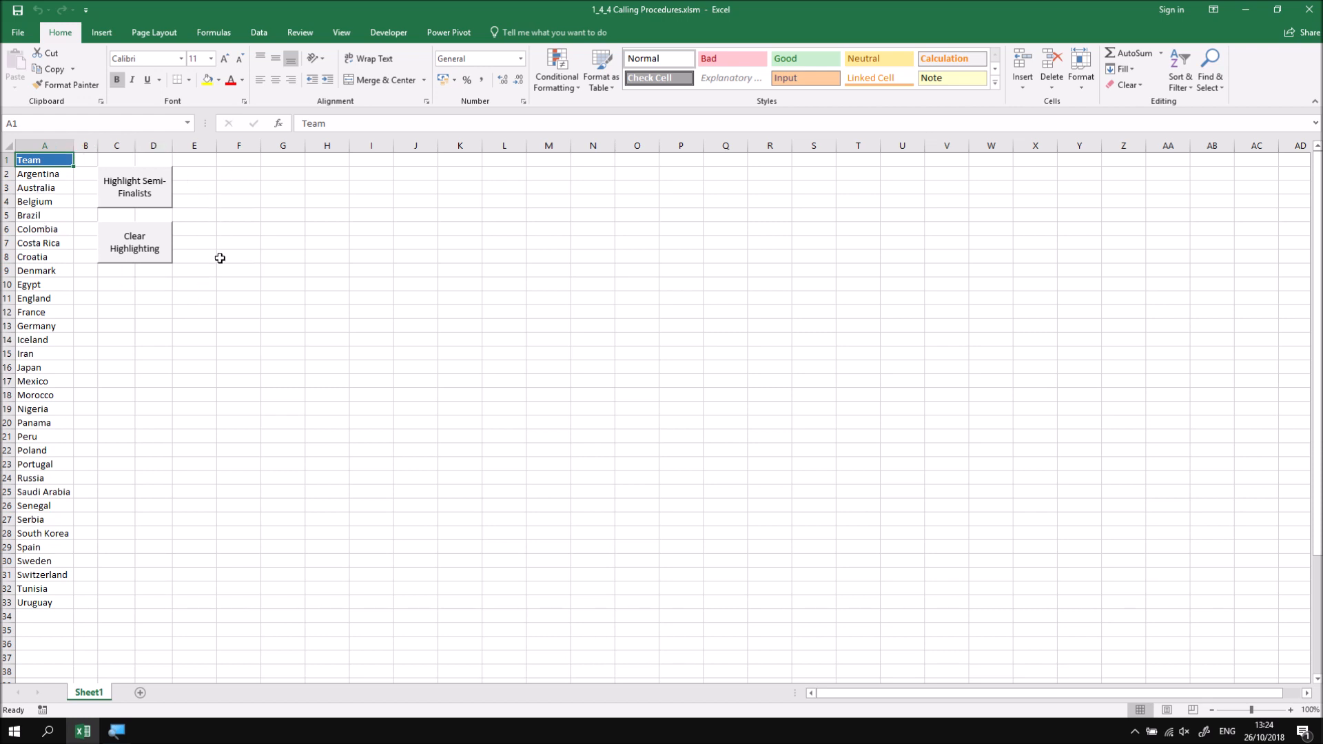
pyautogui.moveTo(105, 201)
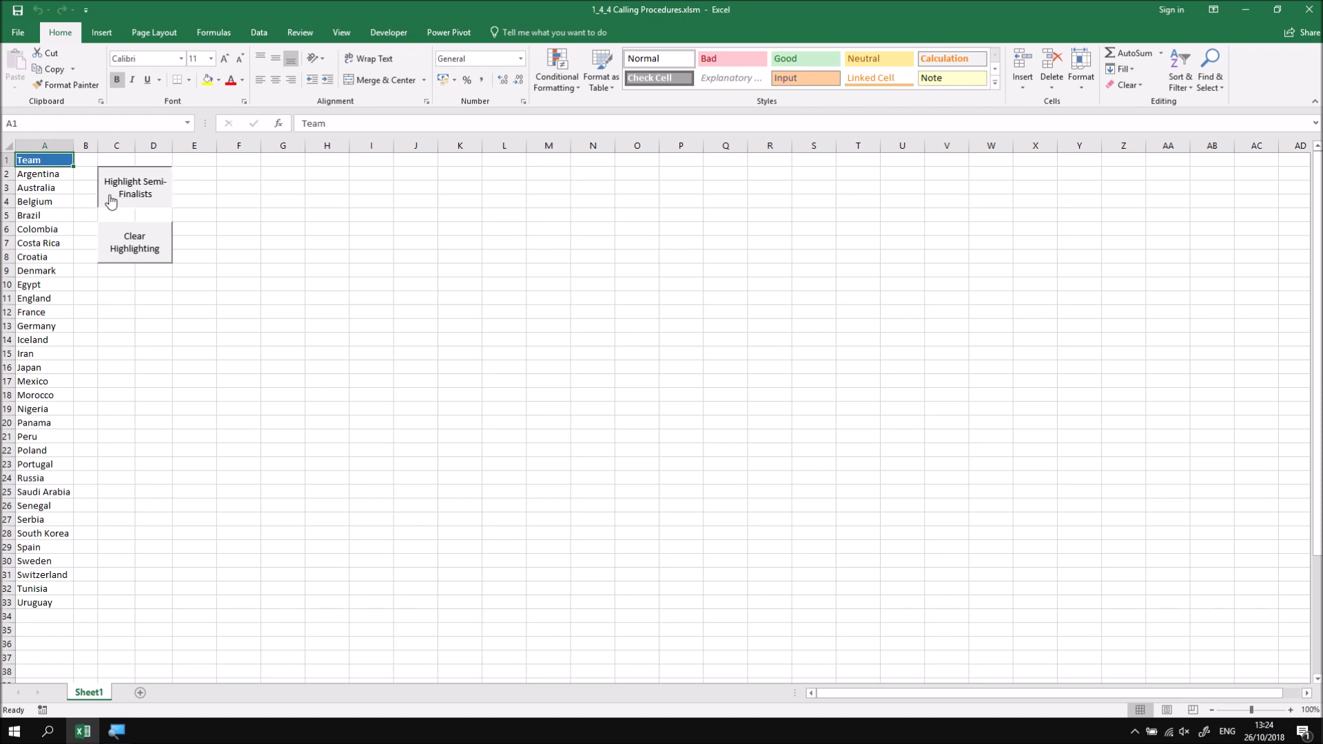
# Highlight the four semi-finalist teams green, clear the highlighting, and return to A1
pyautogui.click(133, 187)
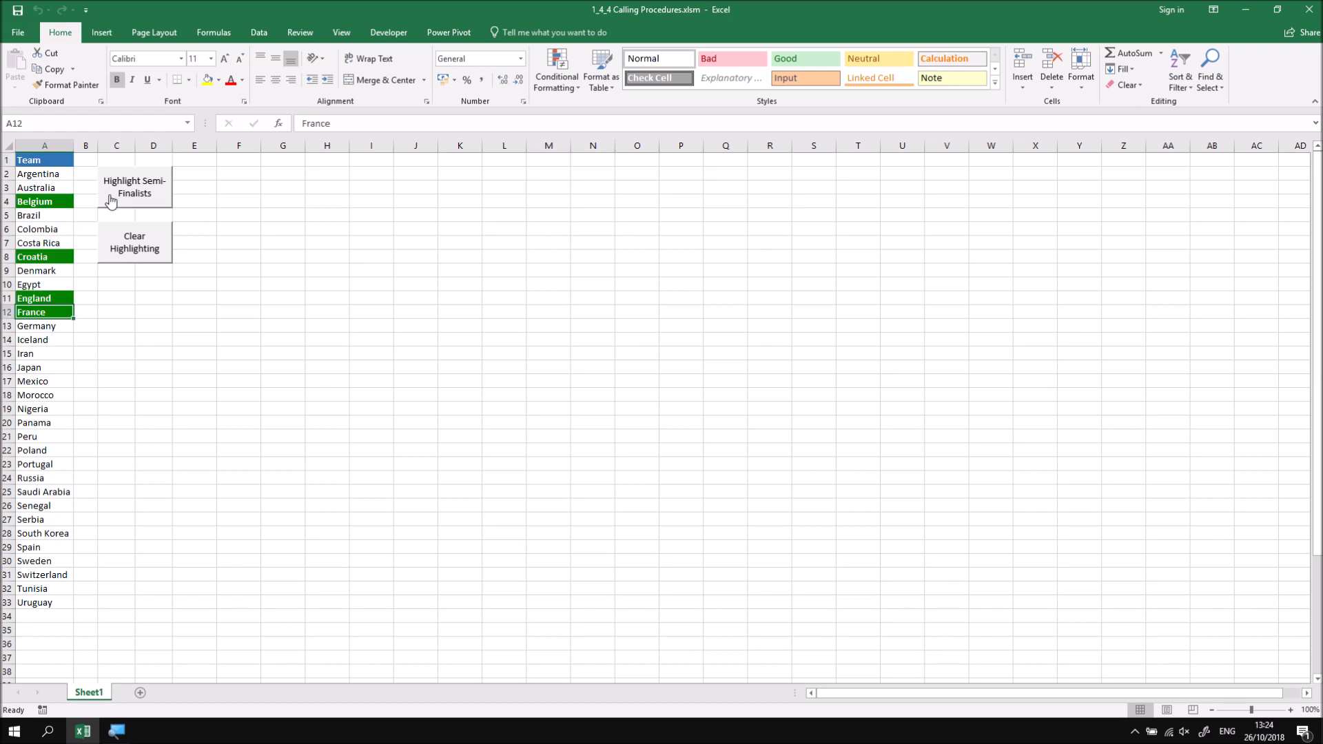
pyautogui.moveTo(78, 199)
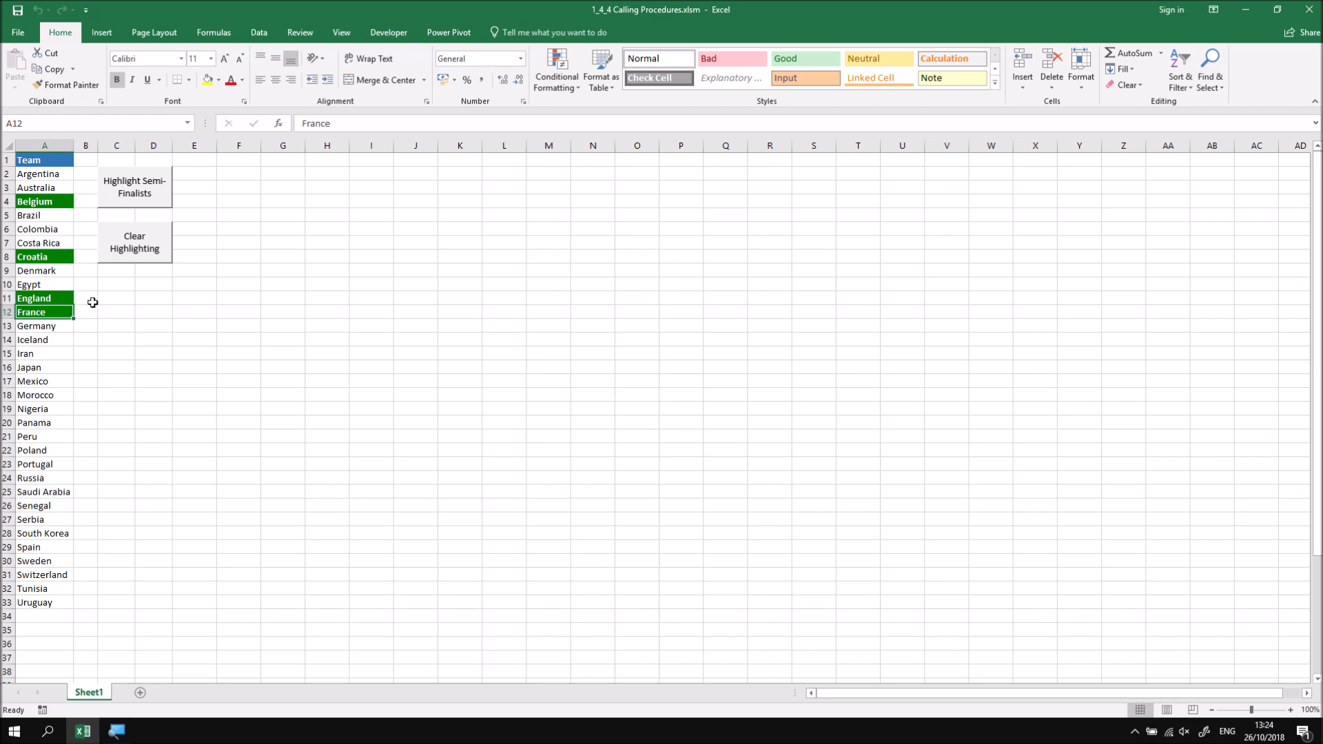
pyautogui.click(134, 242)
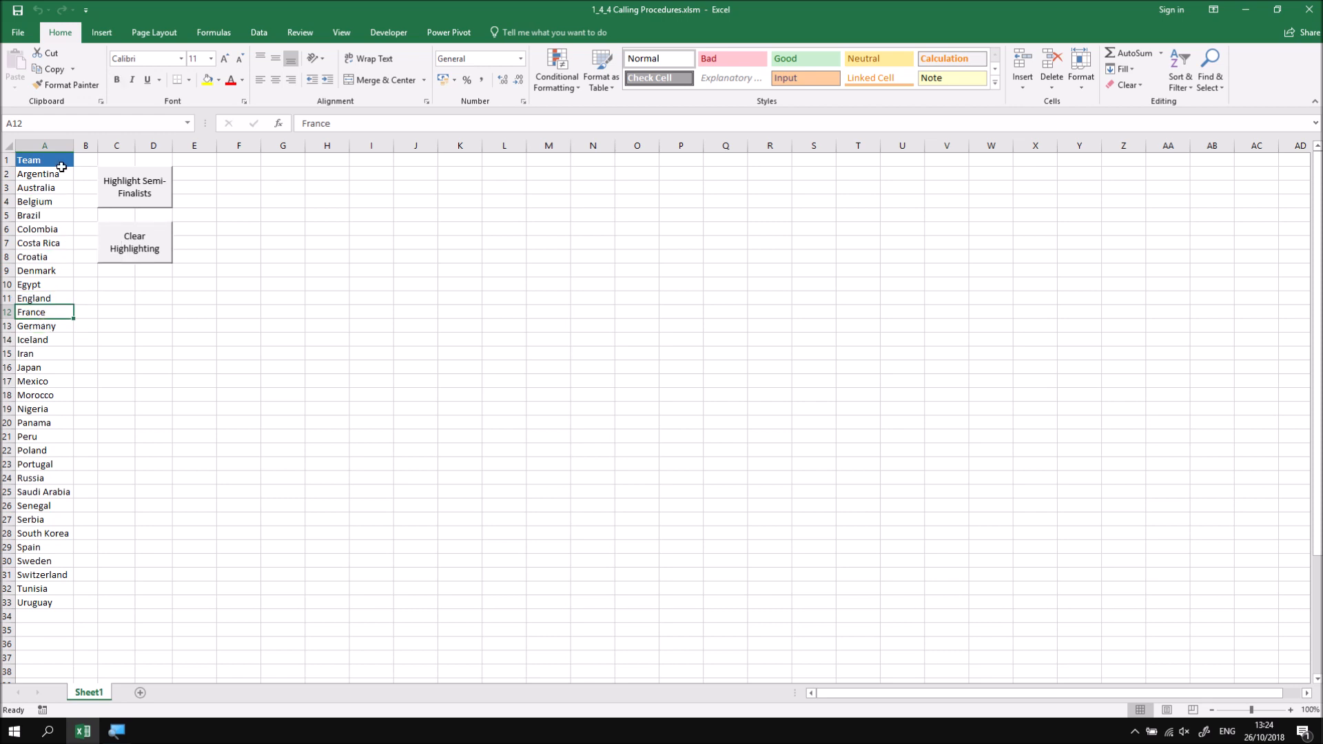
pyautogui.click(44, 160)
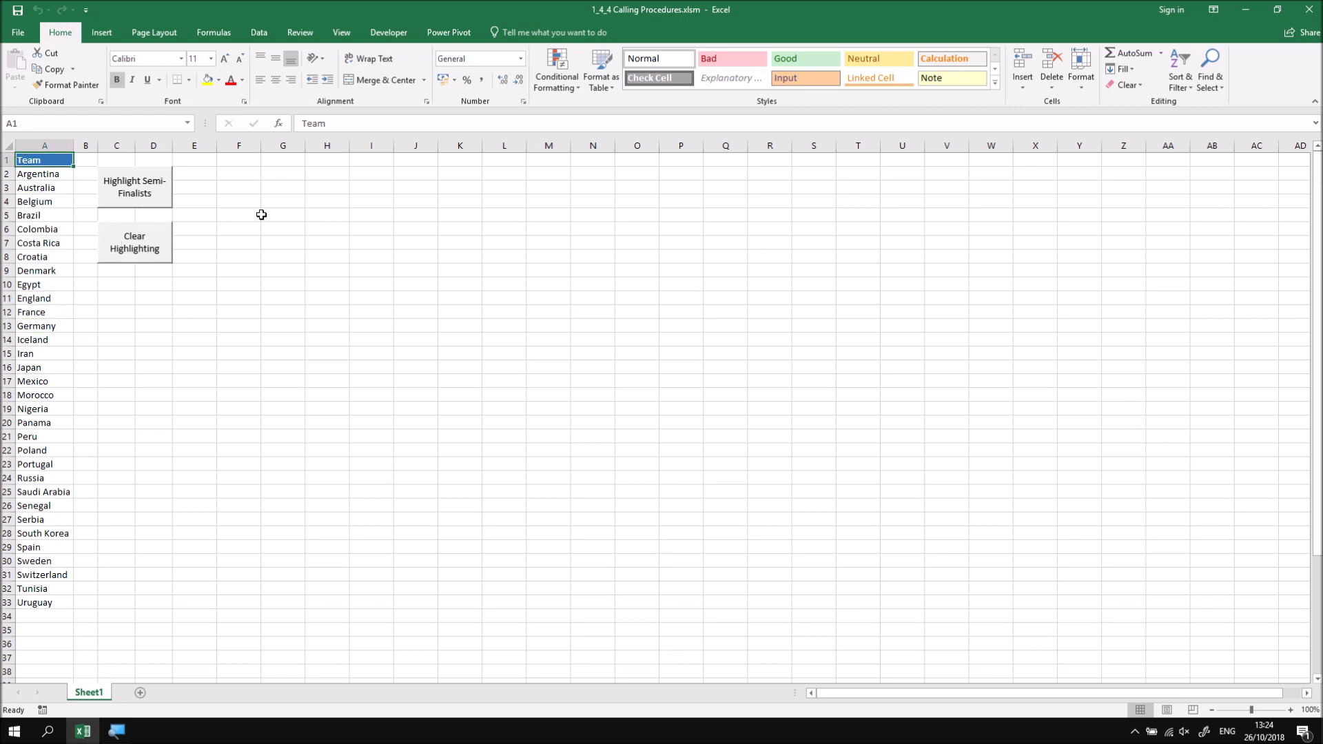
pyautogui.moveTo(251, 212)
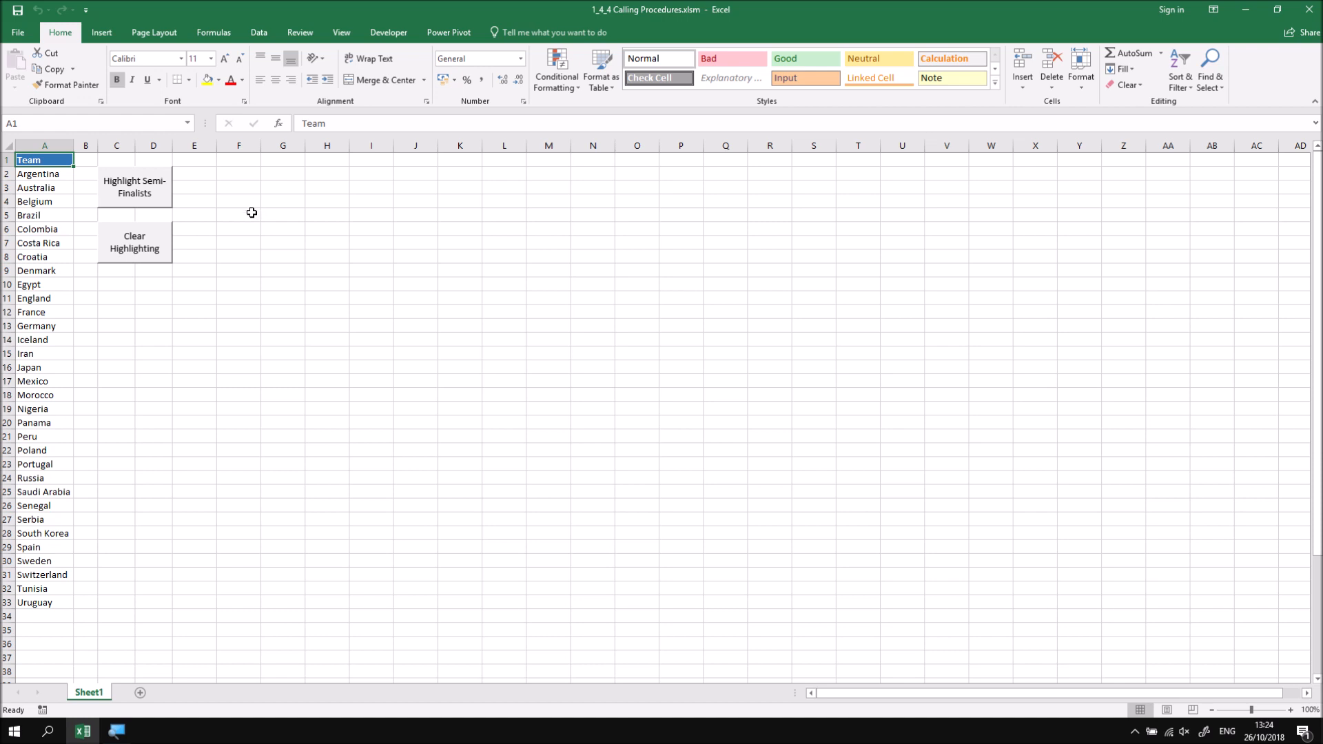
# Open the VBA editor from Developer and view Module1's HighlightSemiFinalists then Module2's ClearHighlighting code
pyautogui.click(387, 32)
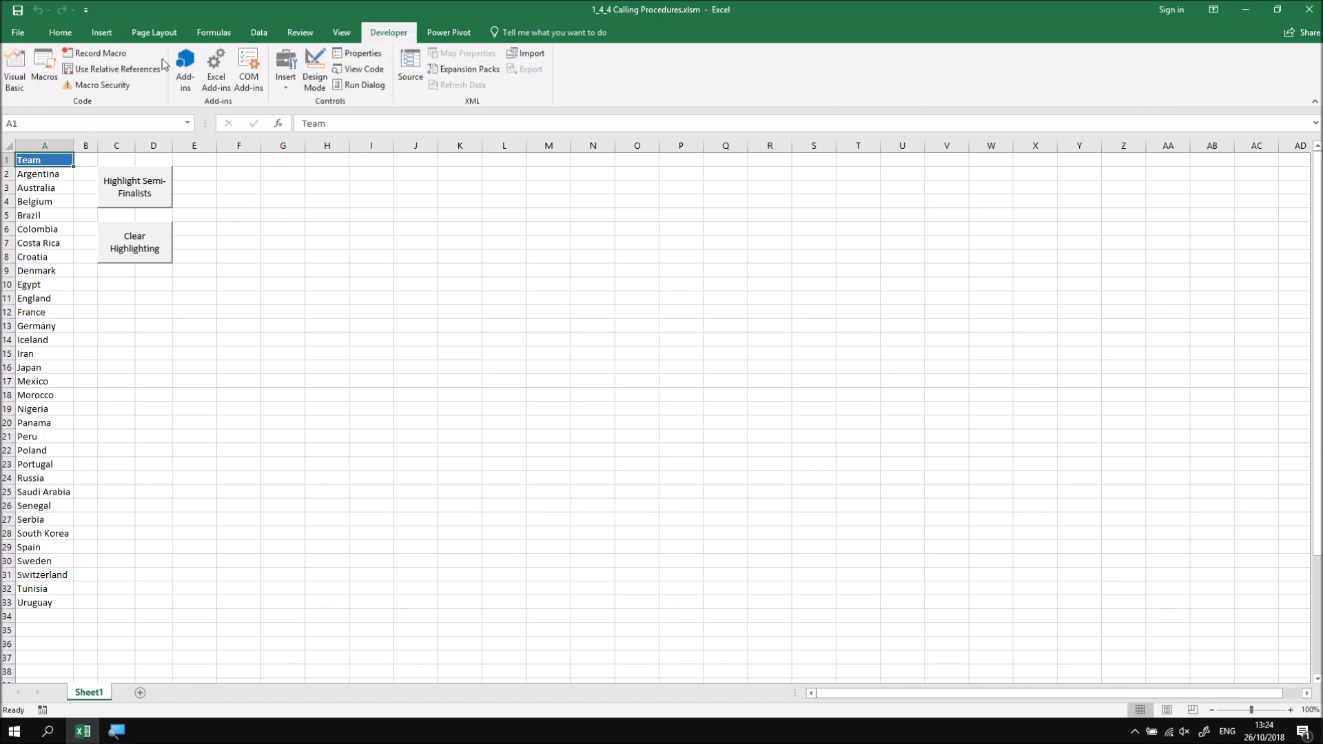
pyautogui.click(14, 70)
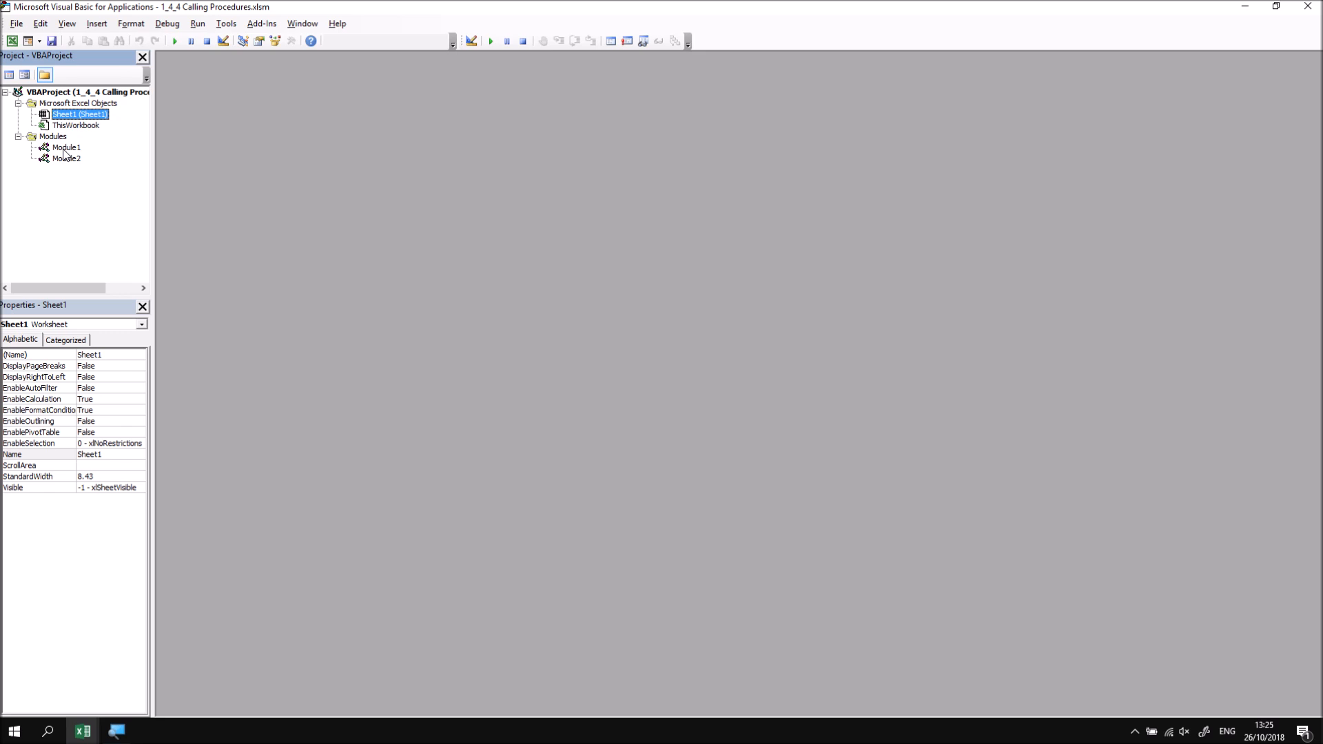
pyautogui.doubleClick(66, 147)
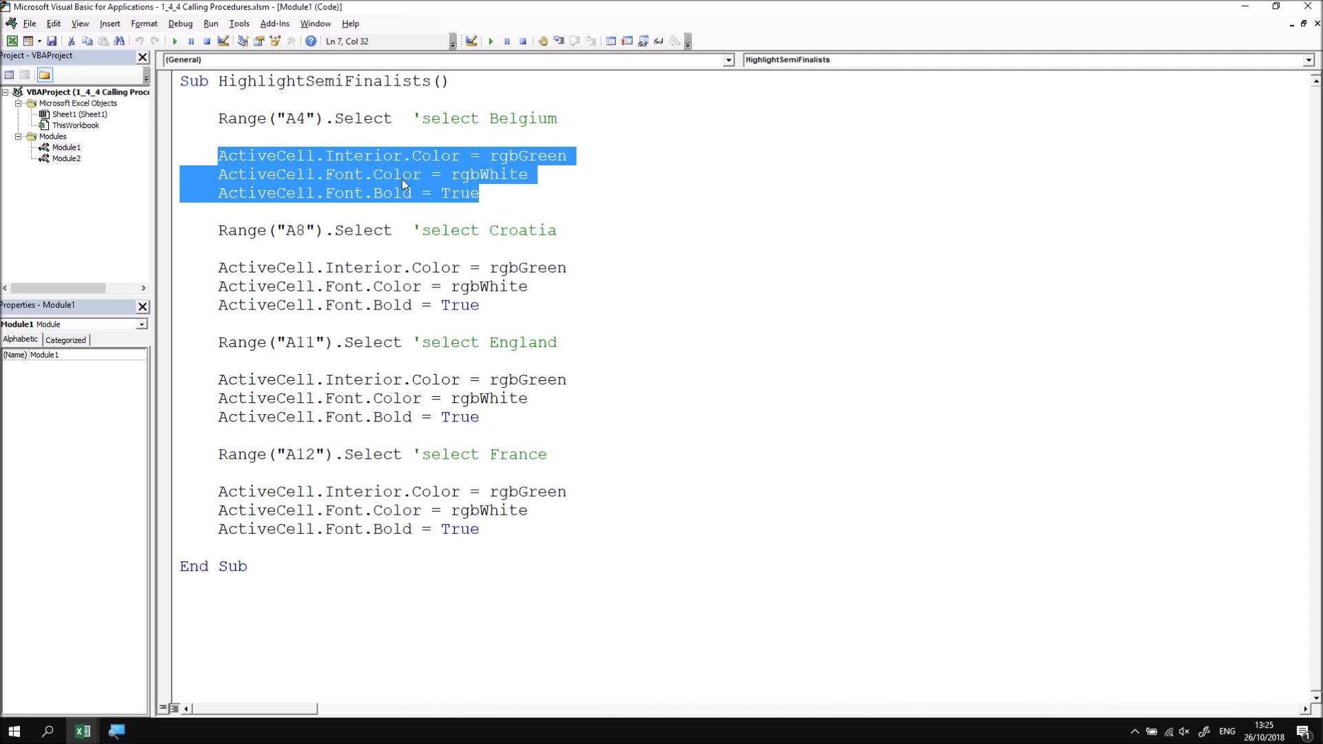
pyautogui.click(501, 193)
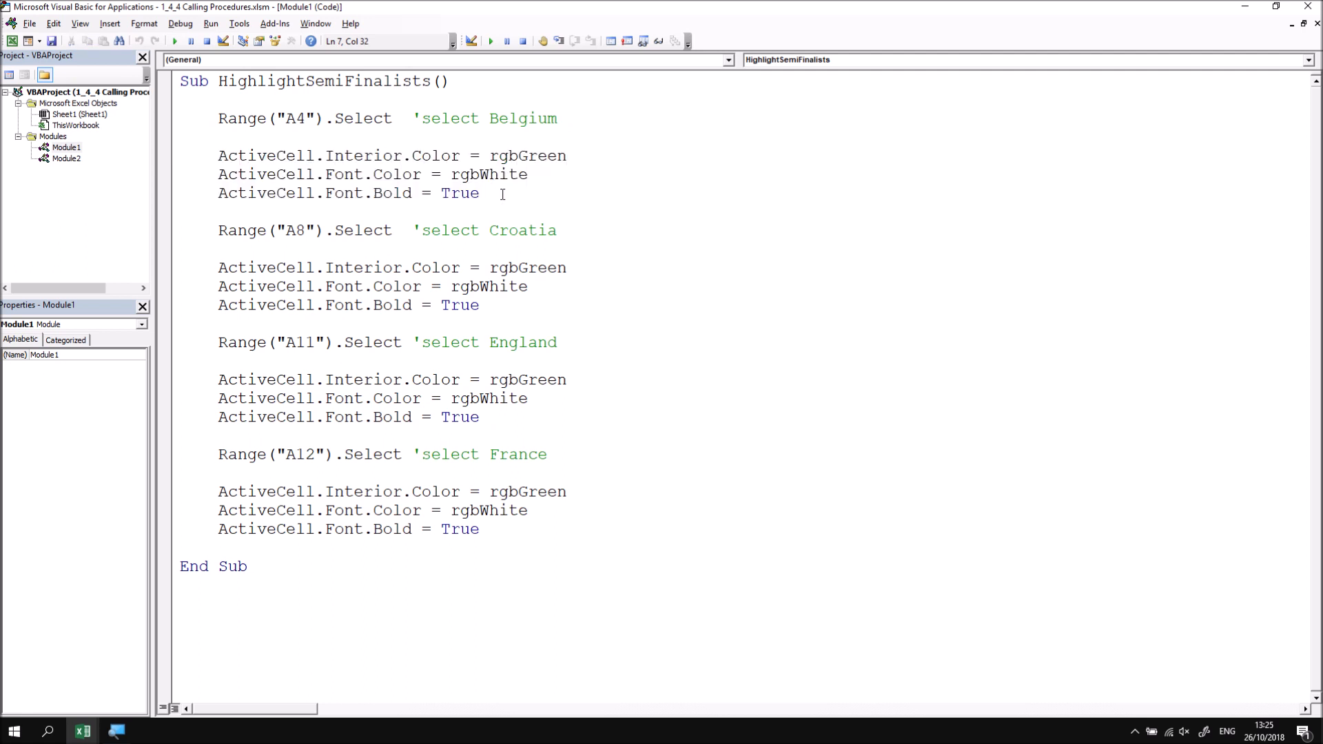
pyautogui.doubleClick(66, 159)
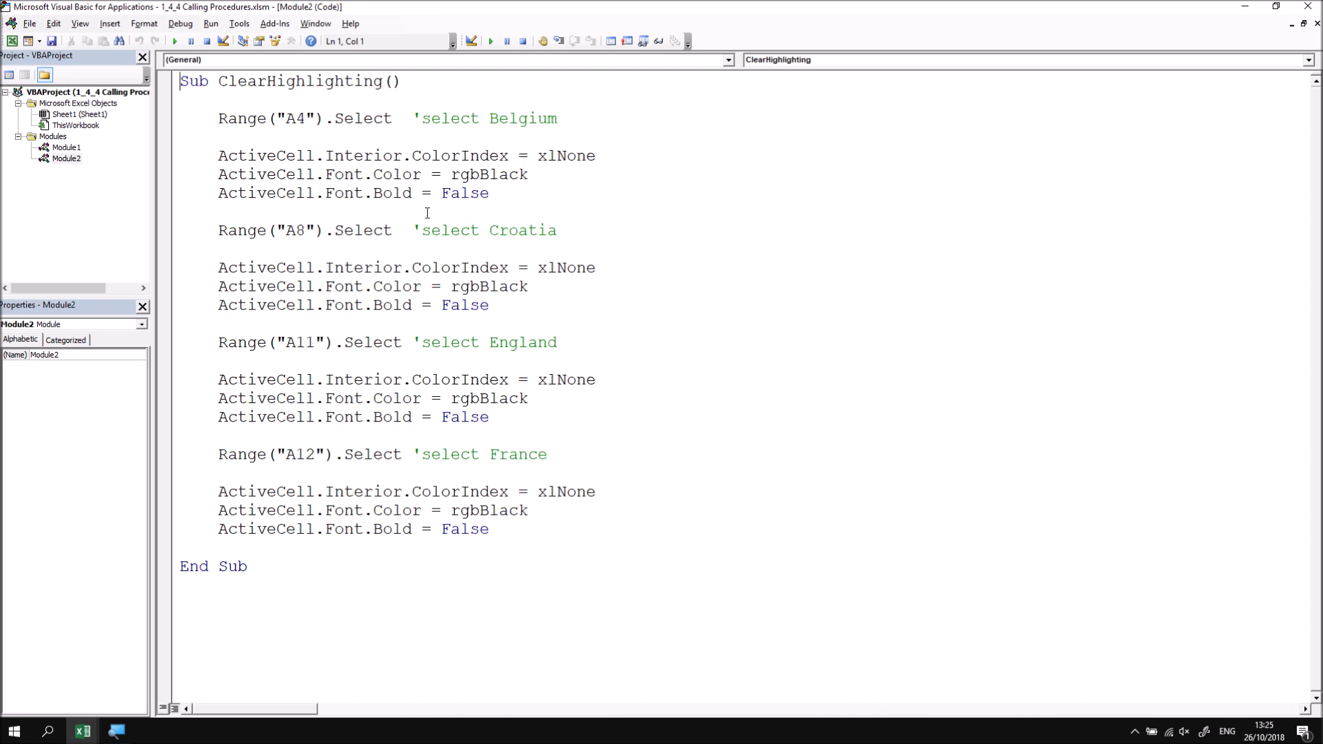
pyautogui.moveTo(775, 202)
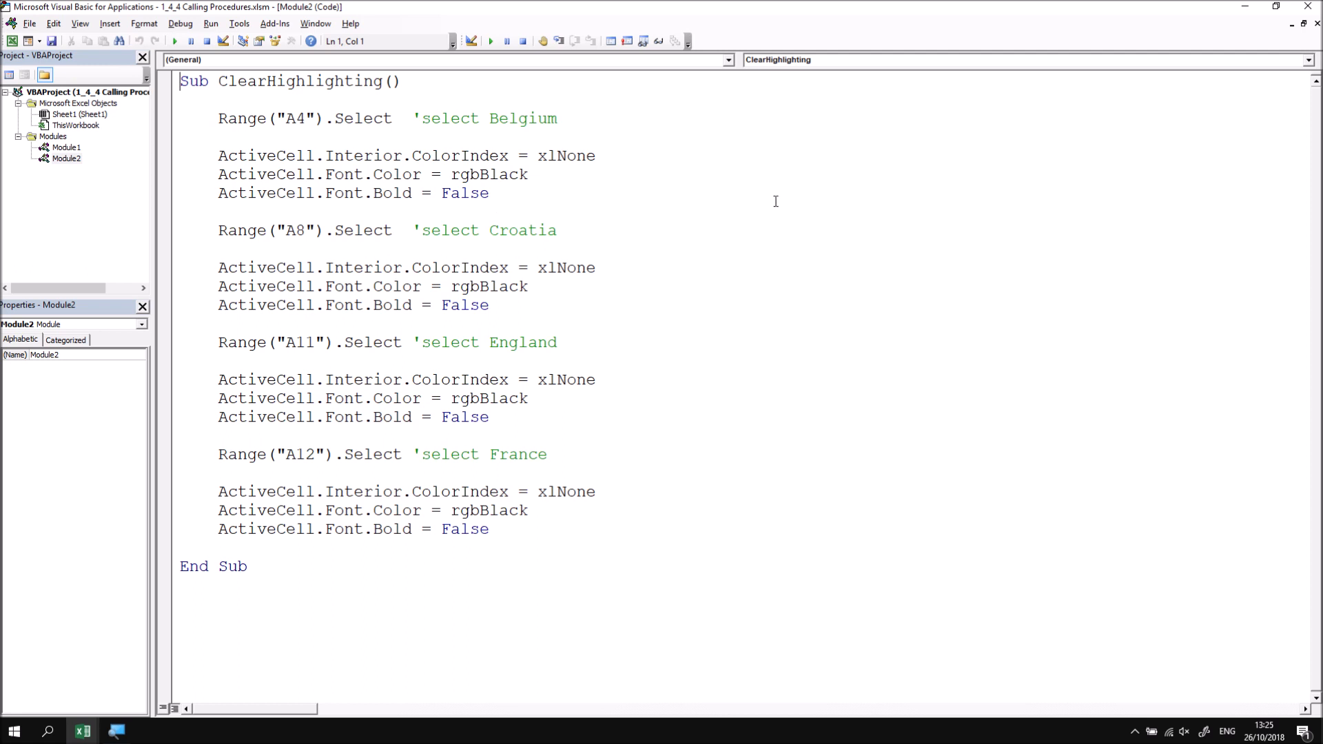
pyautogui.moveTo(1300, 50)
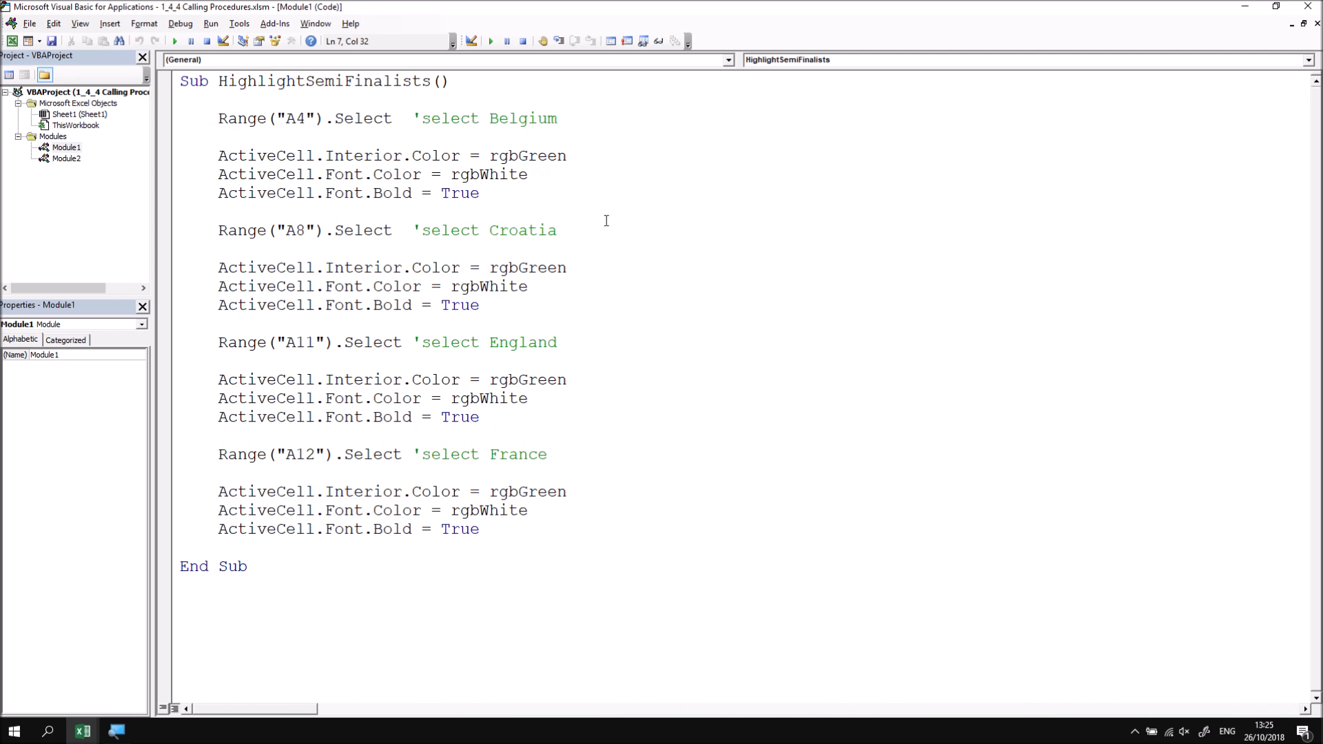
pyautogui.click(648, 403)
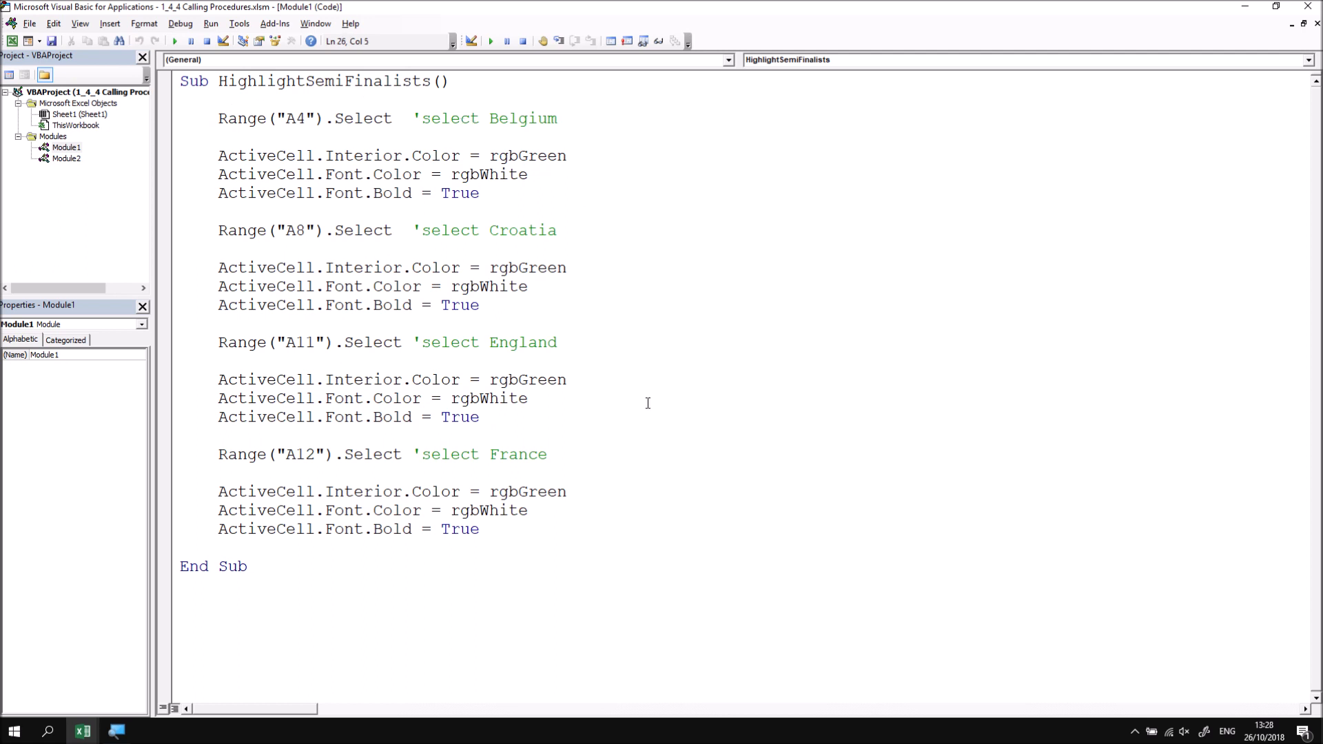
pyautogui.moveTo(644, 348)
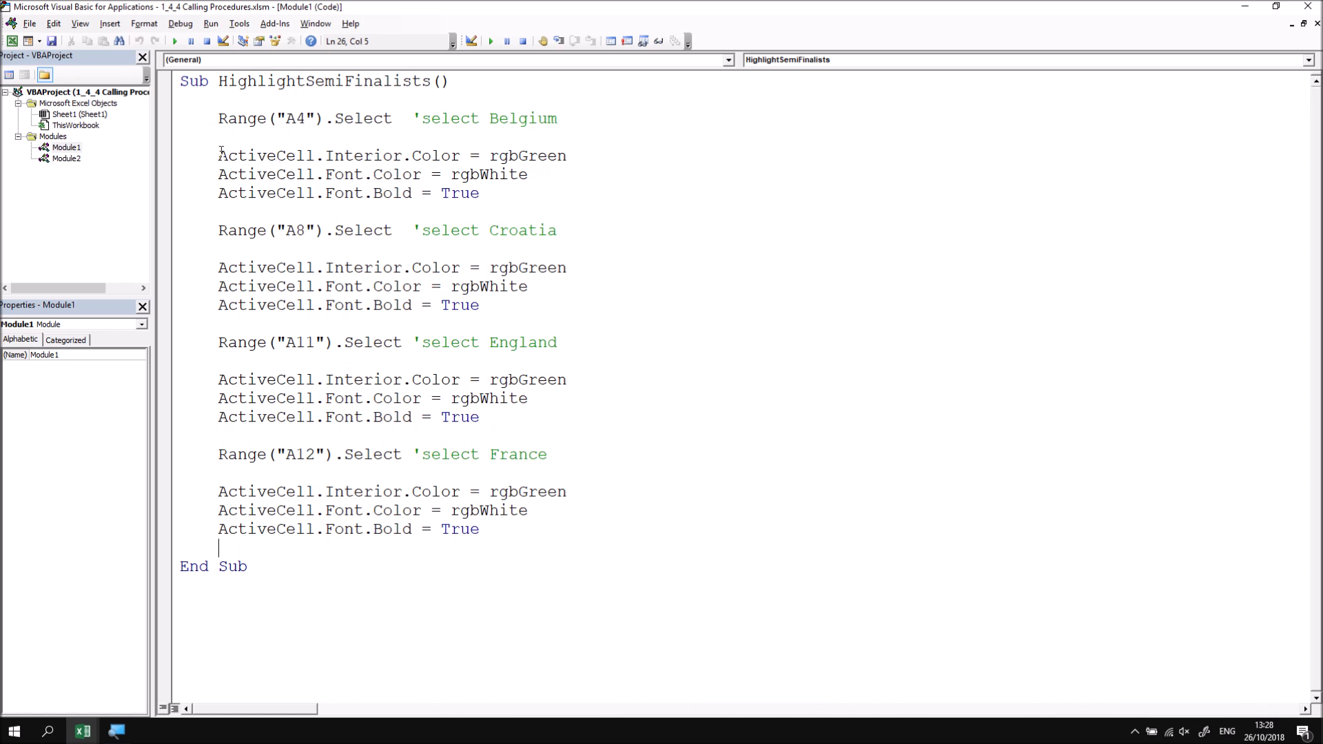
pyautogui.doubleClick(262, 156)
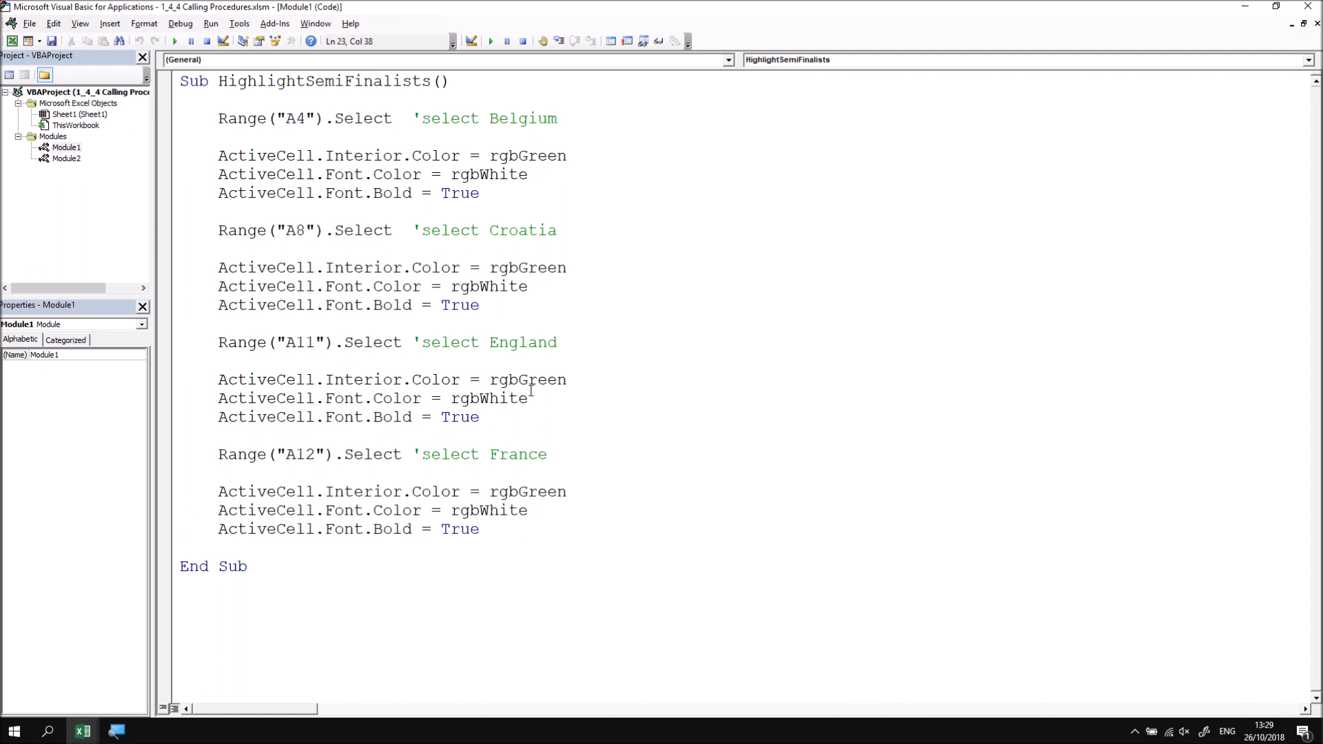
pyautogui.doubleClick(527, 268)
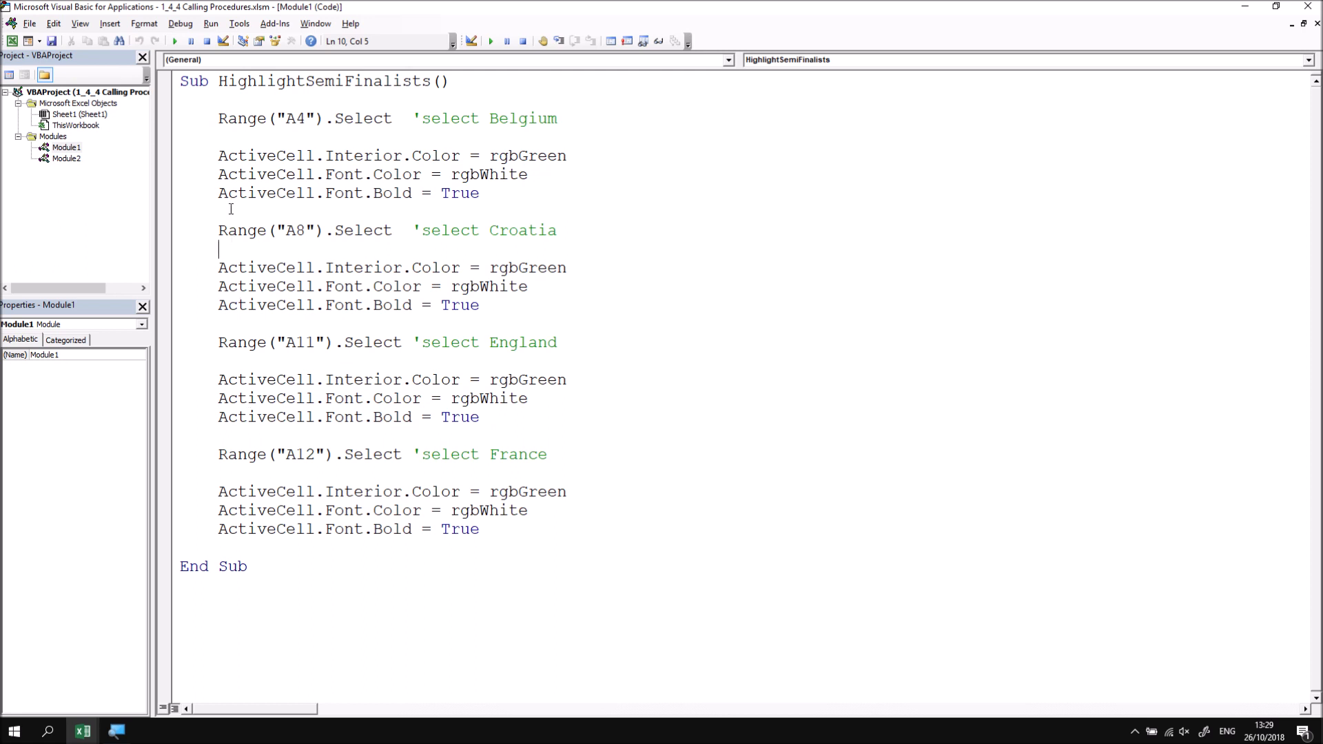
pyautogui.moveTo(218, 156); pyautogui.dragTo(479, 193)
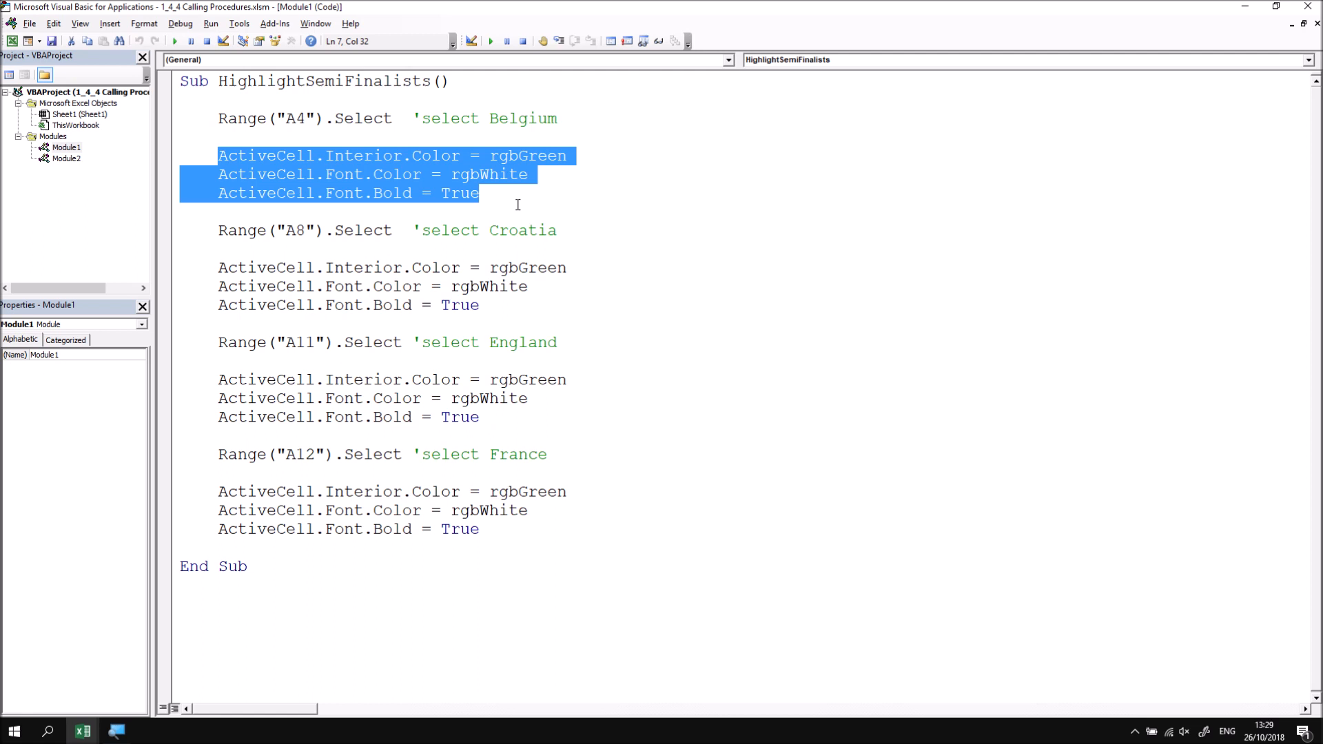
pyautogui.moveTo(634, 429)
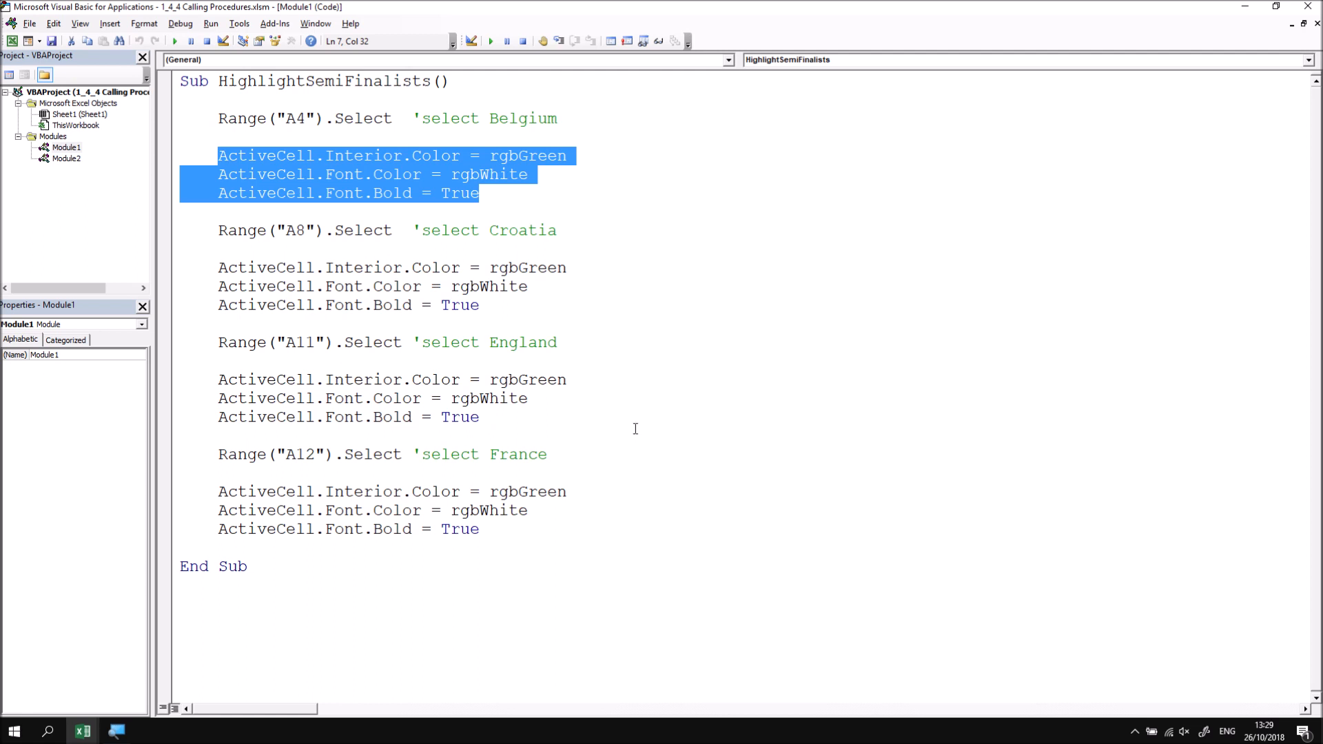
pyautogui.moveTo(625, 438)
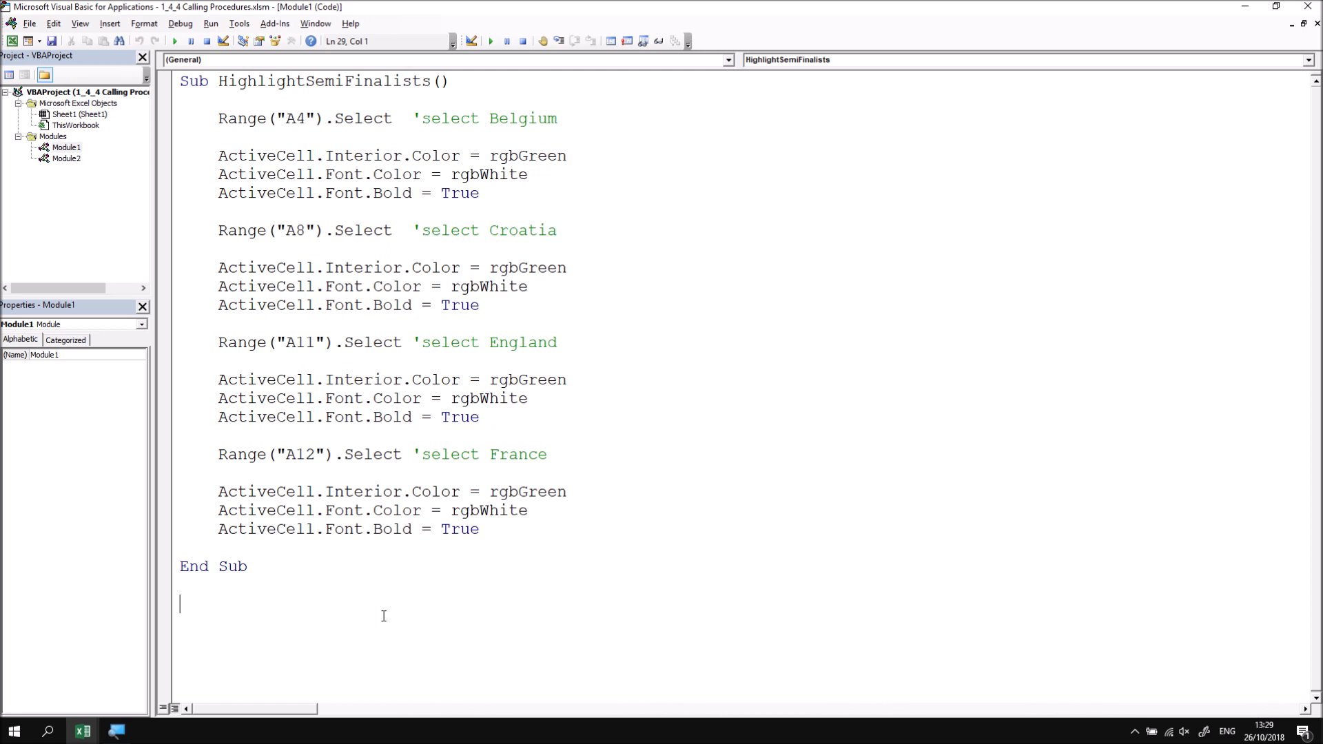
pyautogui.write('sub')
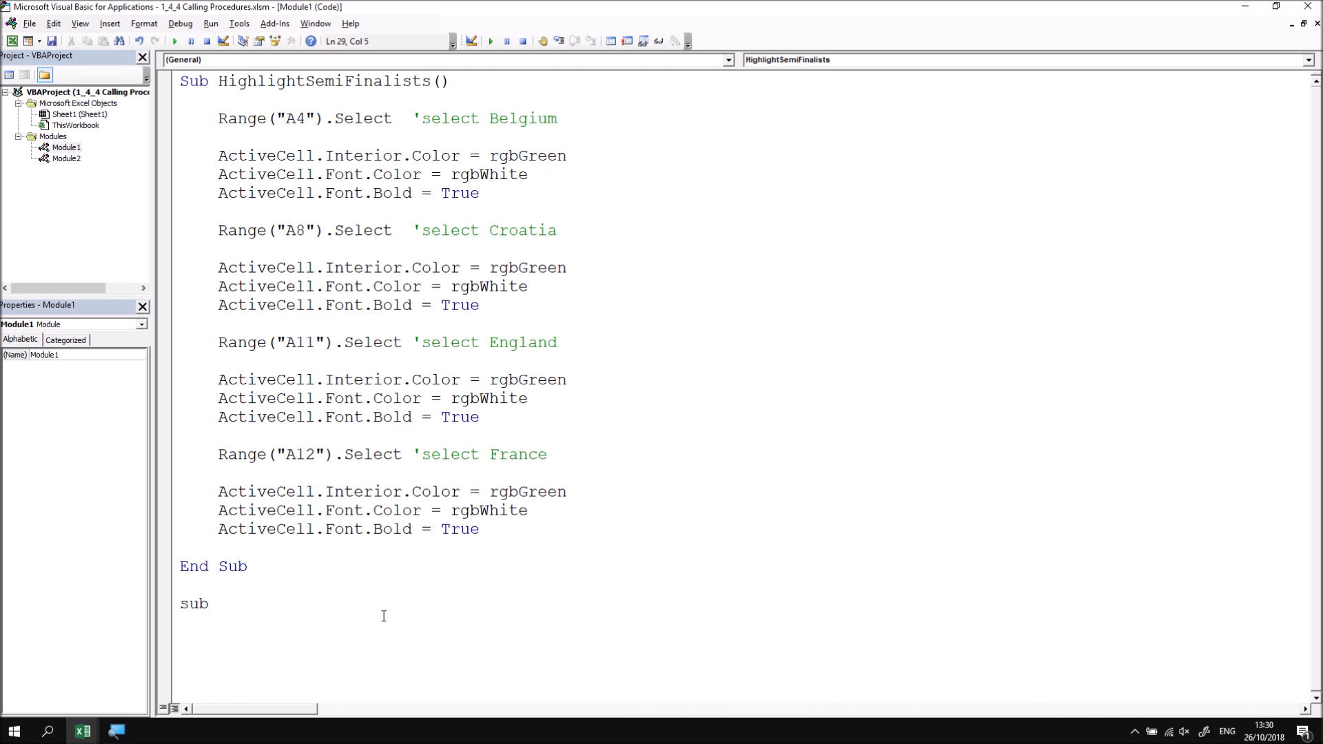
pyautogui.write('FormatThe')
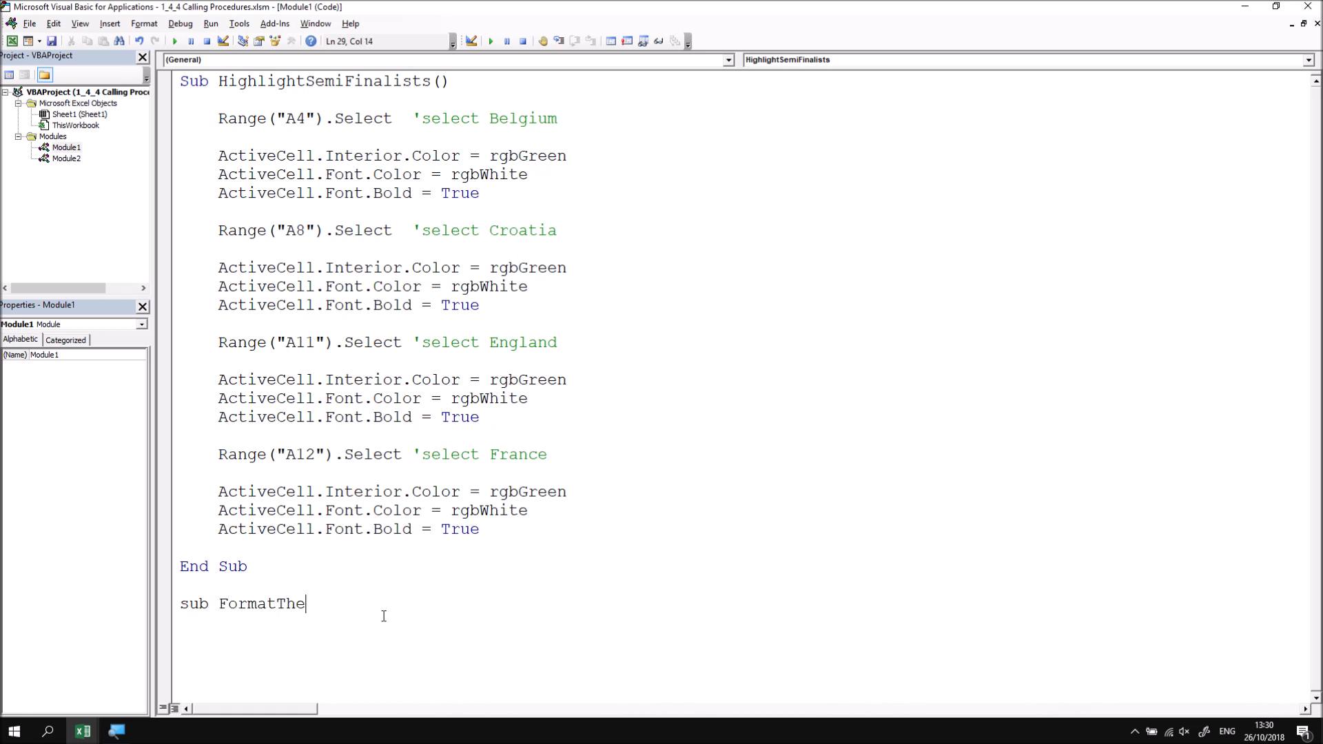
pyautogui.write('ActiveCEll(')
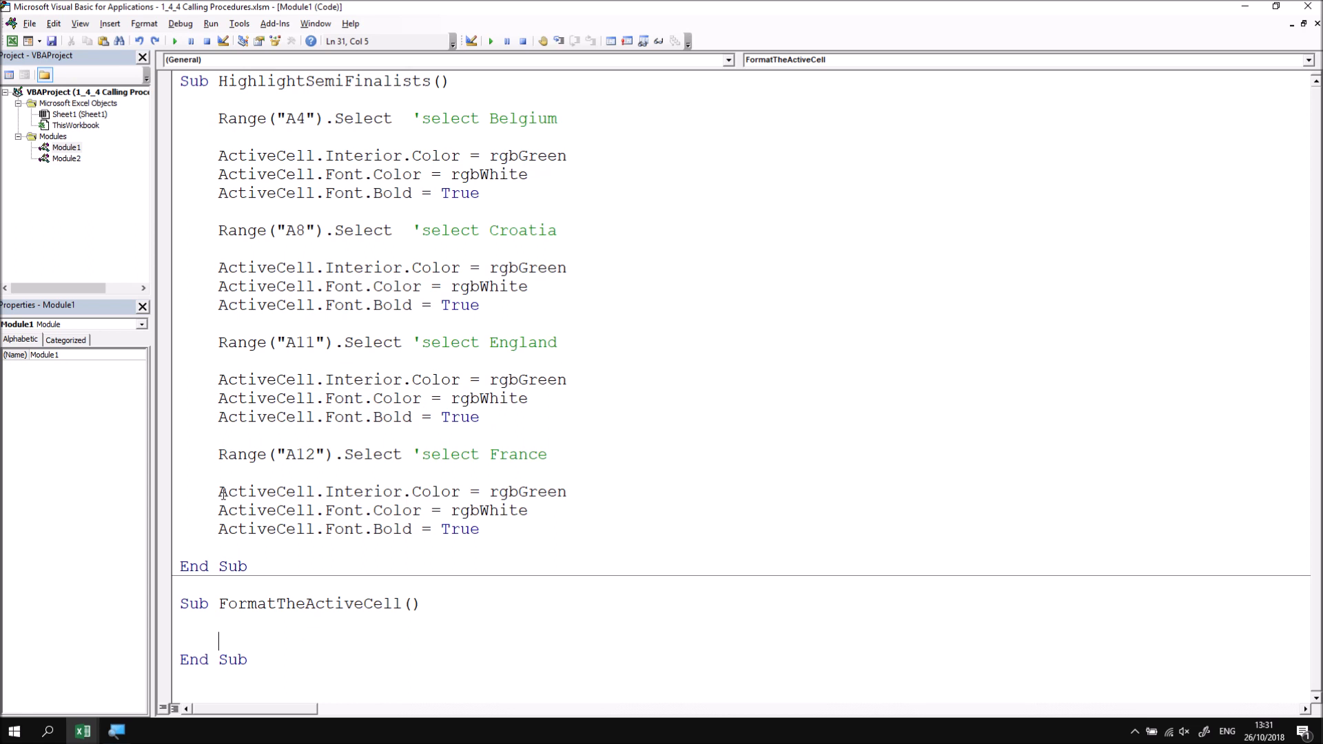
pyautogui.moveTo(217, 492); pyautogui.dragTo(480, 530)
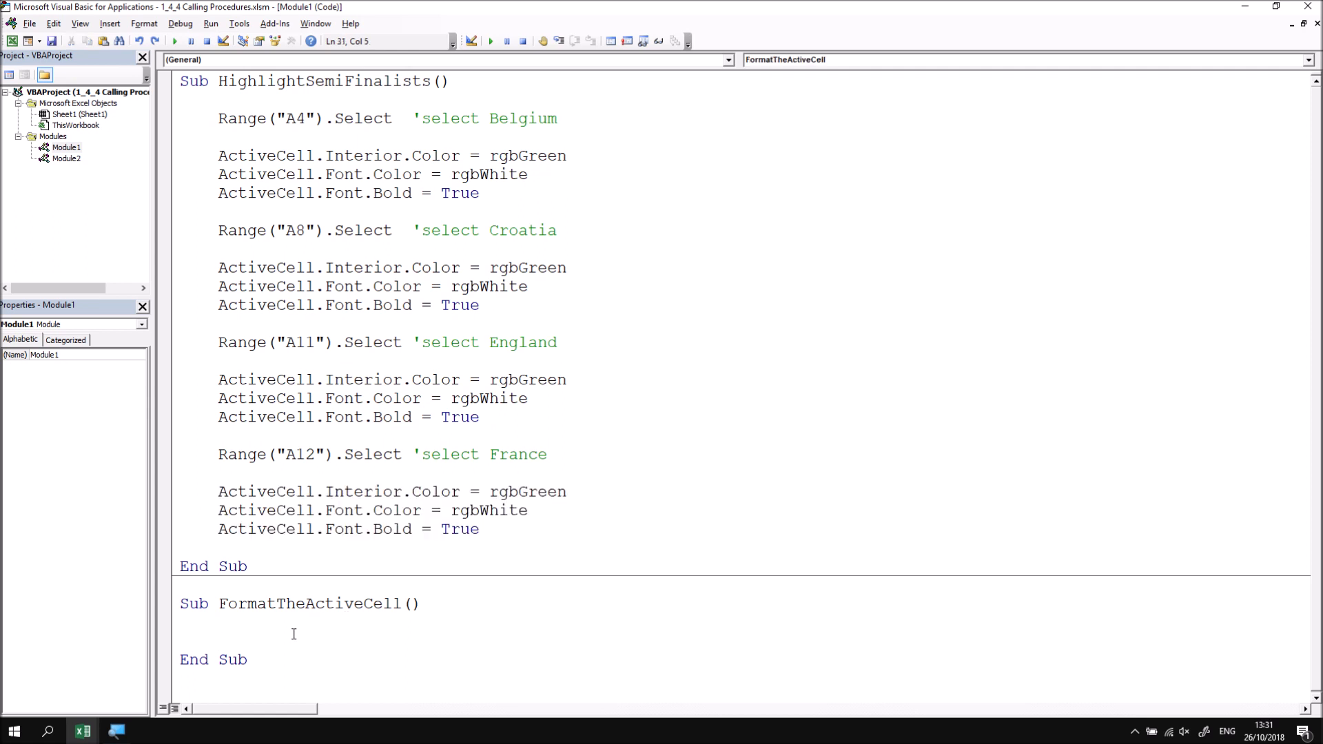
pyautogui.write('ActiveCell.Interior.Color = rgbGreen')
pyautogui.write('ActiveCell.Font.Color = rgbWhite')
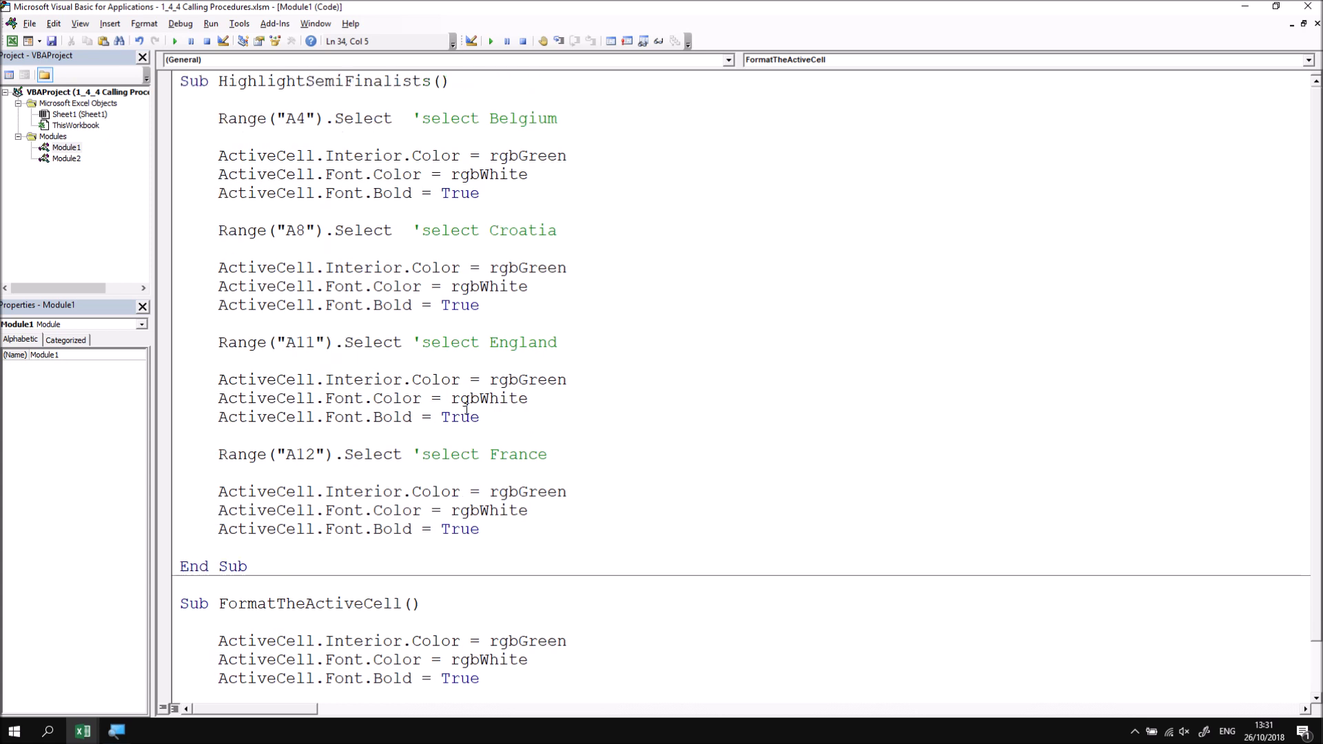
pyautogui.click(484, 193)
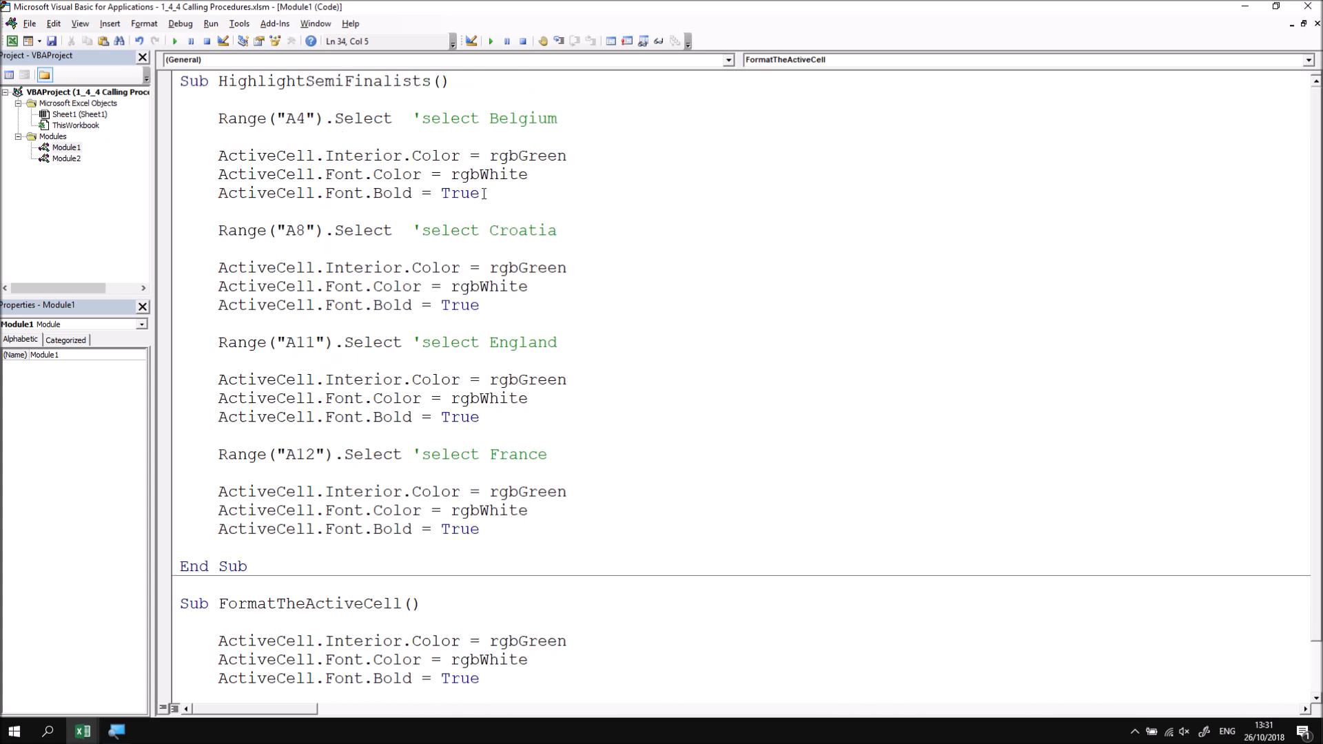
# Replace Belgium's three formatting lines with a FormatTheActiveCell call
pyautogui.moveTo(485, 193); pyautogui.dragTo(218, 155)
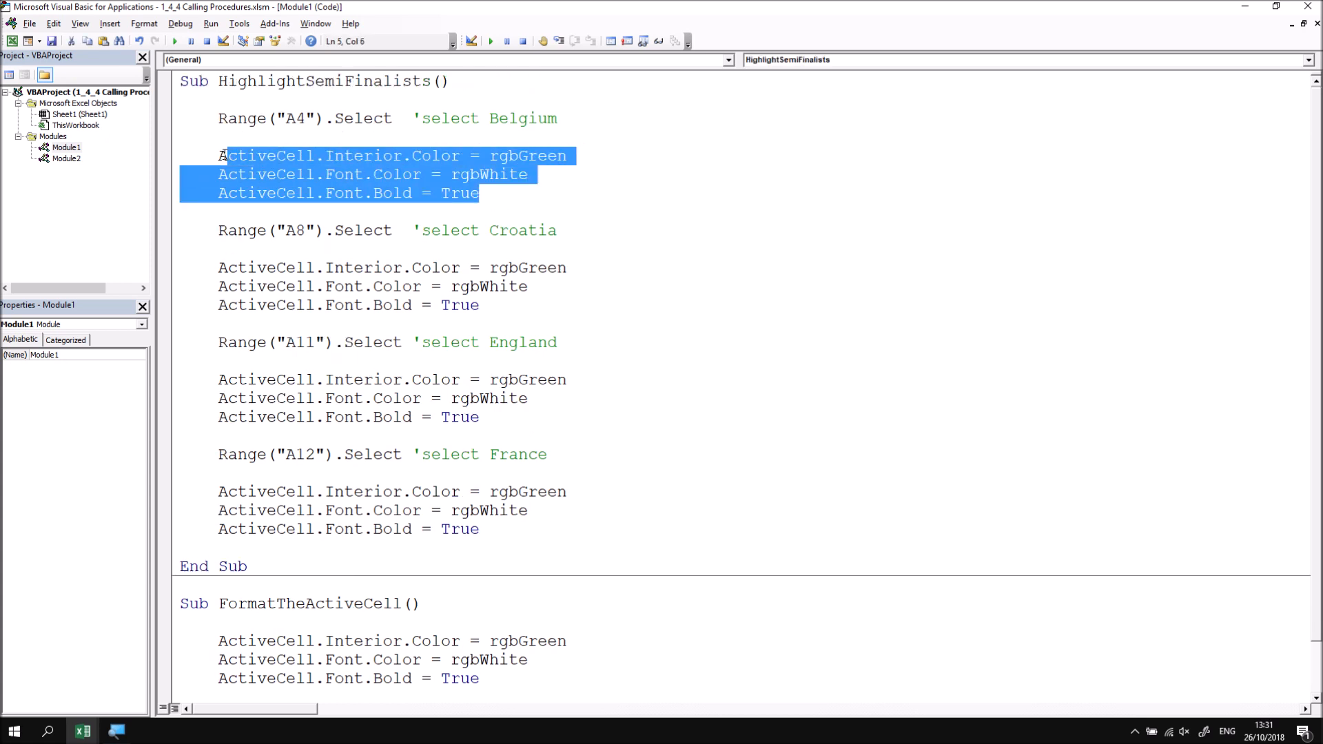
pyautogui.press('Delete')
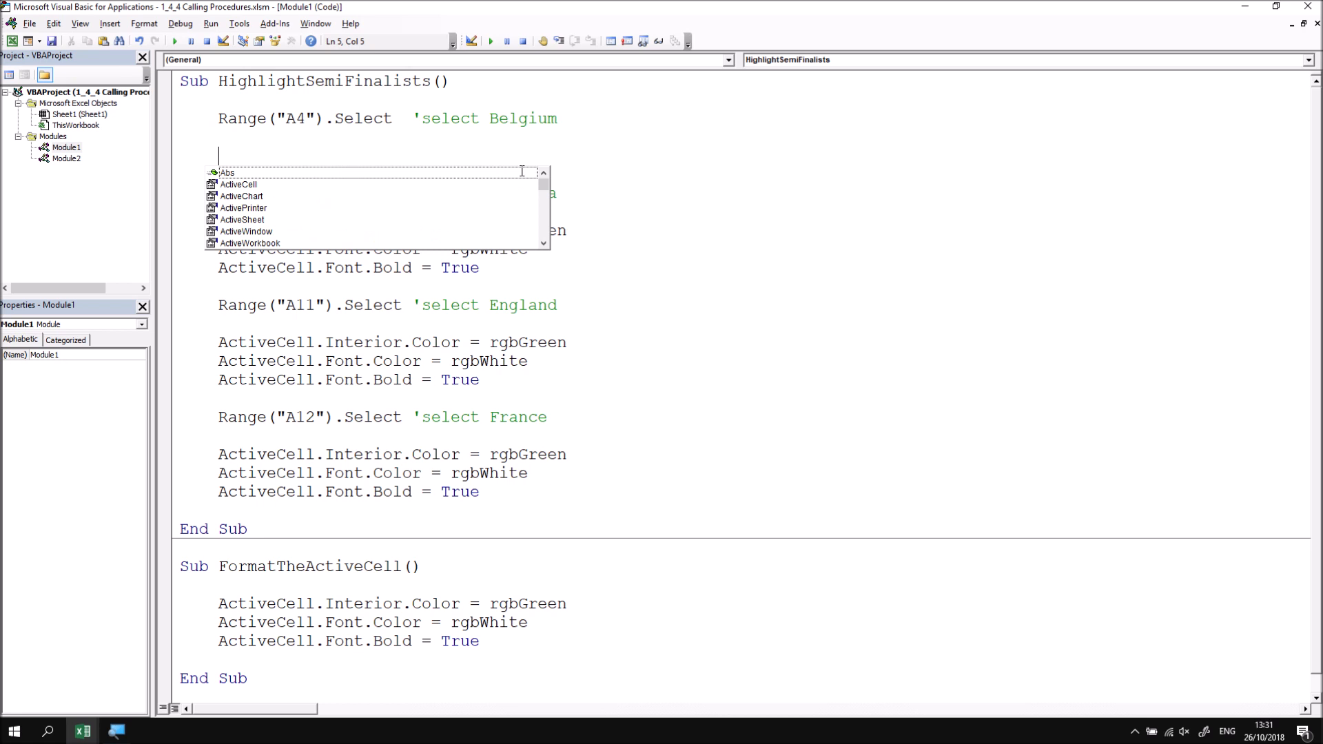
pyautogui.write('fo')
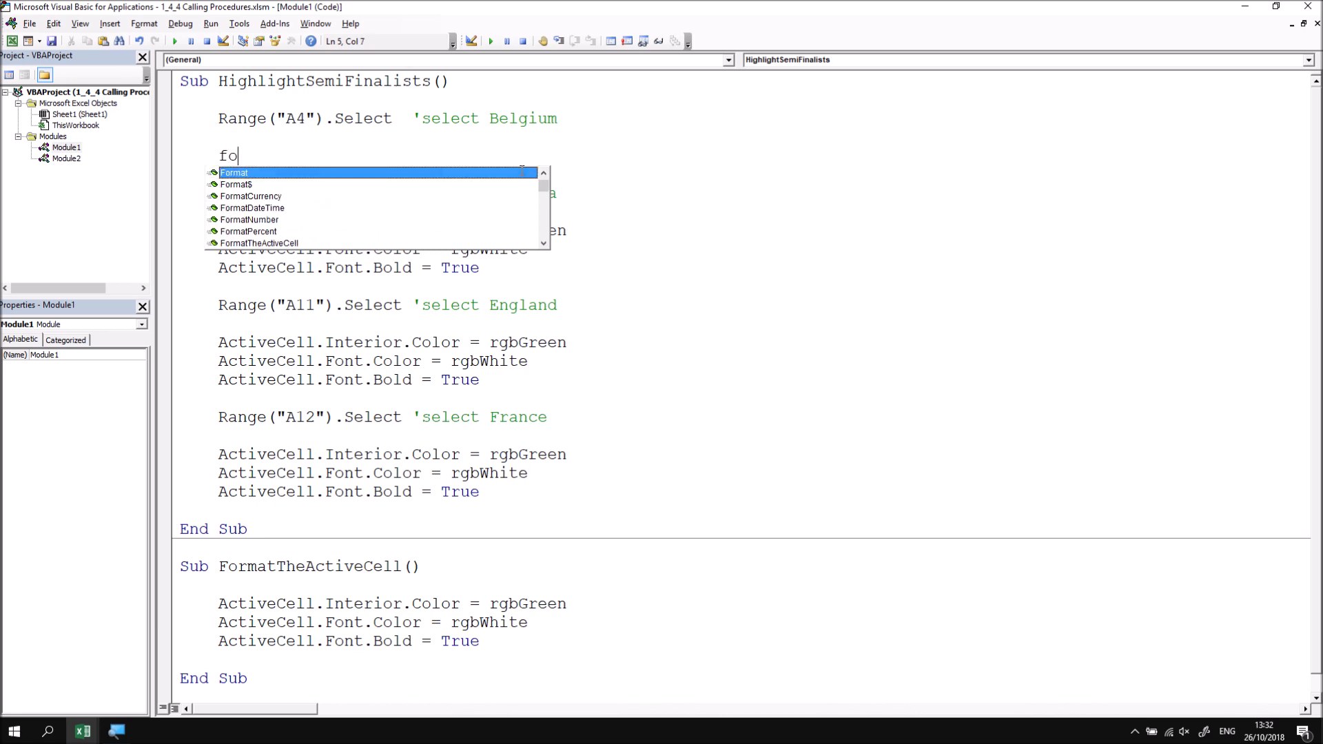
pyautogui.write('rmatTheActiveCell')
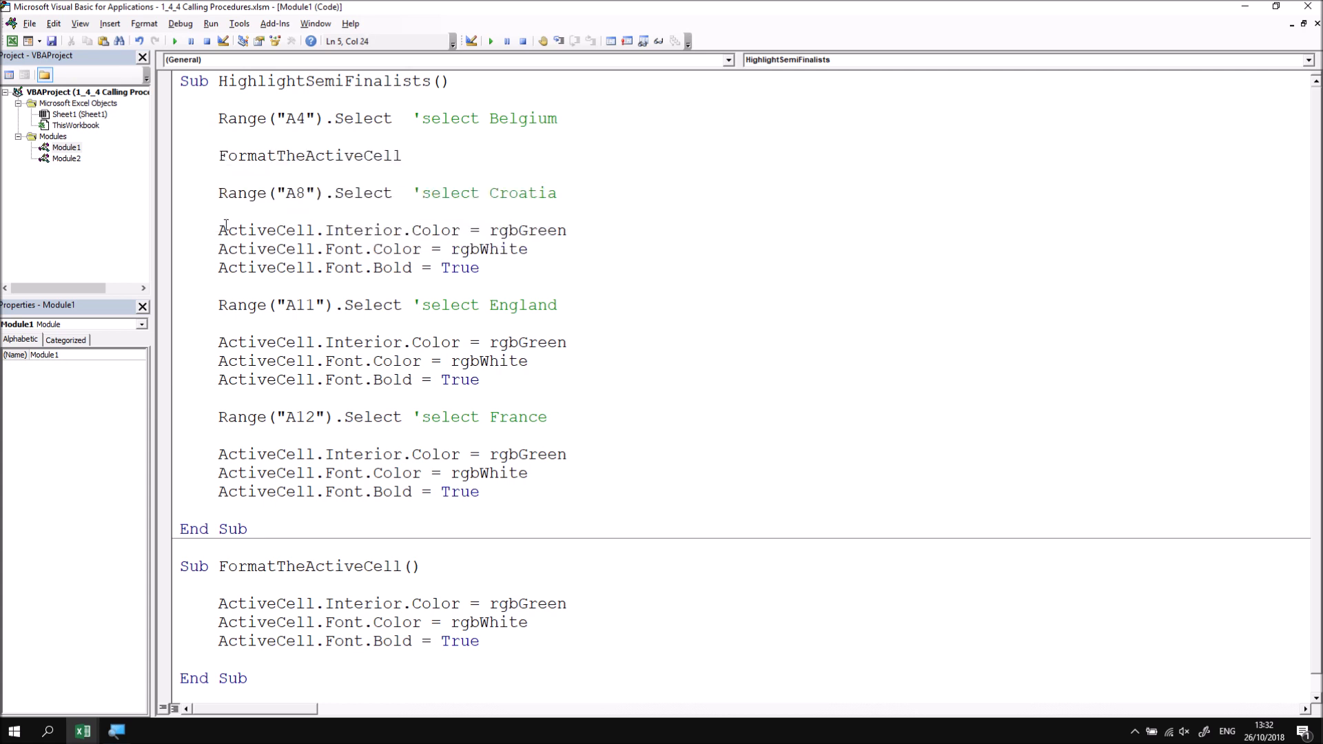
# Replace Croatia's formatting lines with FormatTheActiveCell and copy the call for reuse
pyautogui.moveTo(218, 230); pyautogui.dragTo(479, 268)
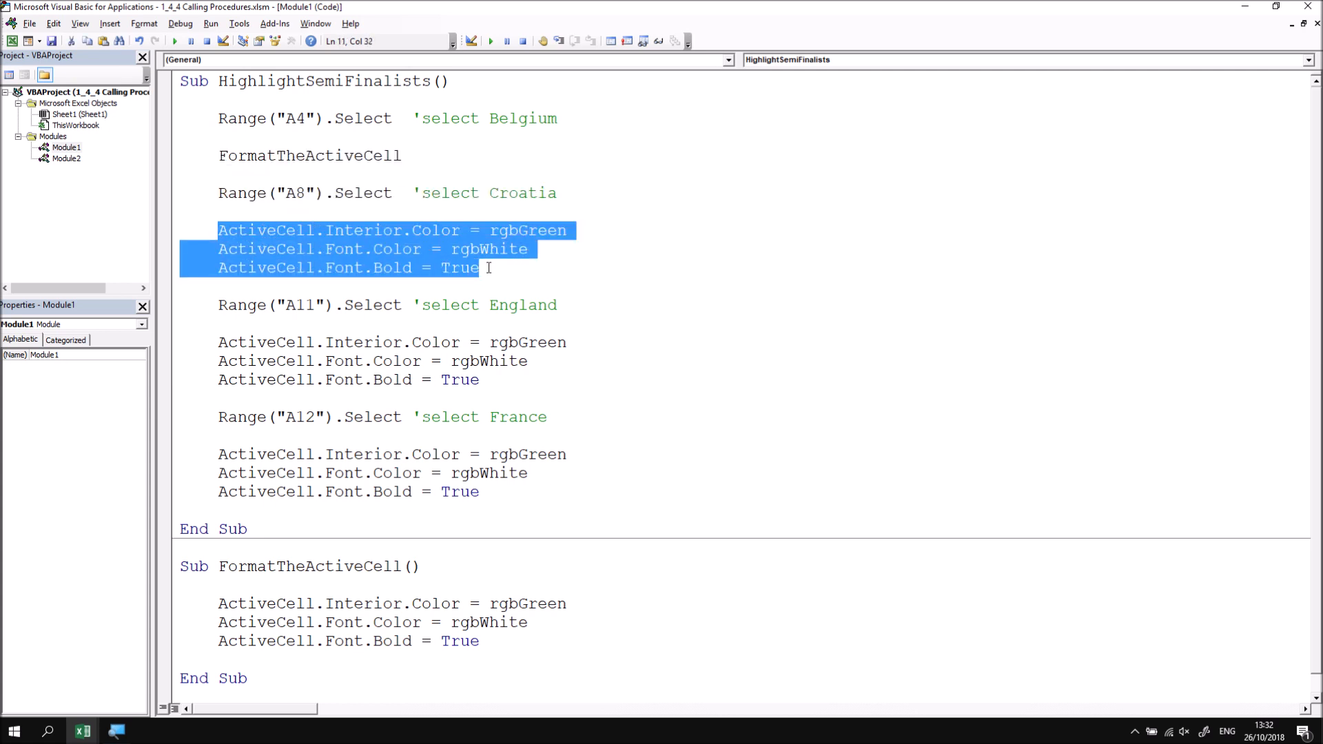
pyautogui.write('fo')
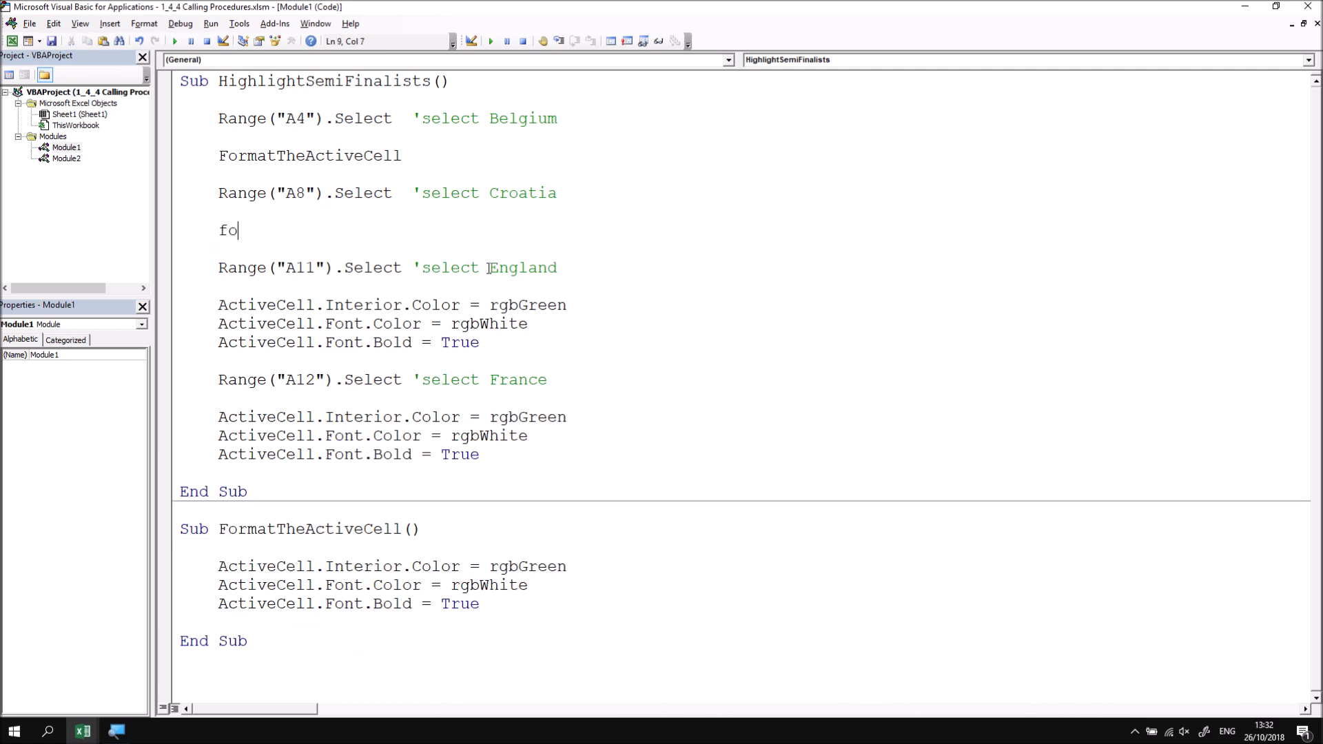
pyautogui.write('rm')
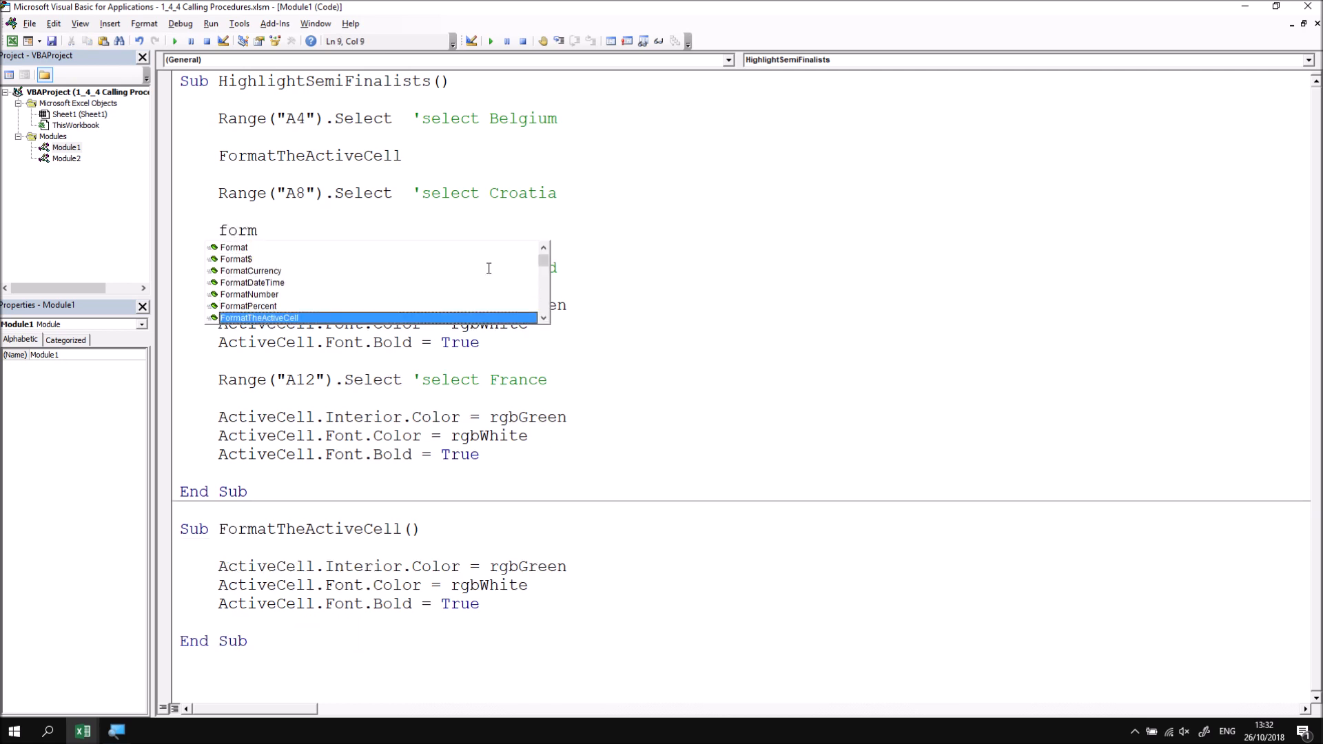
pyautogui.press('Tab')
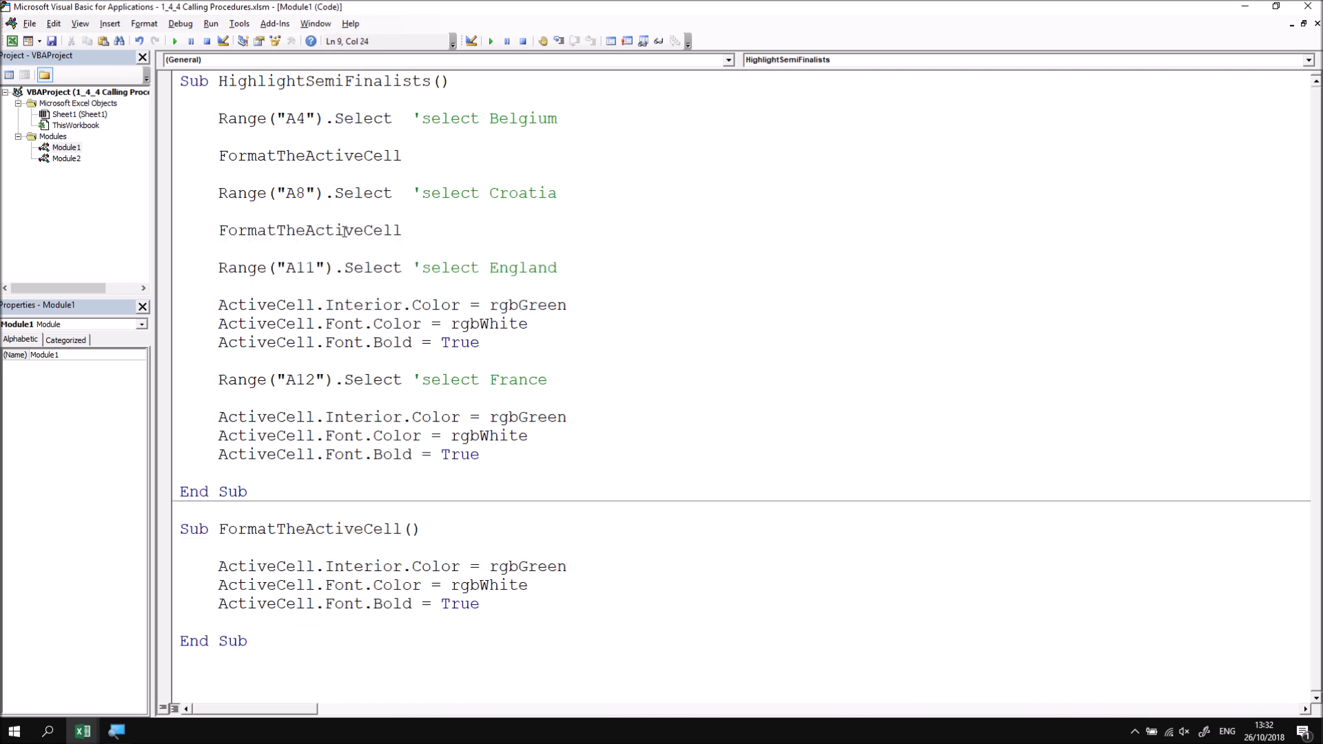
pyautogui.doubleClick(309, 230)
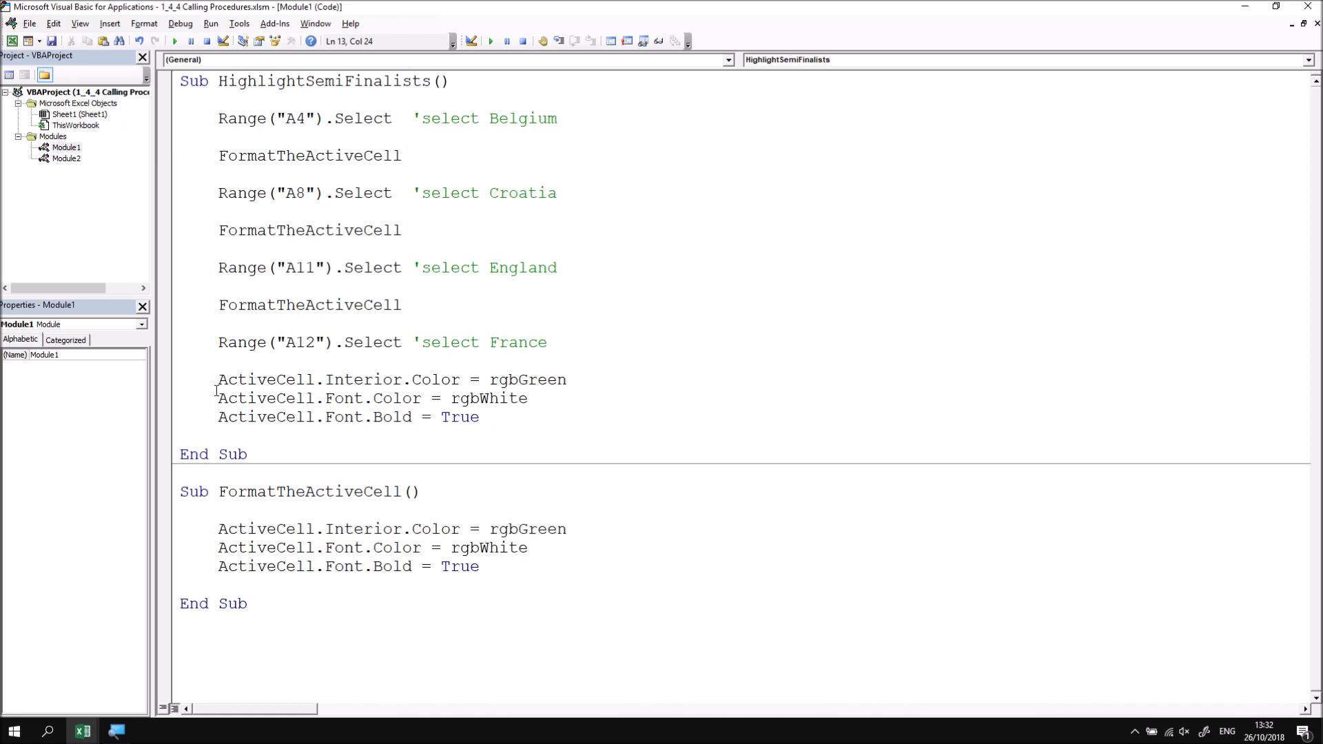
# Replace France's formatting lines with the pasted FormatTheActiveCell call
pyautogui.moveTo(218, 379); pyautogui.dragTo(480, 416)
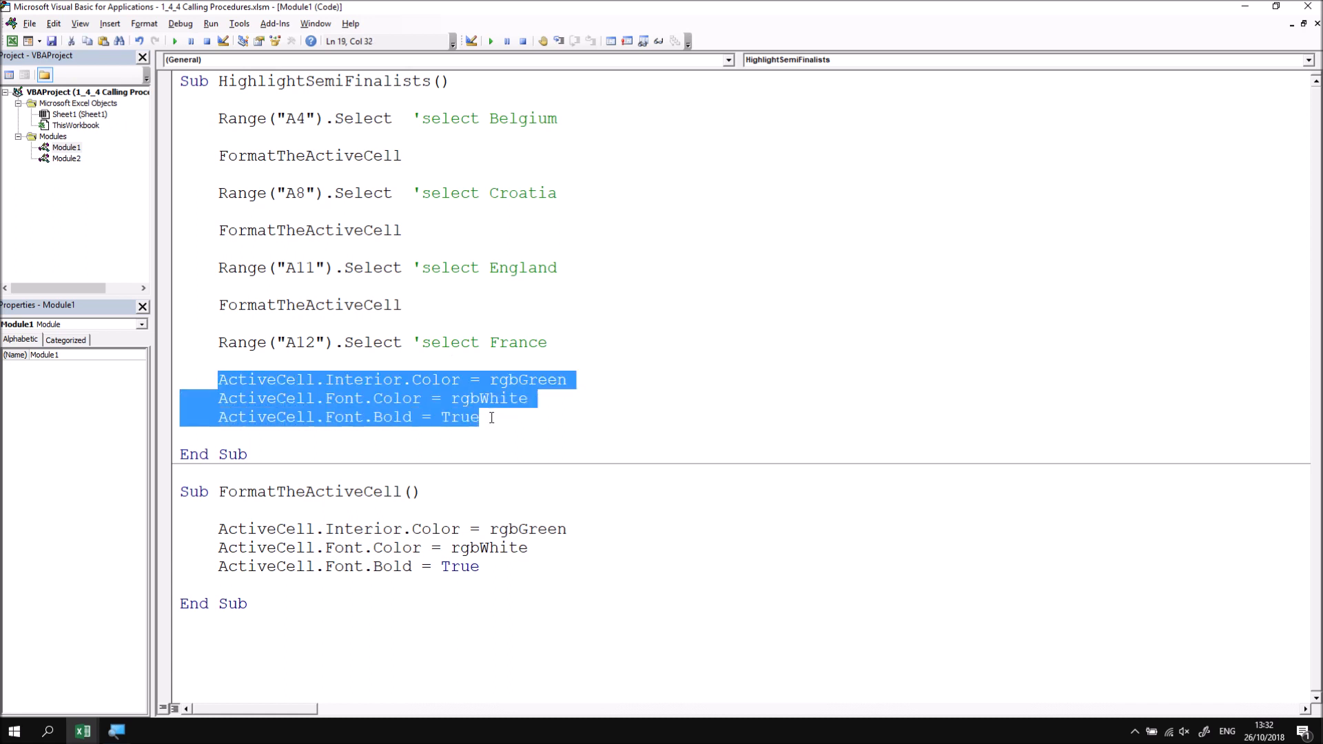
pyautogui.press('Delete')
pyautogui.write('FormatTheActiveCell')
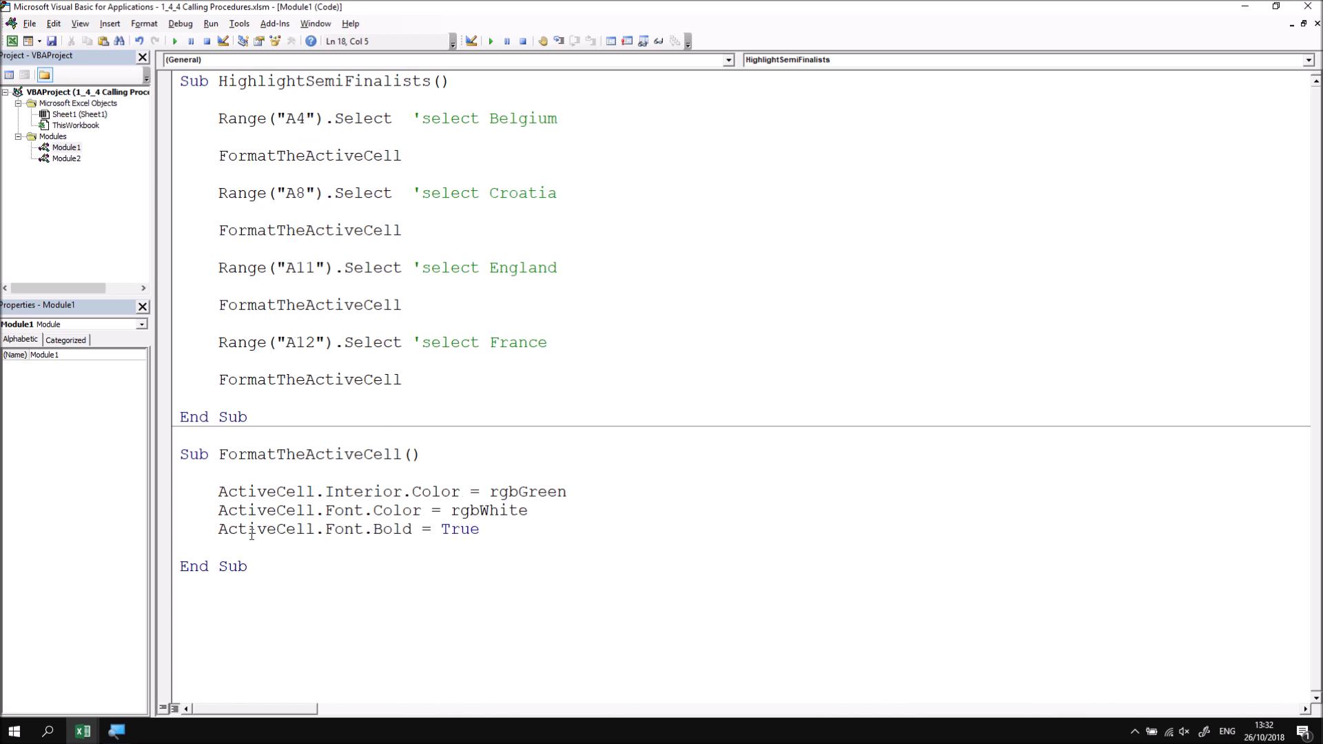
pyautogui.click(219, 398)
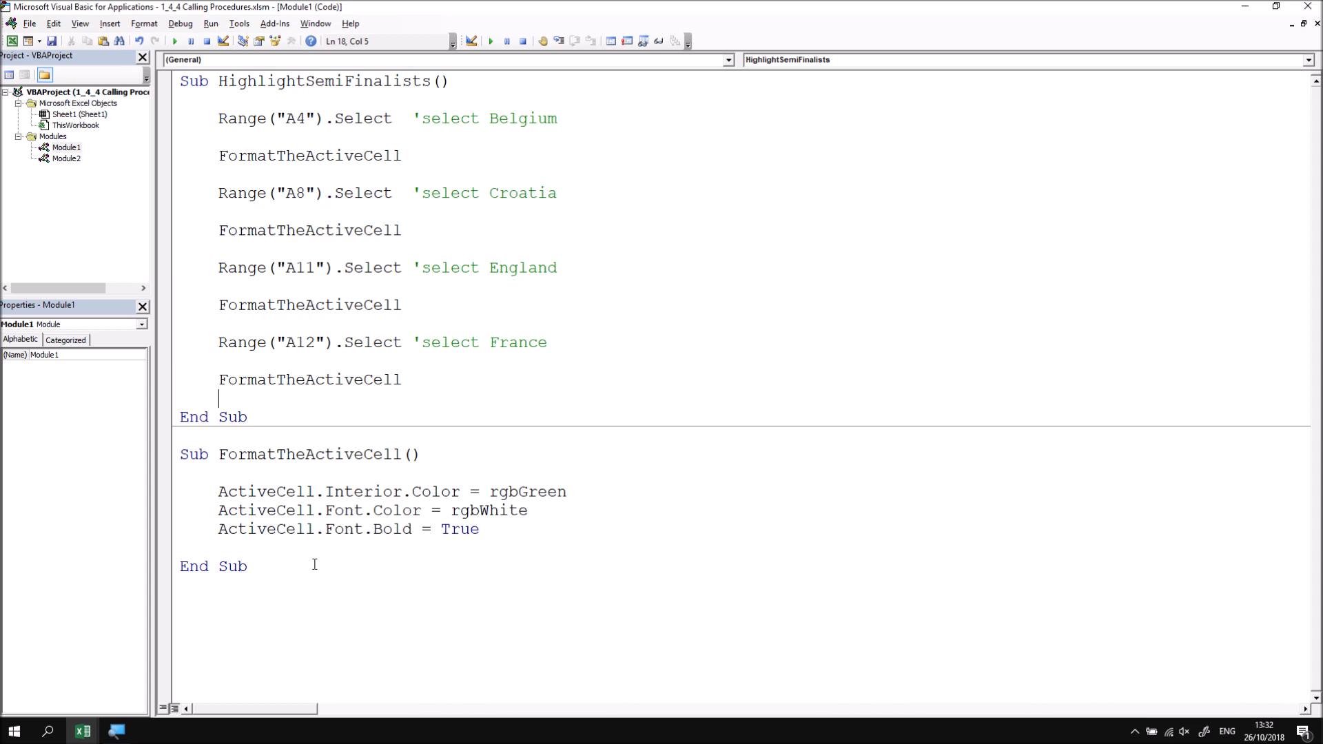
pyautogui.click(403, 380)
pyautogui.write('ca')
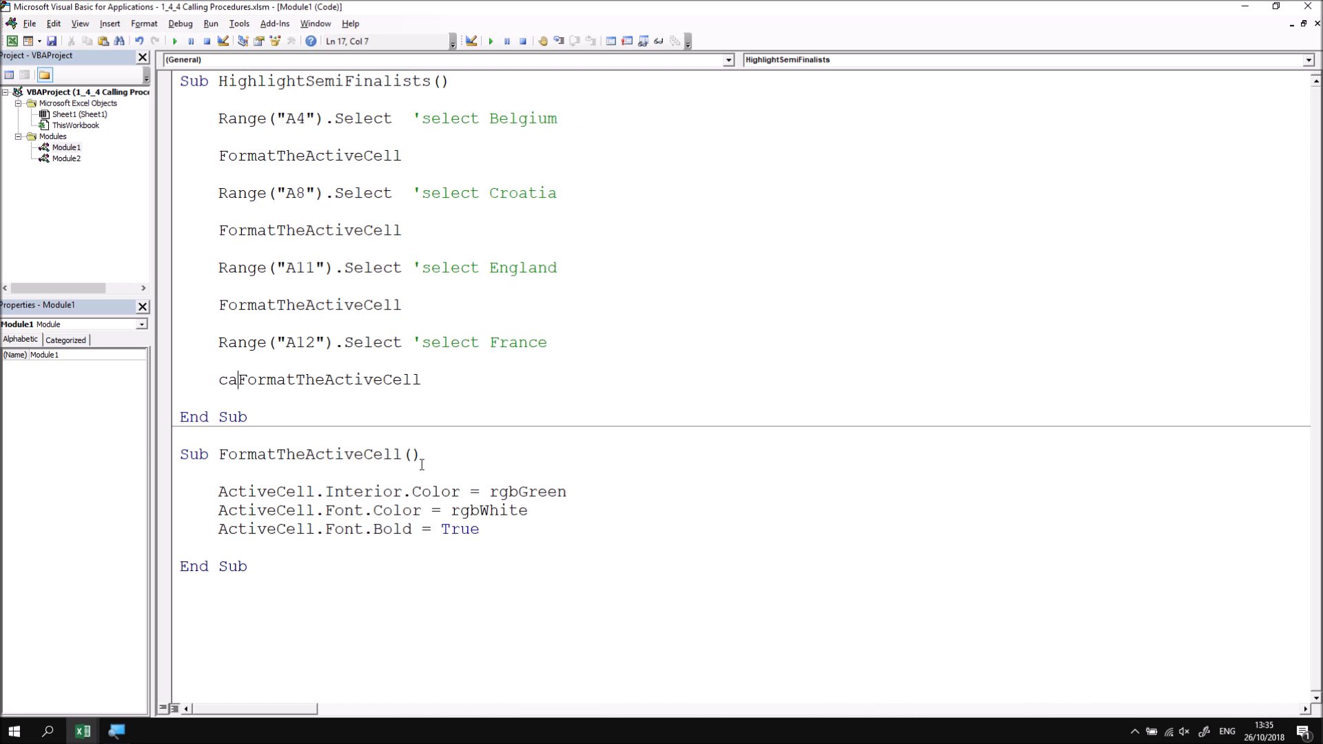
pyautogui.write('ll')
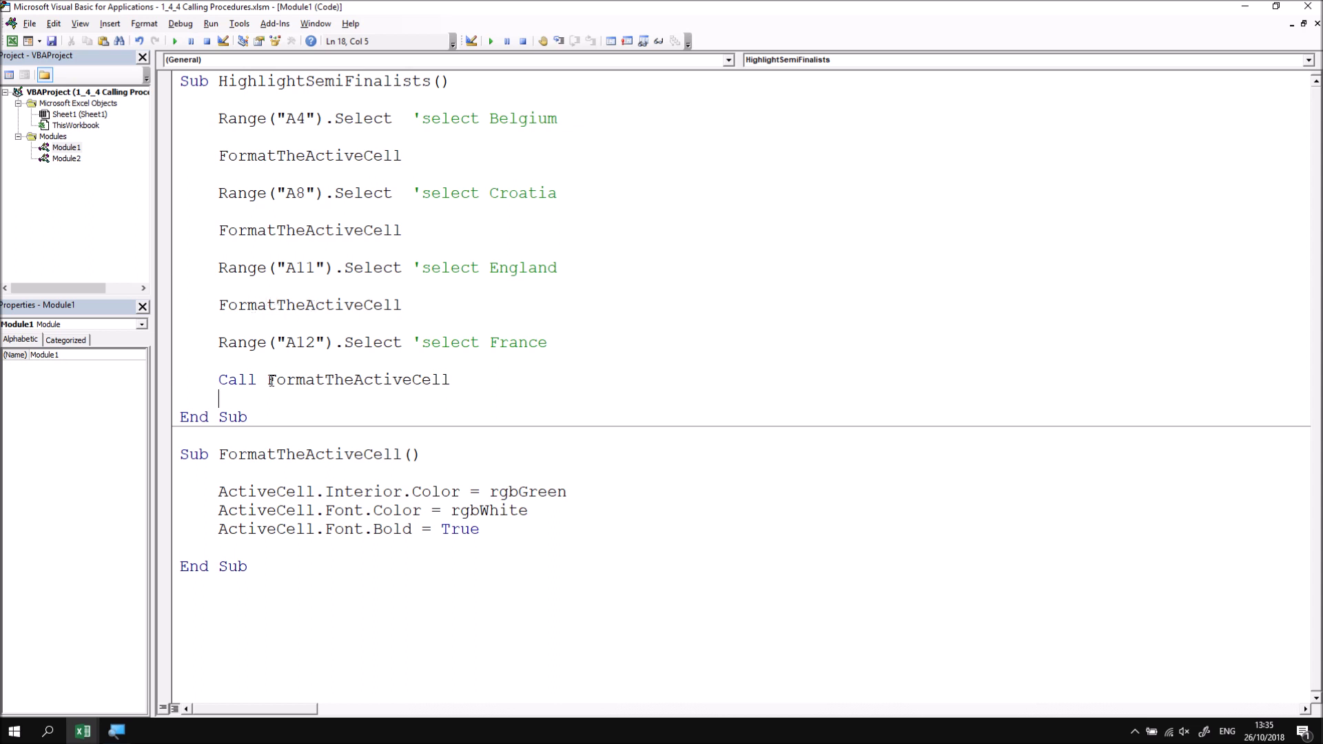
pyautogui.doubleClick(239, 380)
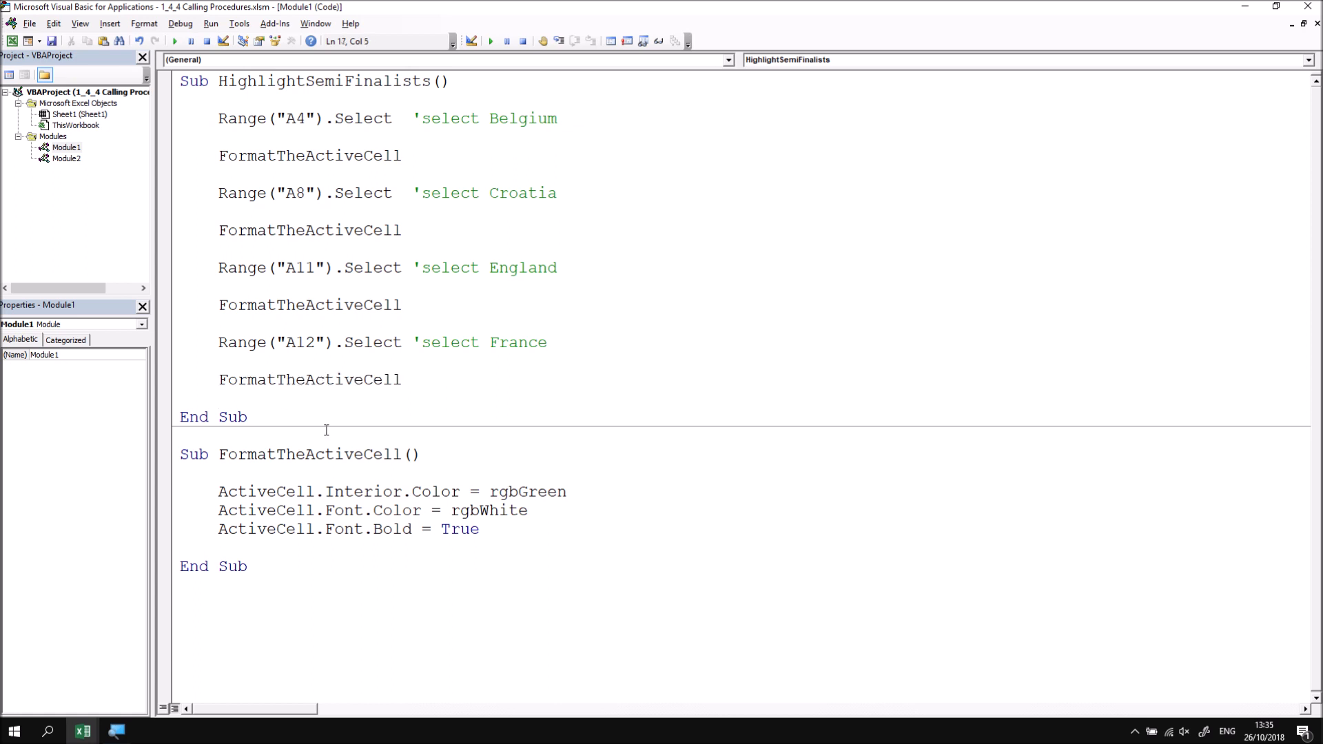
pyautogui.click(272, 397)
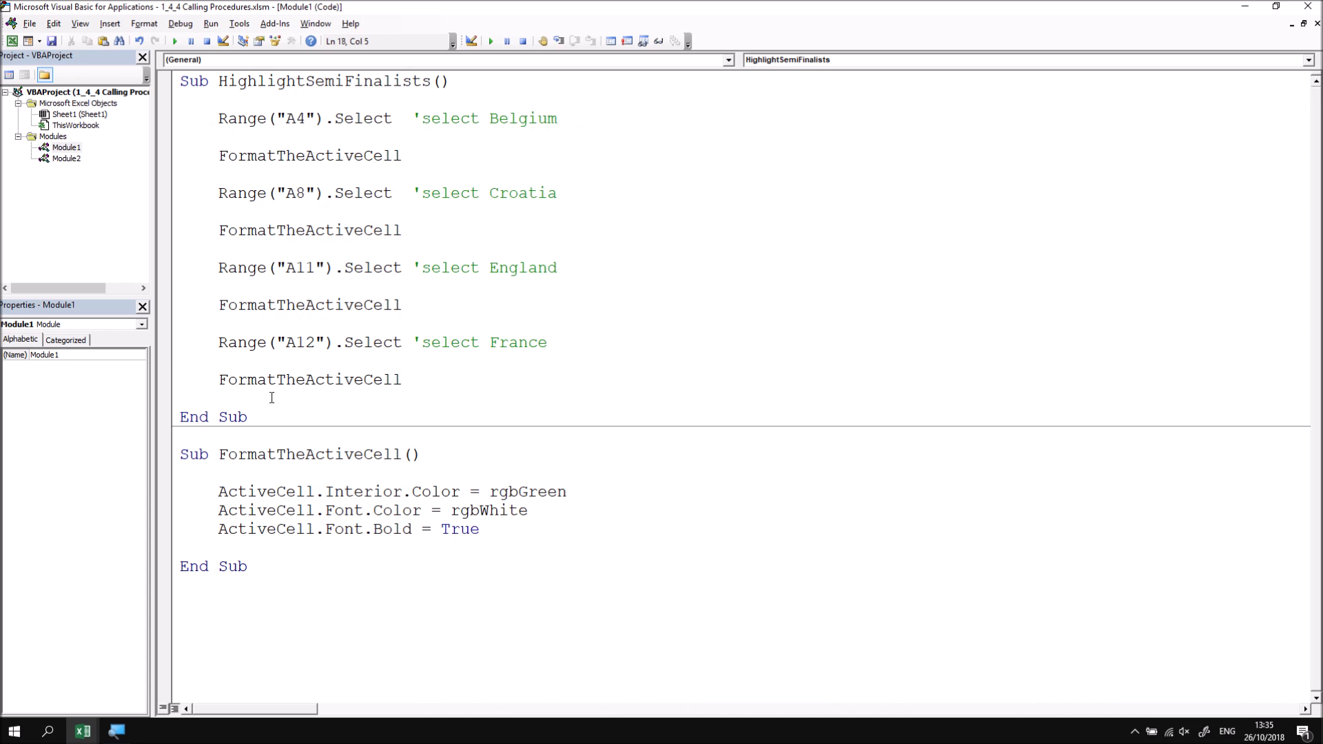
pyautogui.moveTo(592, 517)
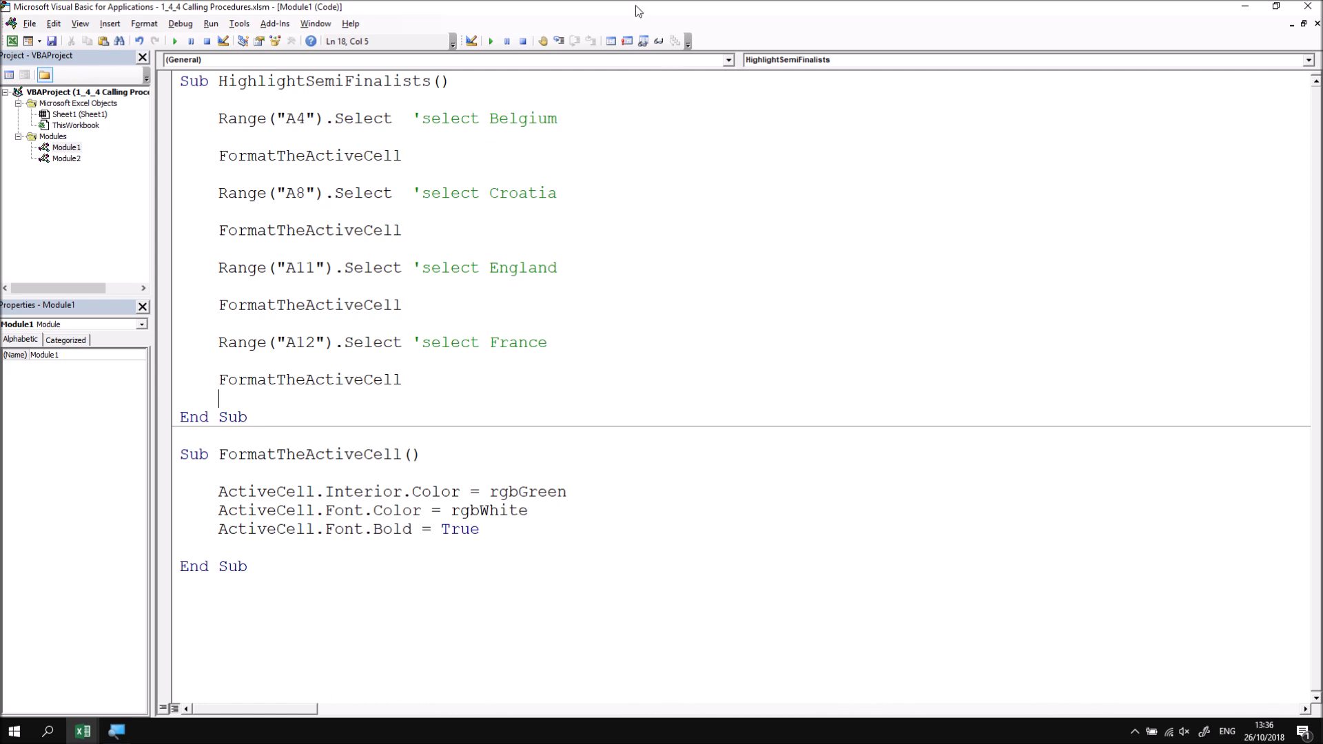
# Snap the VBA editor beside the workbook and place the cursor inside HighlightSemiFinalists
pyautogui.click(1276, 10)
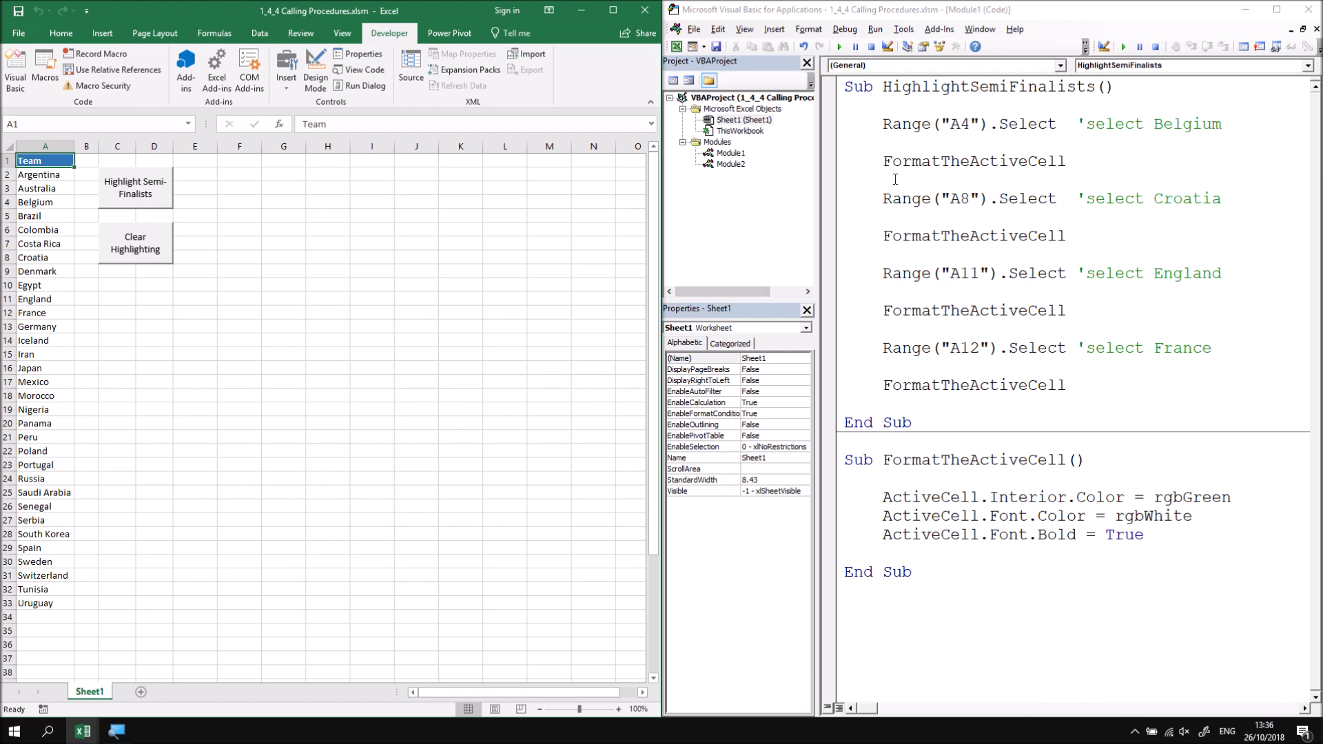
pyautogui.click(728, 153)
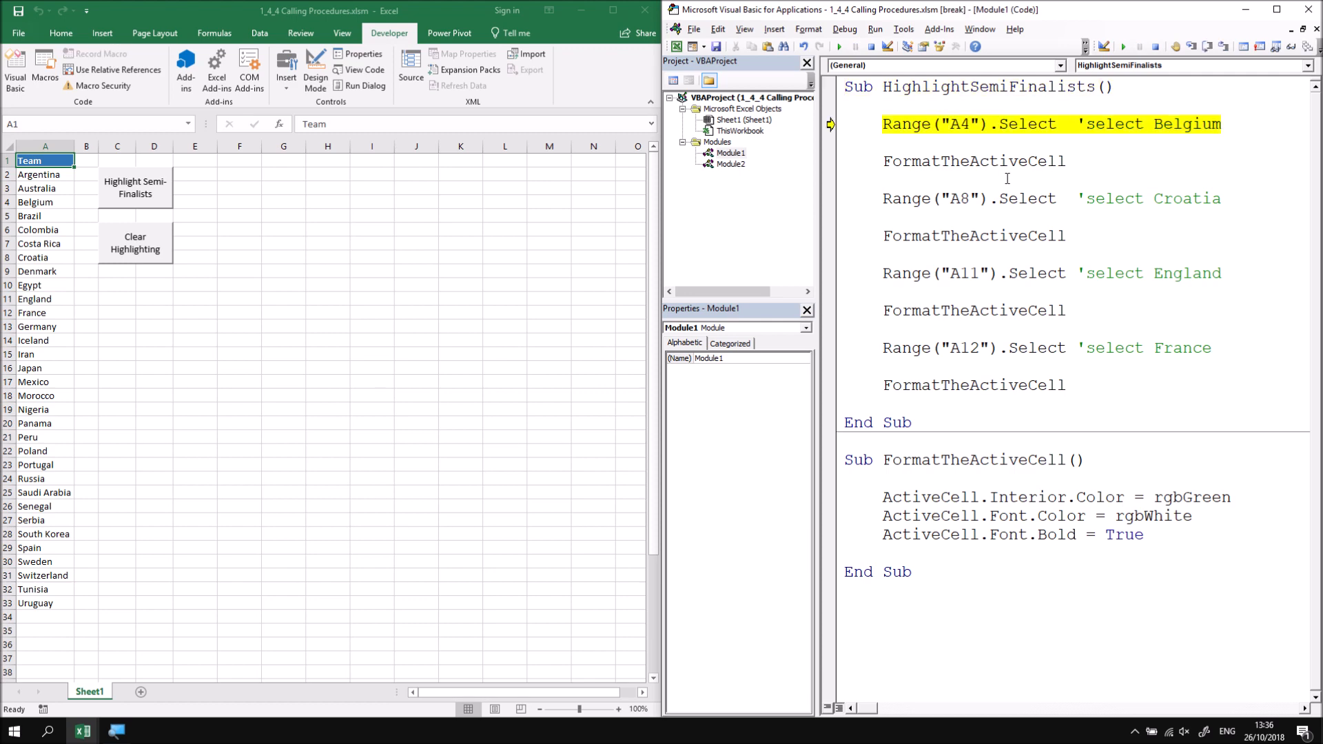
# Step with F8 into FormatTheActiveCell to turn Belgium's cell green with bold white text
pyautogui.press('F8')
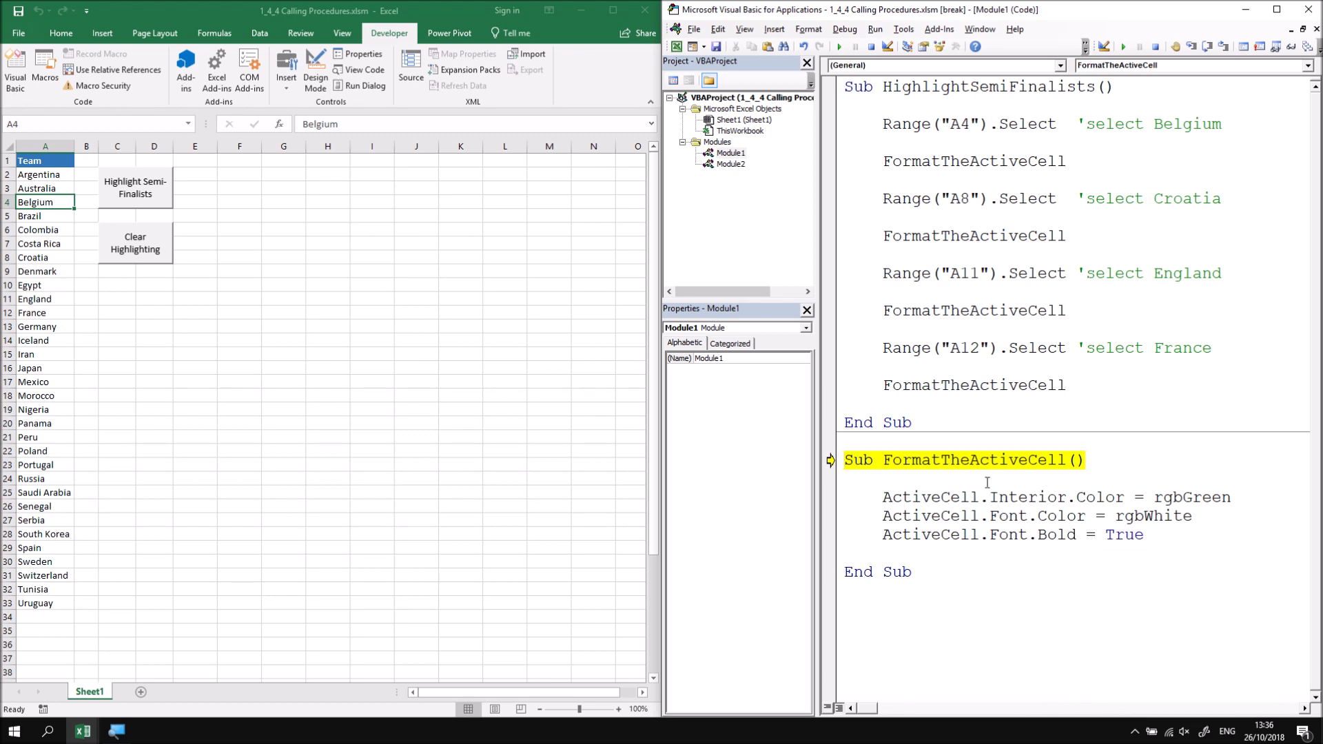
pyautogui.press('F8')
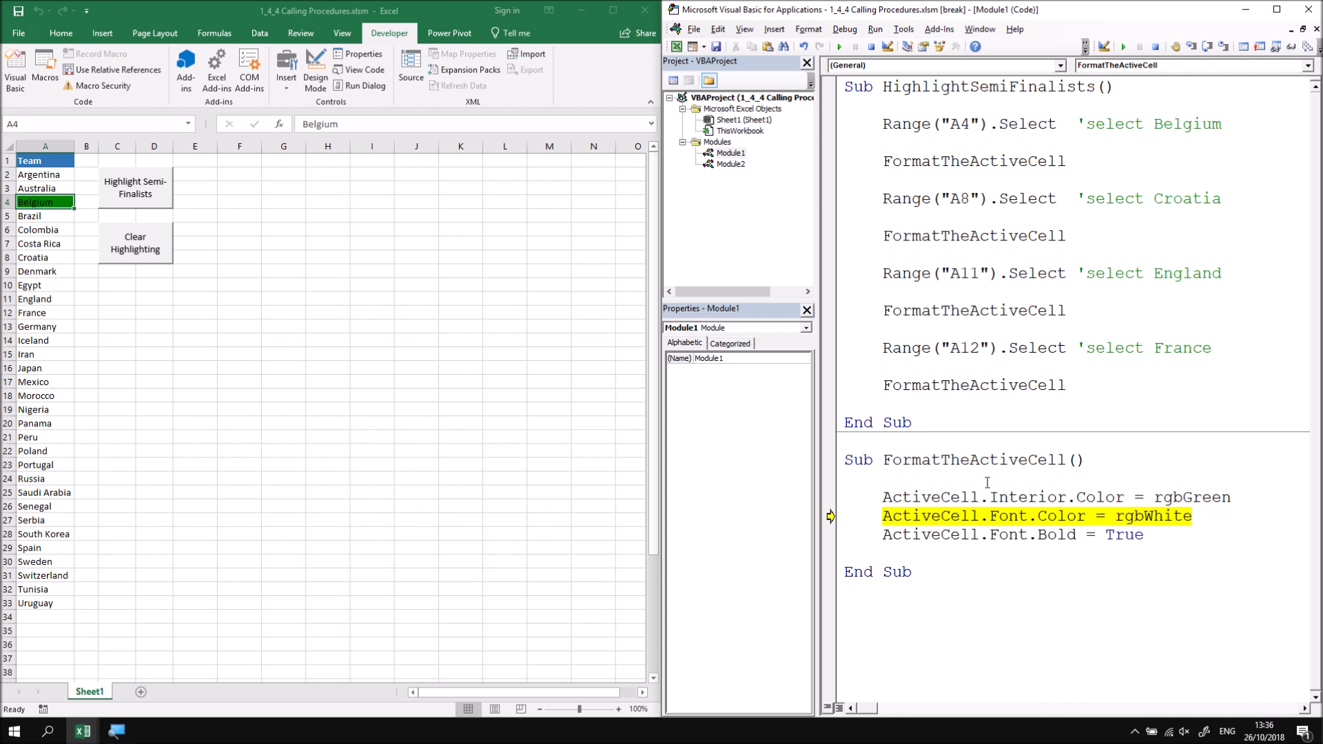
pyautogui.press('F8')
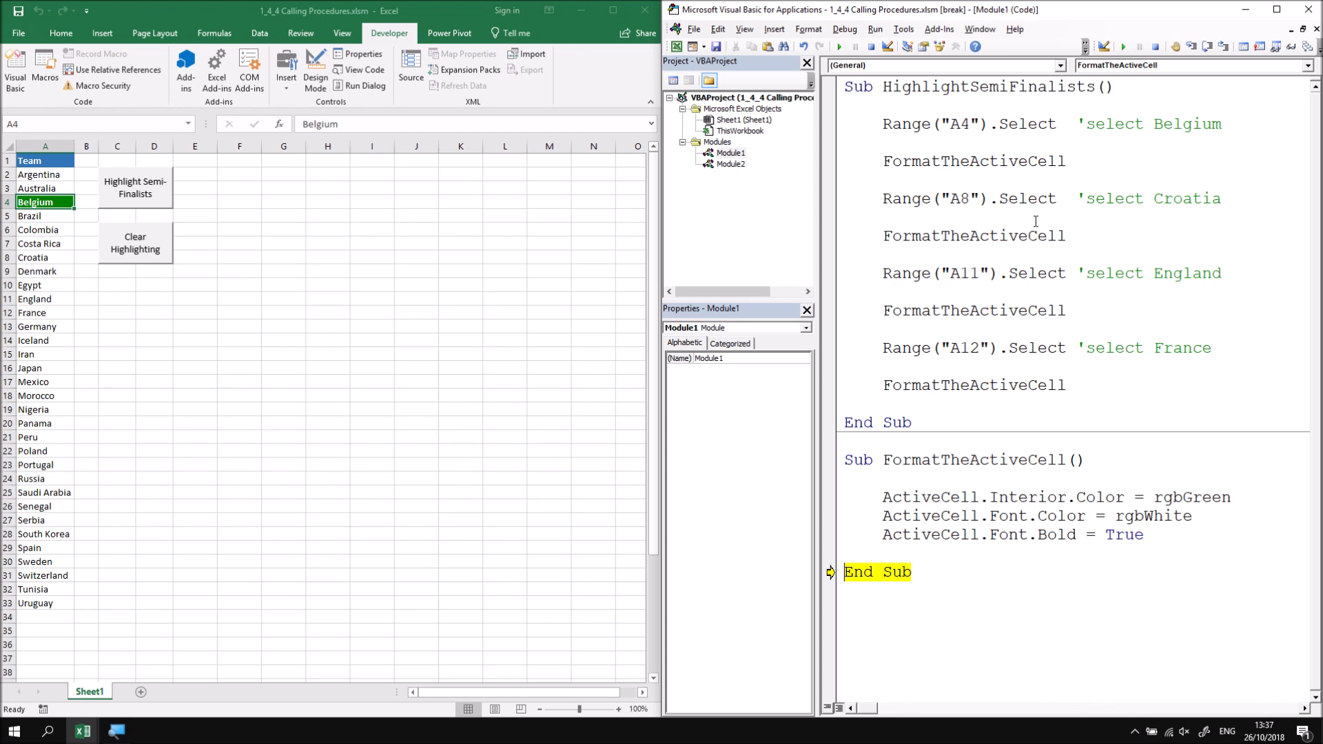
pyautogui.press('F8')
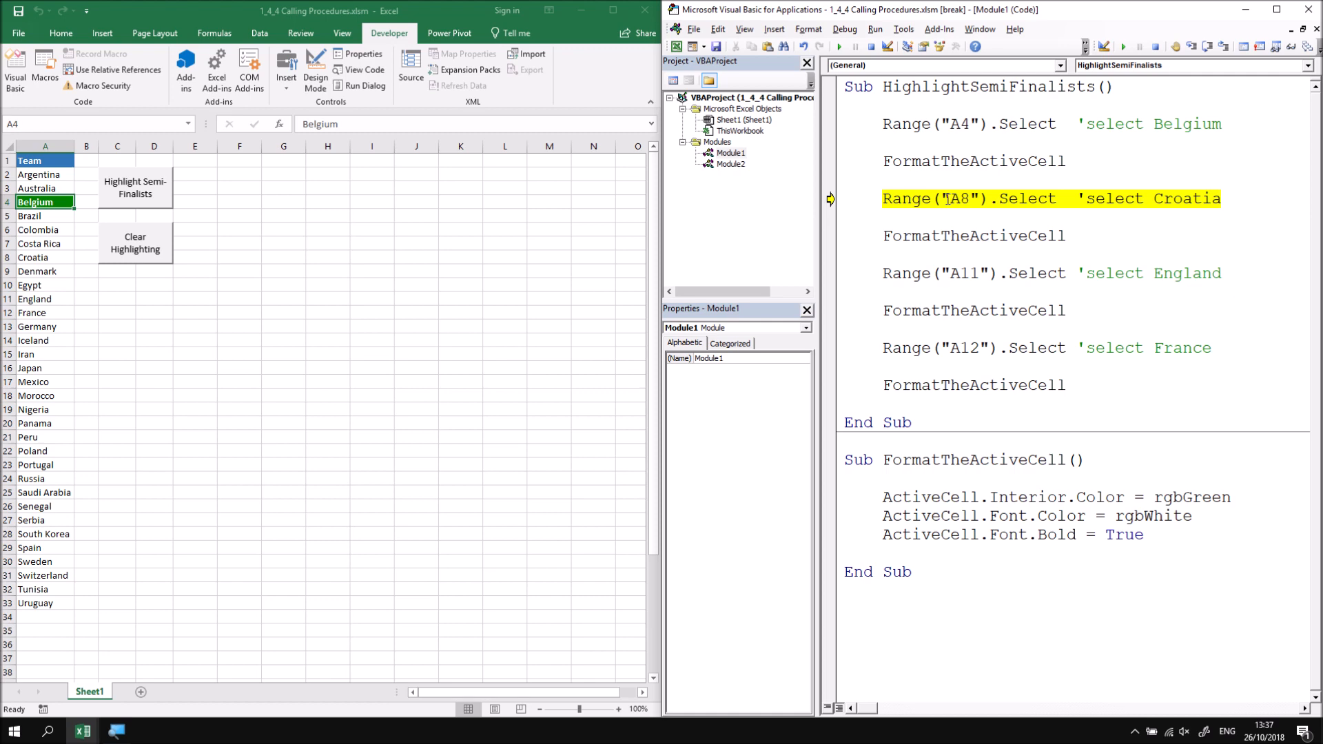
pyautogui.moveTo(1197, 253)
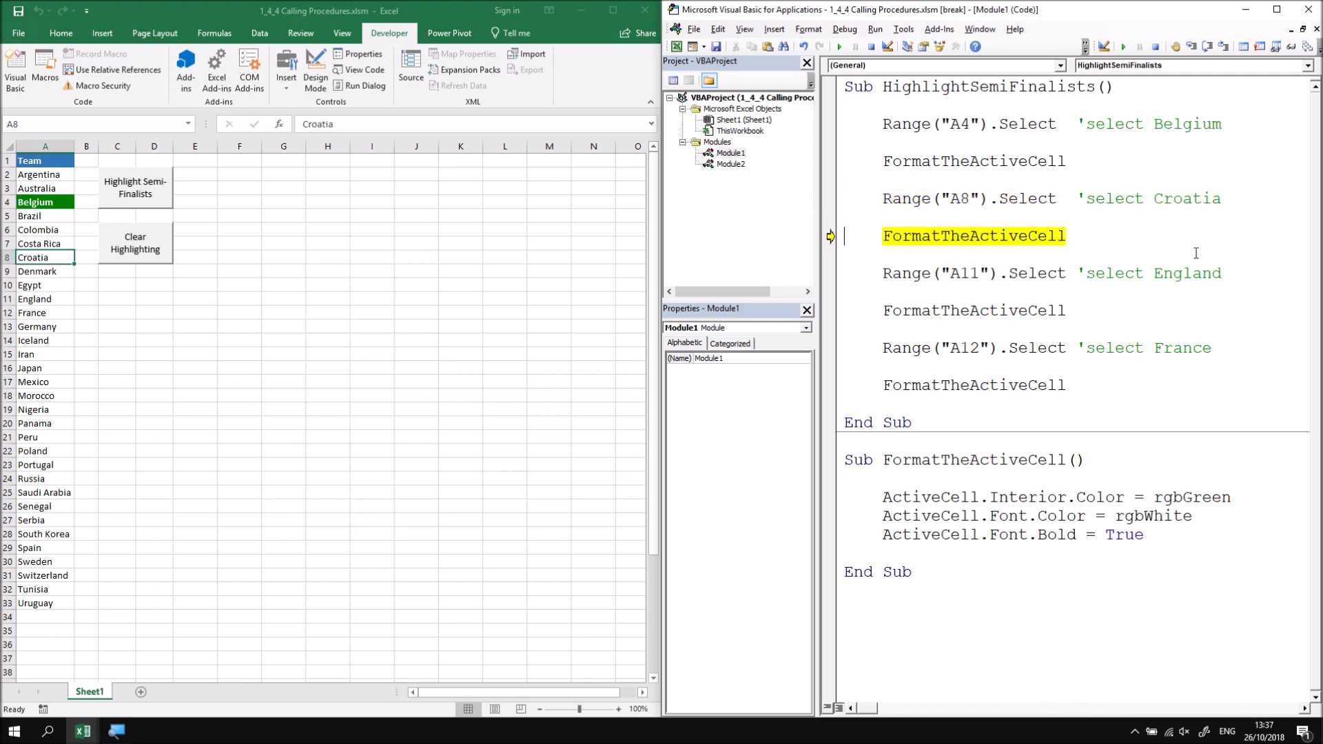
# Continue stepping with F8 to format Croatia, England and France the same way
pyautogui.press('F8')
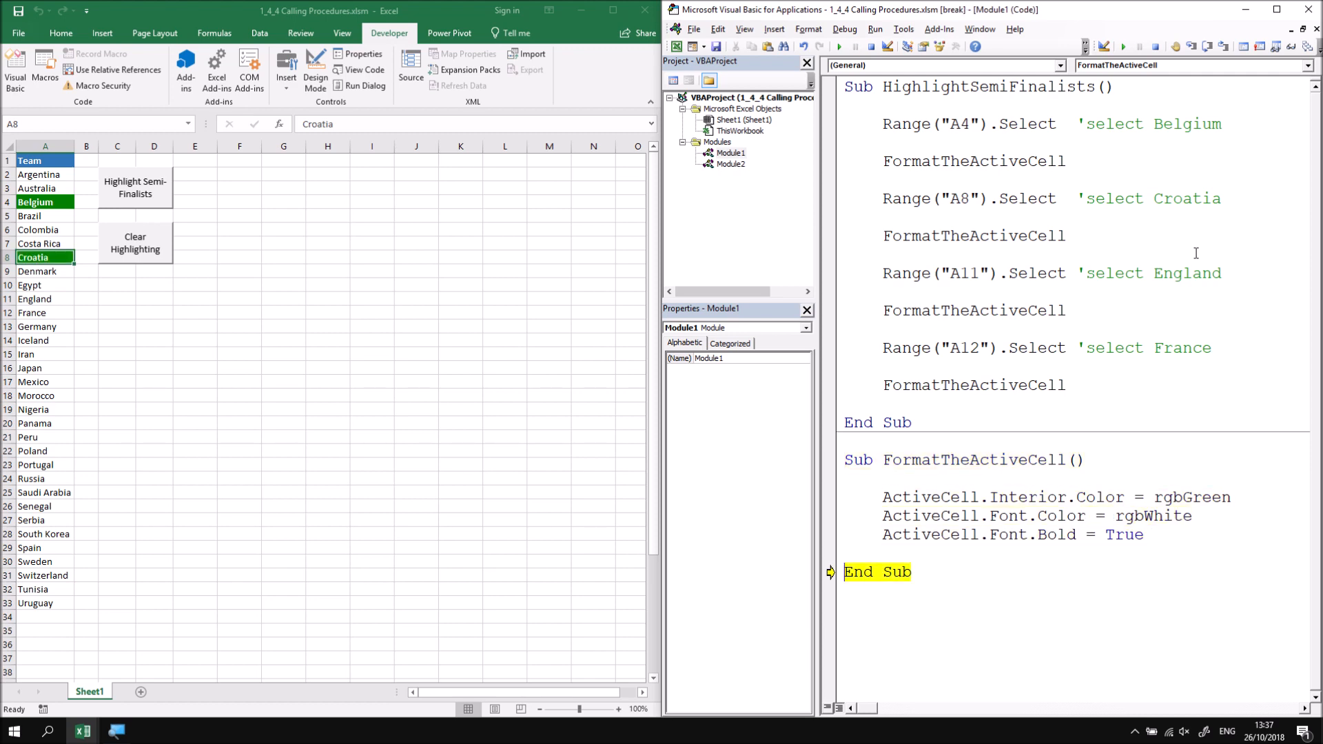
pyautogui.press('F8')
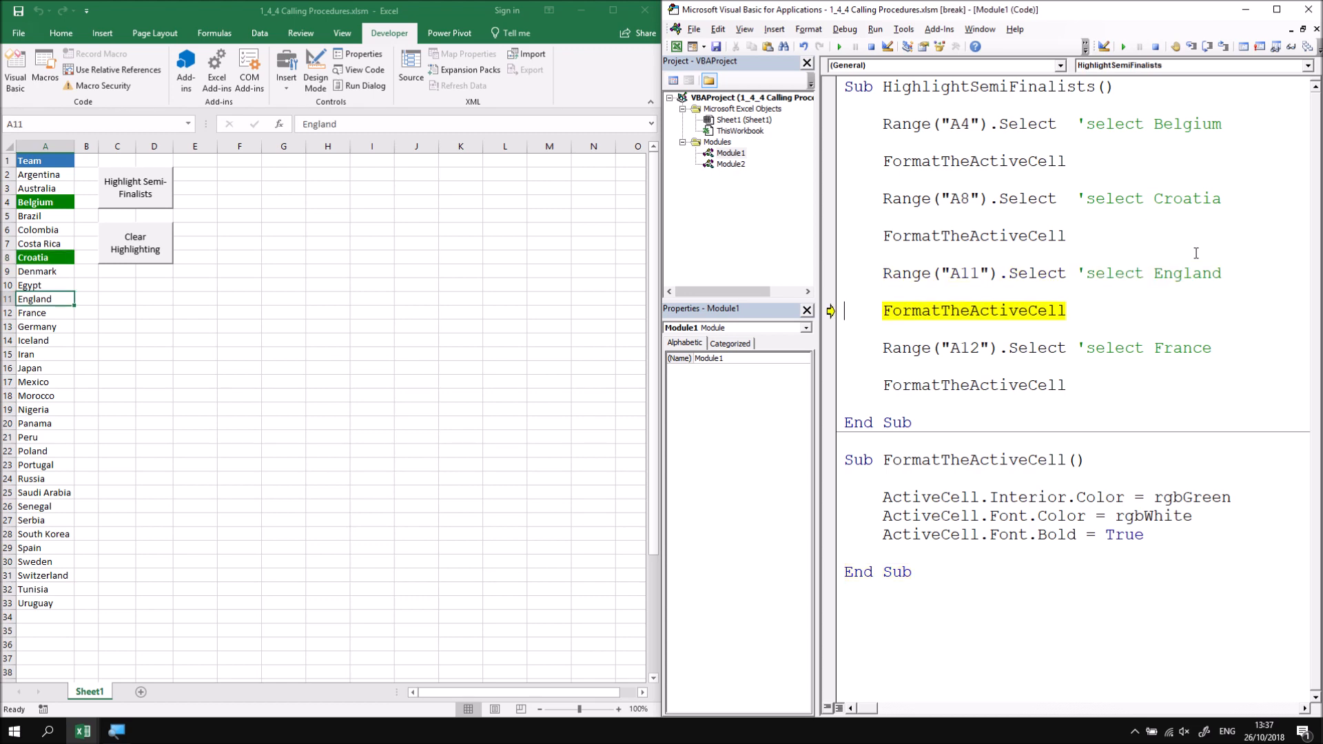
pyautogui.press('F8')
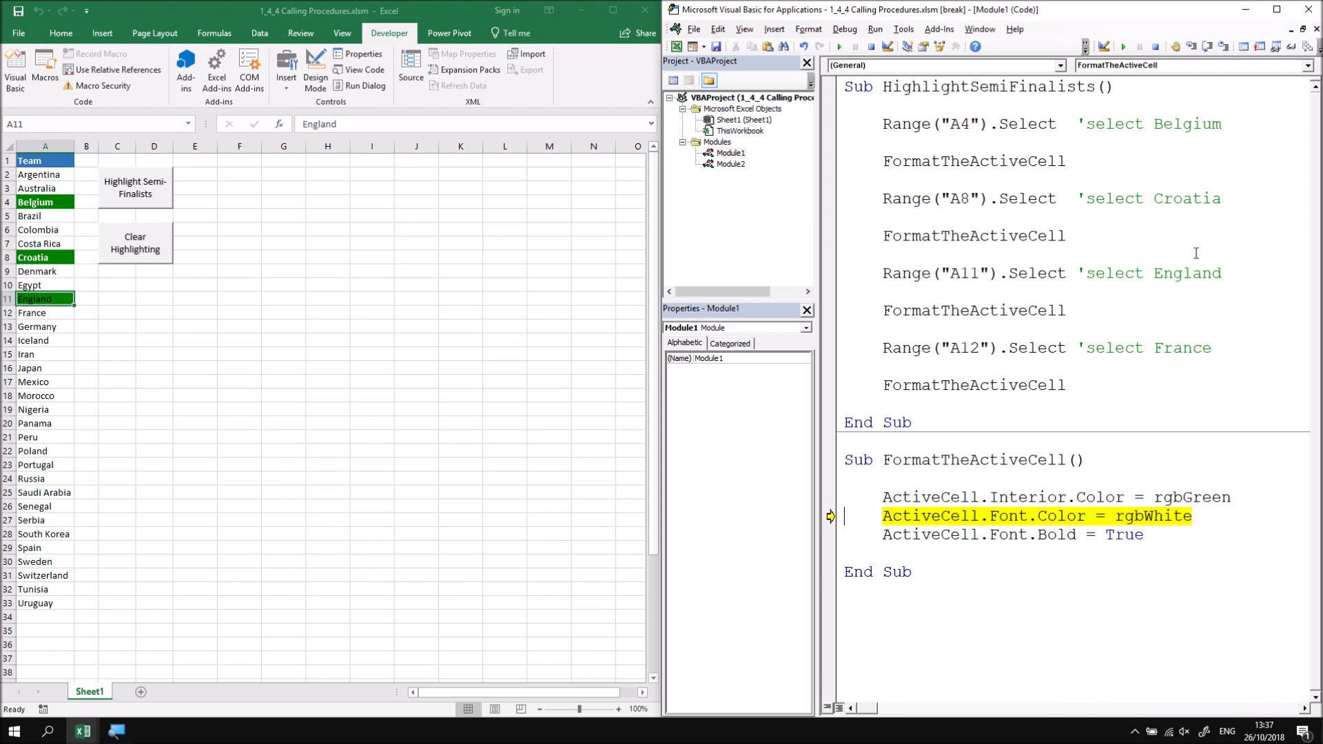
pyautogui.press('F8')
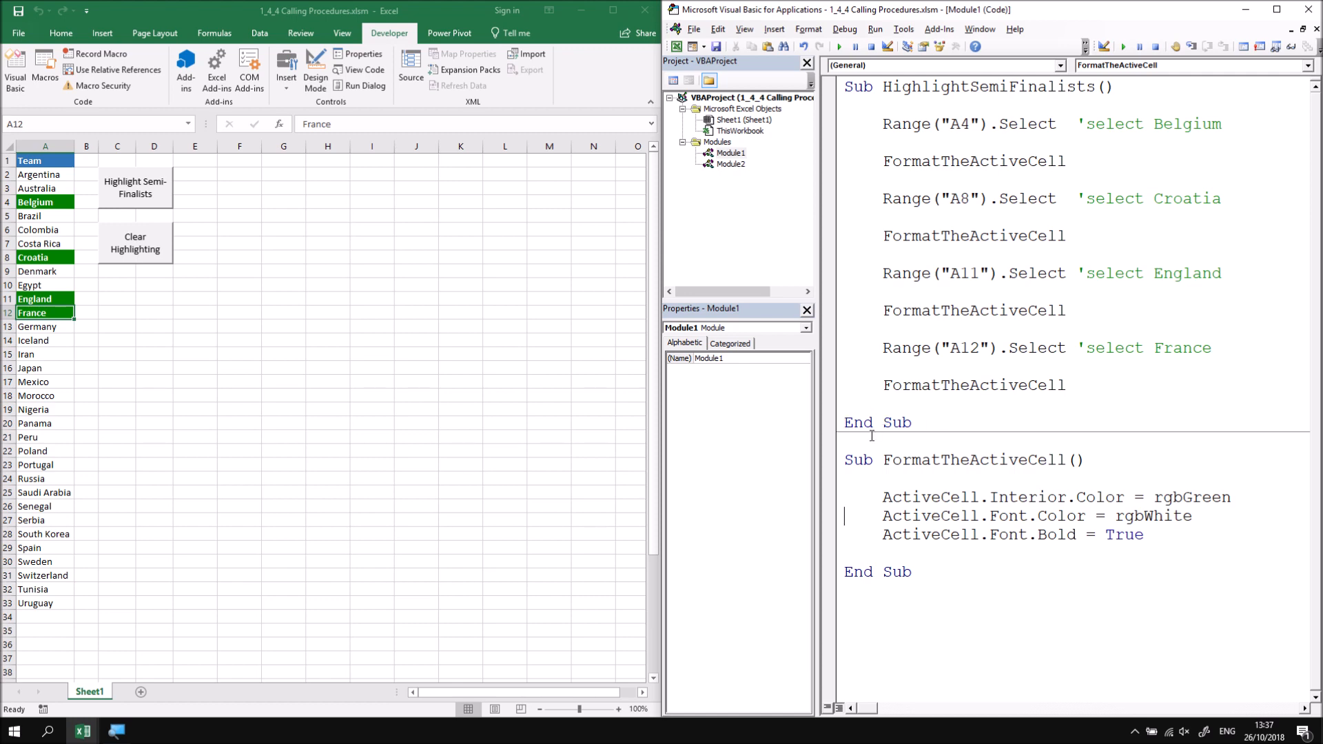
pyautogui.moveTo(925, 422)
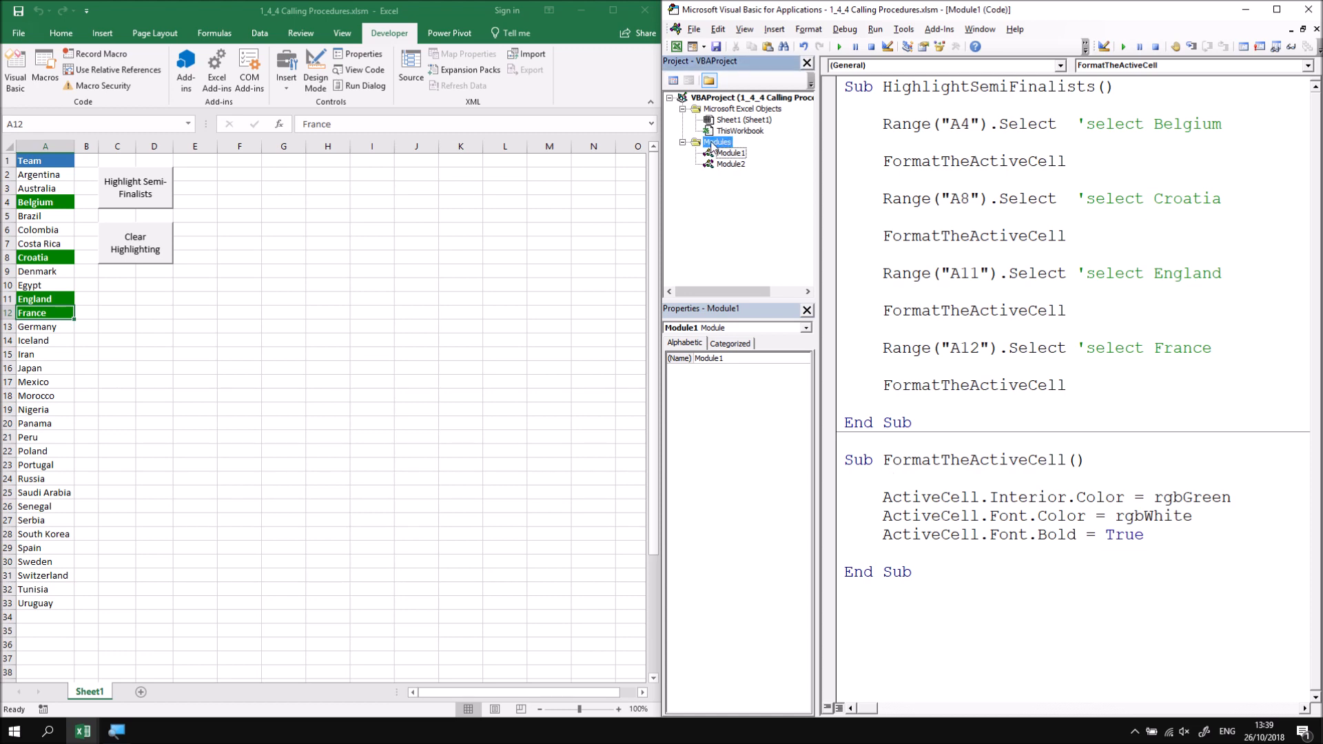
# Insert a new module with Sub test() calling FormatTheActiveCell via IntelliSense
pyautogui.rightClick(717, 142)
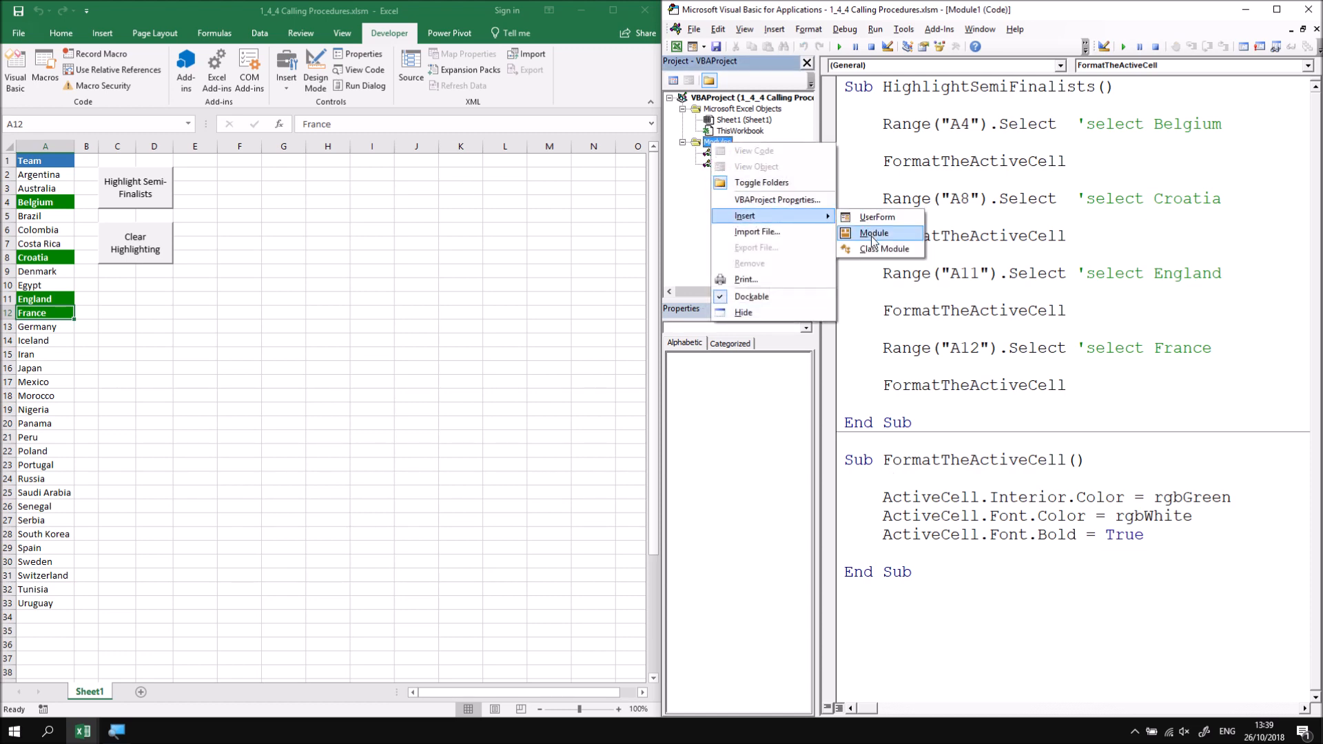
pyautogui.click(873, 233)
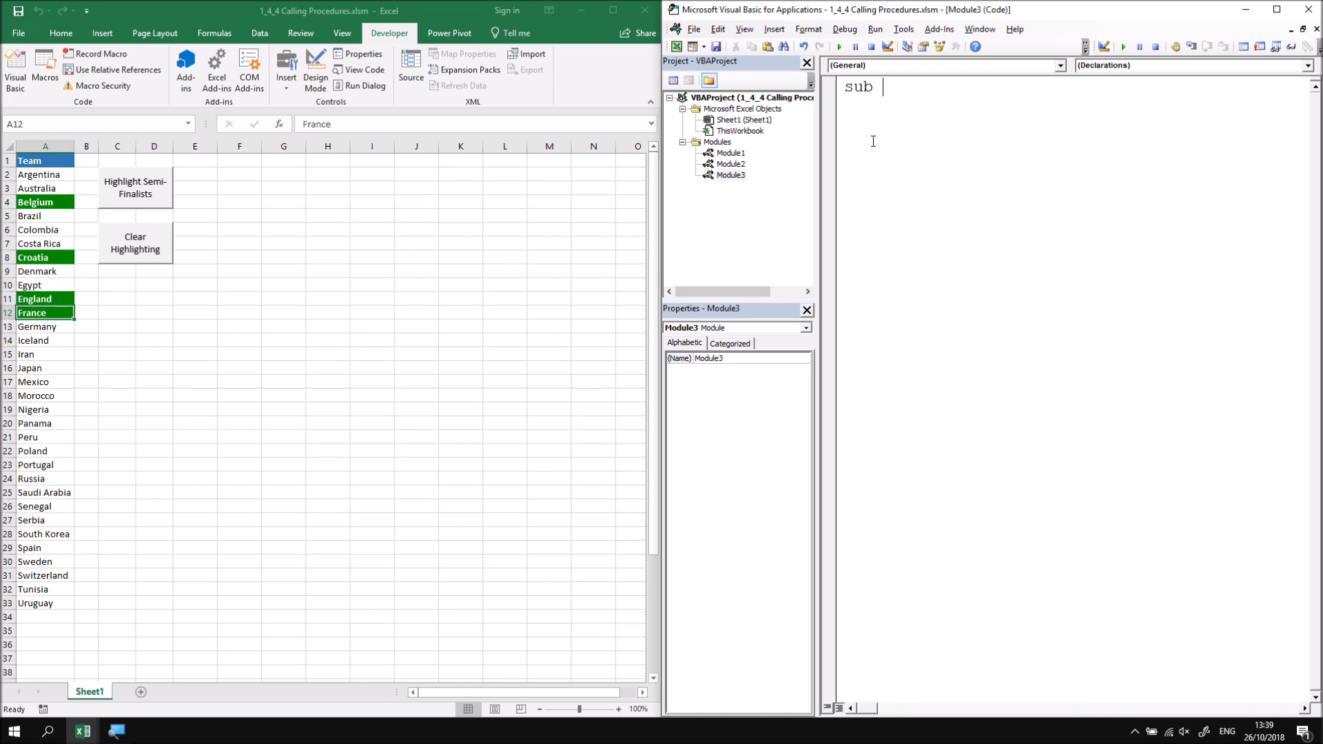
pyautogui.write('test()')
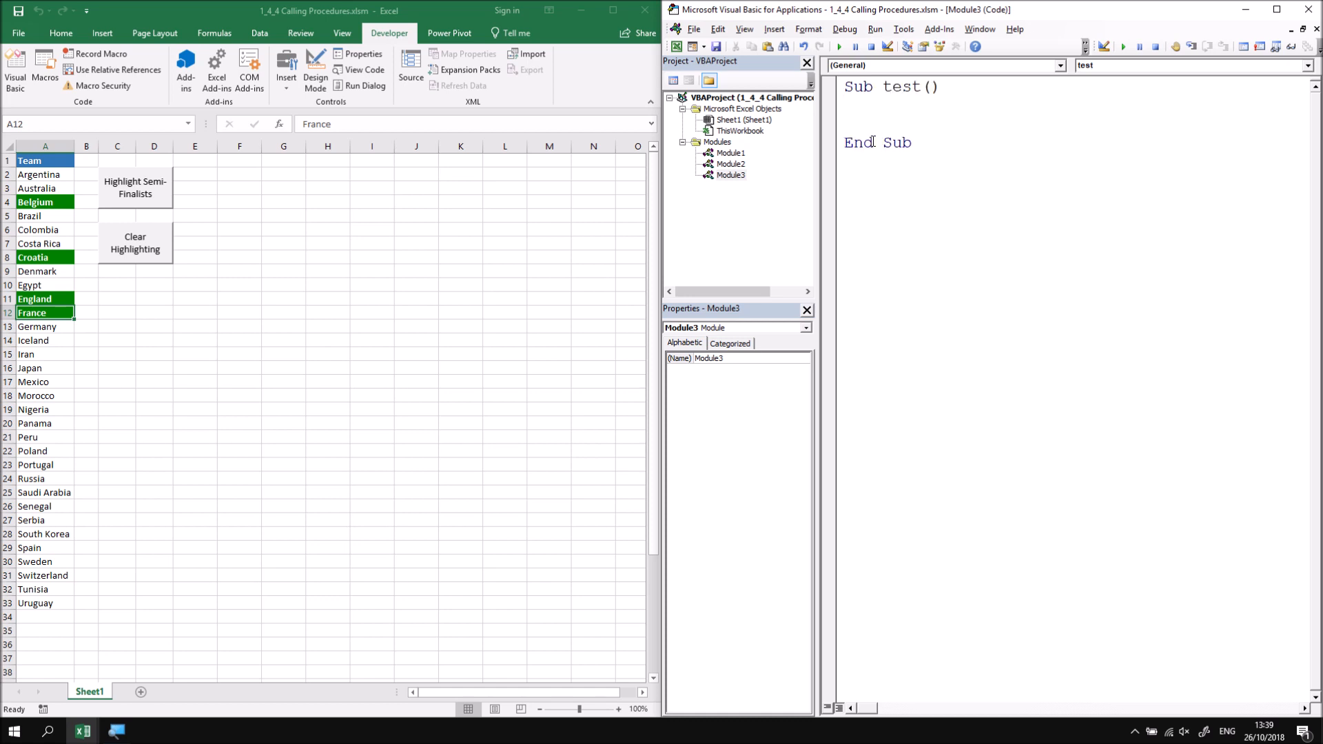
pyautogui.write('.')
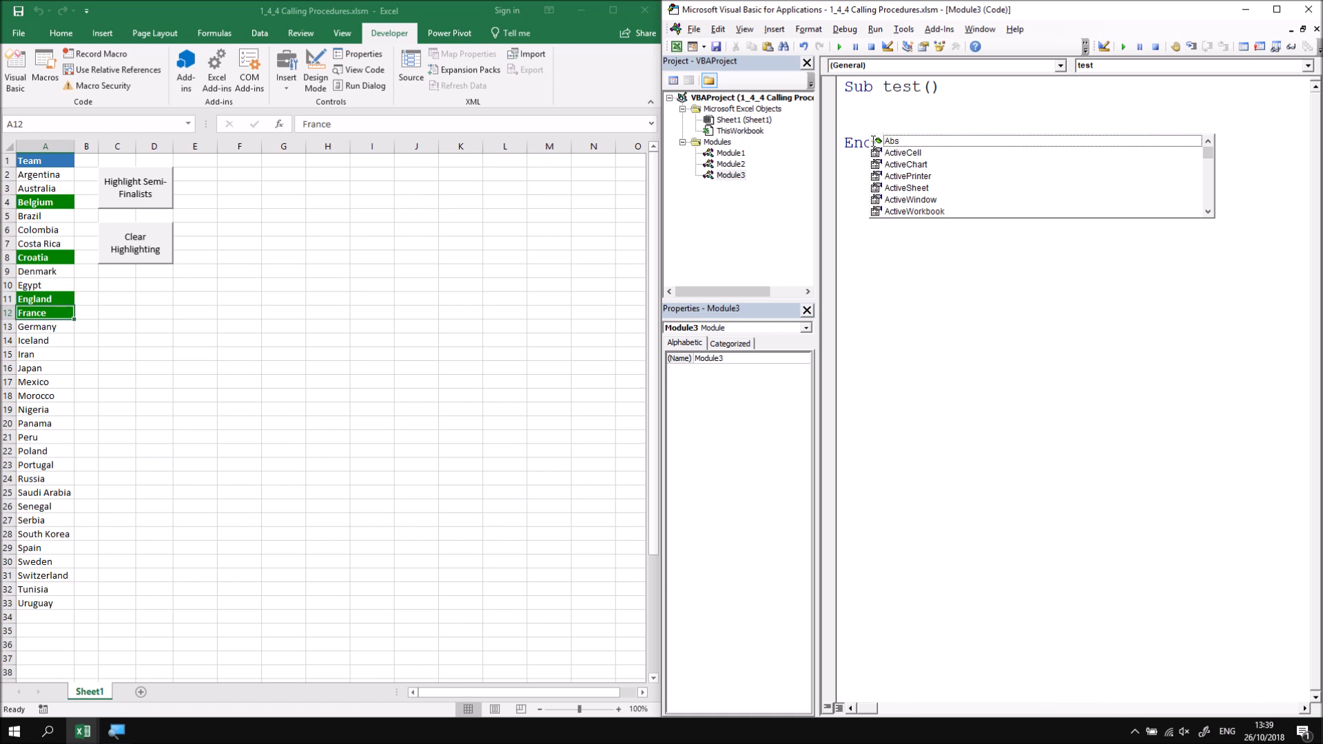
pyautogui.write('format')
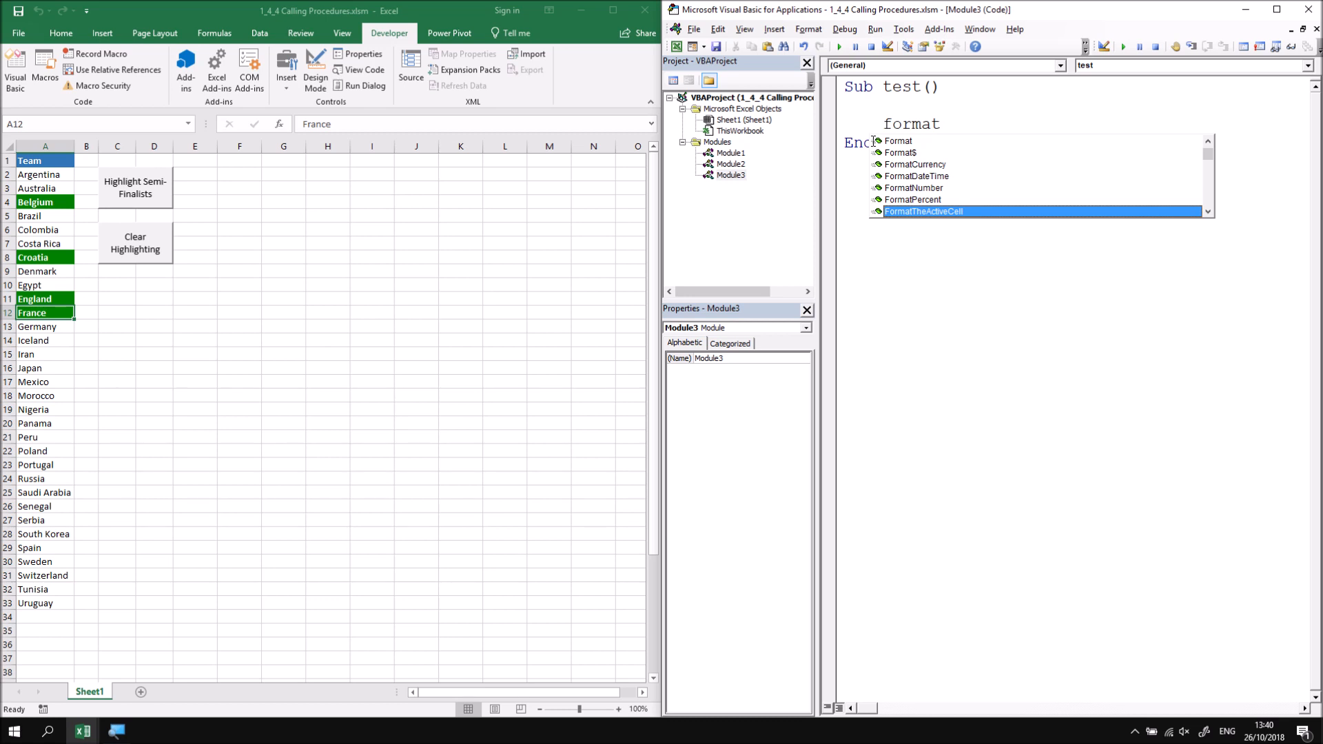
pyautogui.press('tab')
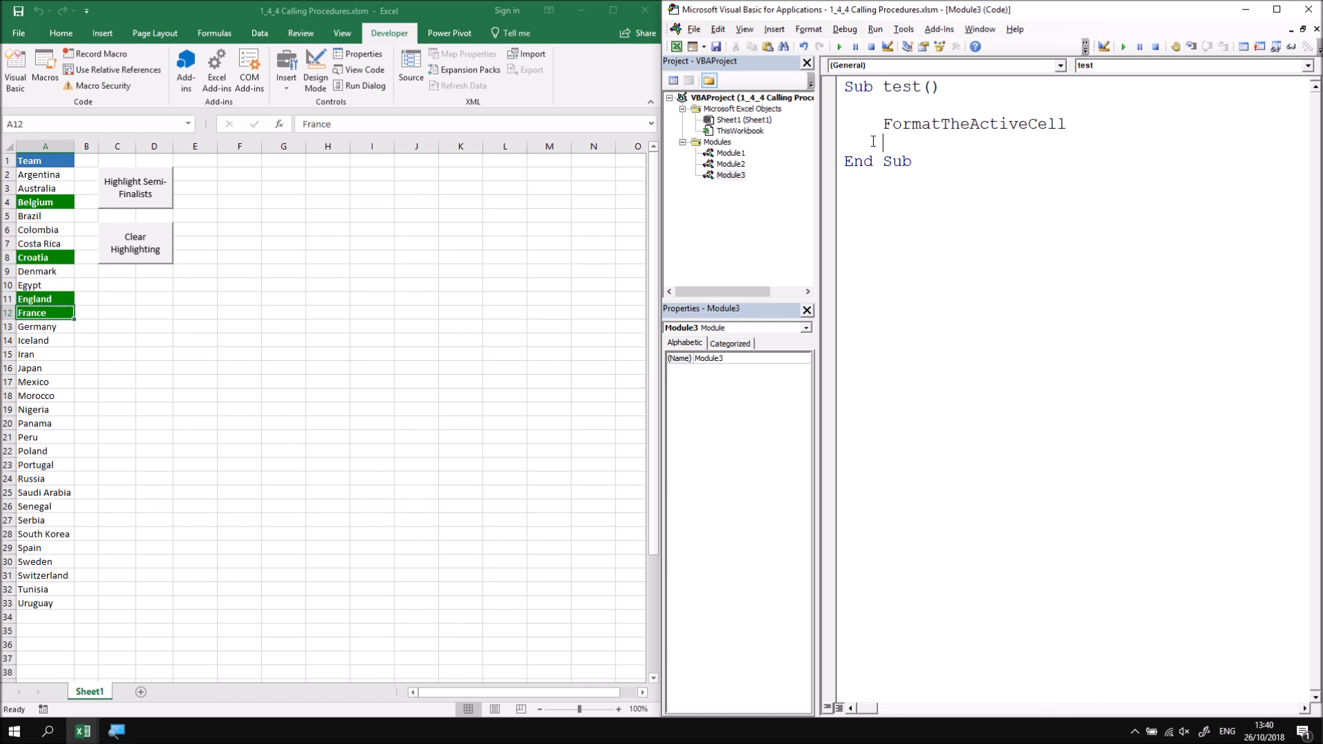
pyautogui.moveTo(739, 222)
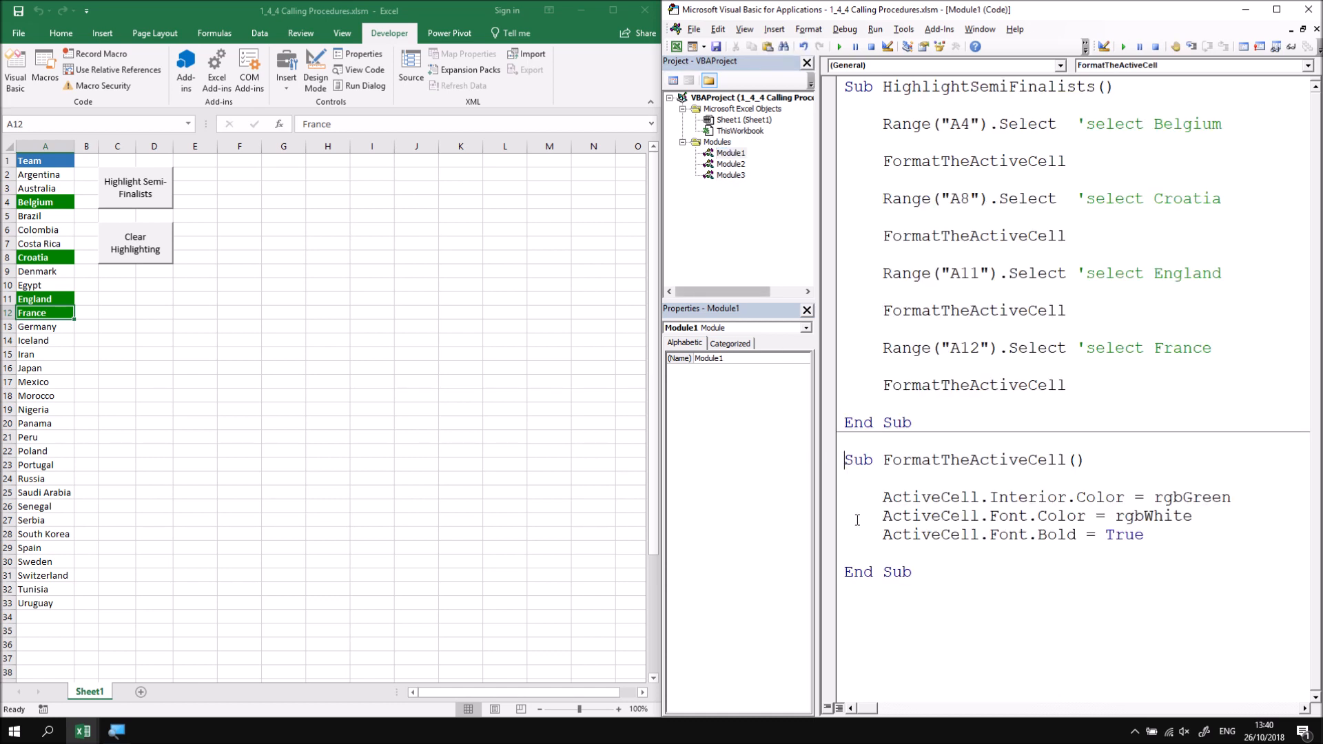
# Declare FormatTheActiveCell Public in Module1, then retype its call in Module3's test sub to see it suggested
pyautogui.write('public')
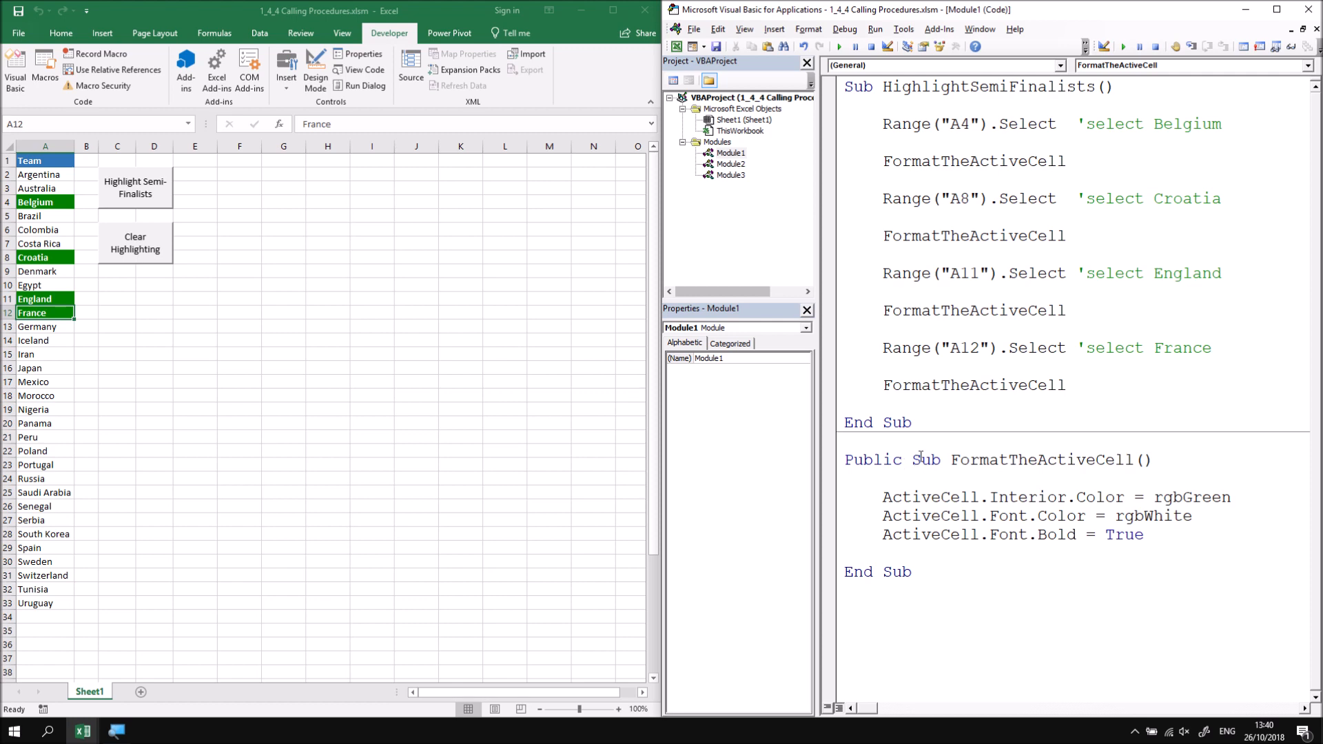
pyautogui.click(730, 175)
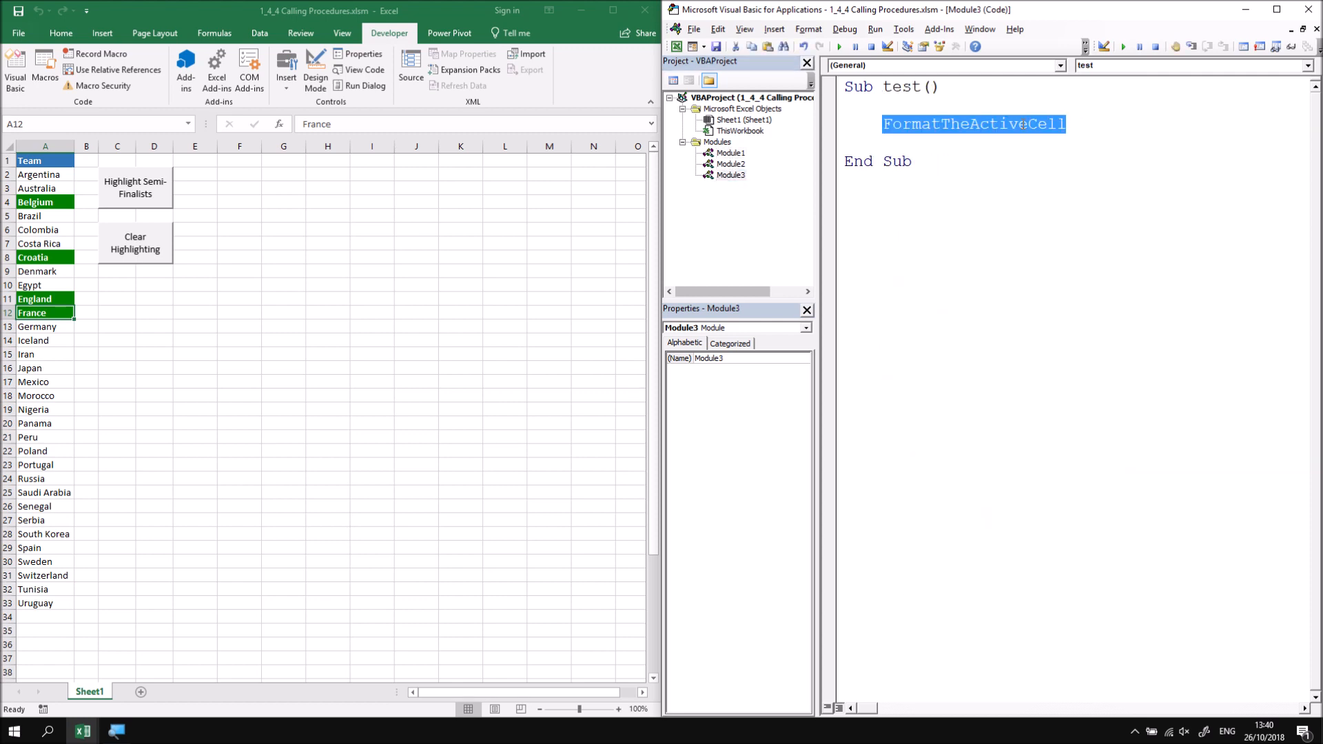
pyautogui.press('Delete')
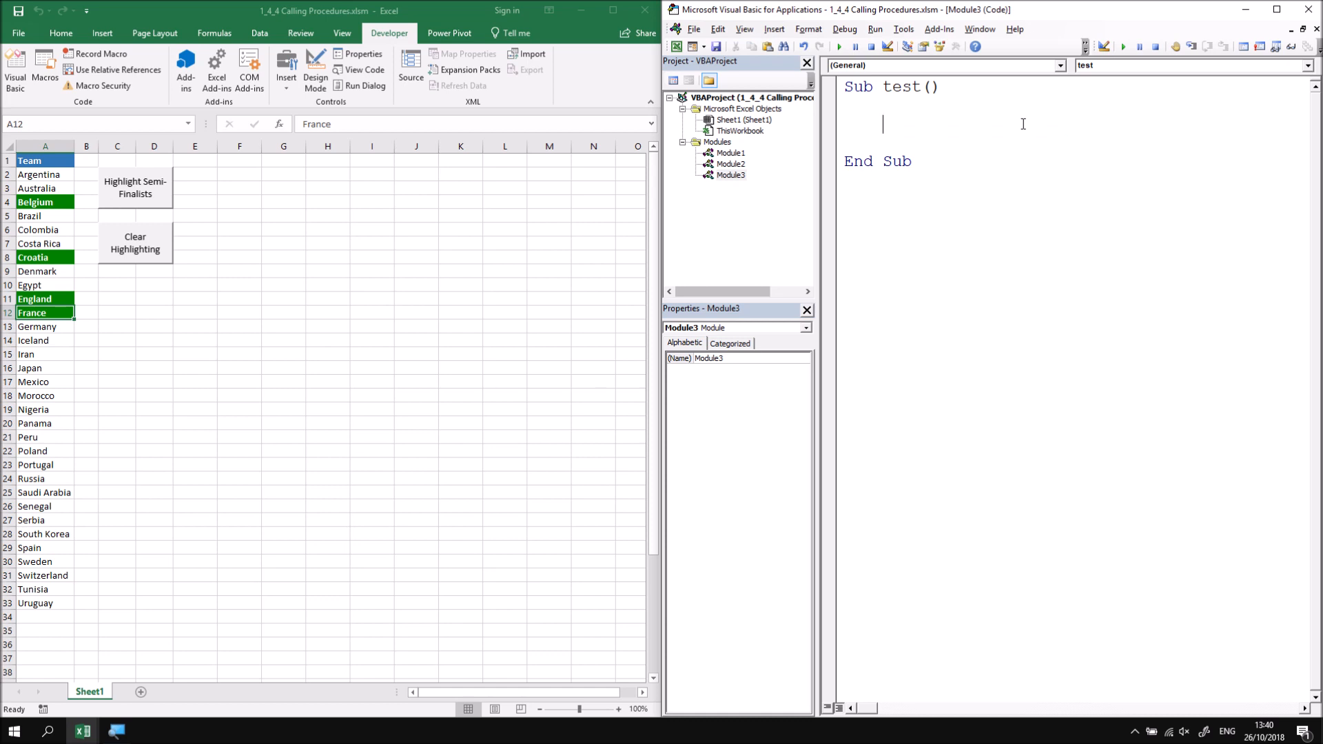
pyautogui.write('form')
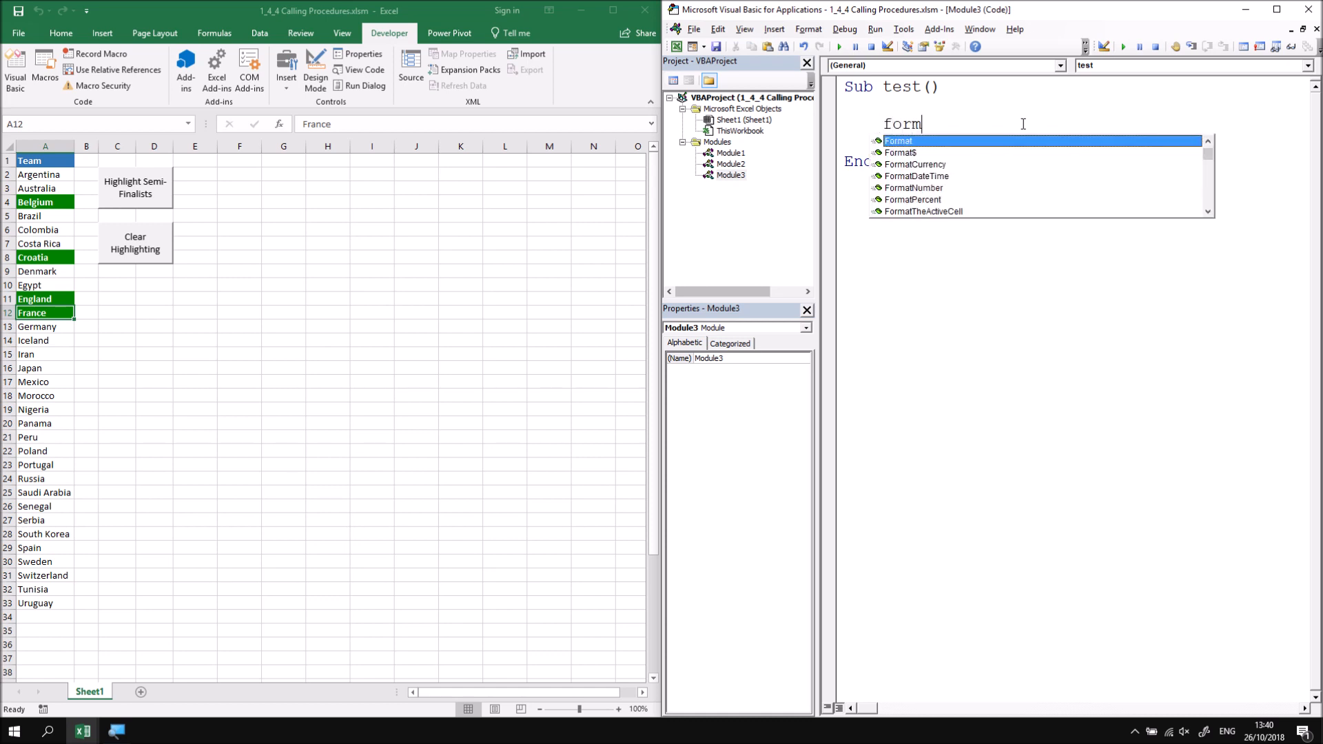
pyautogui.write('atth')
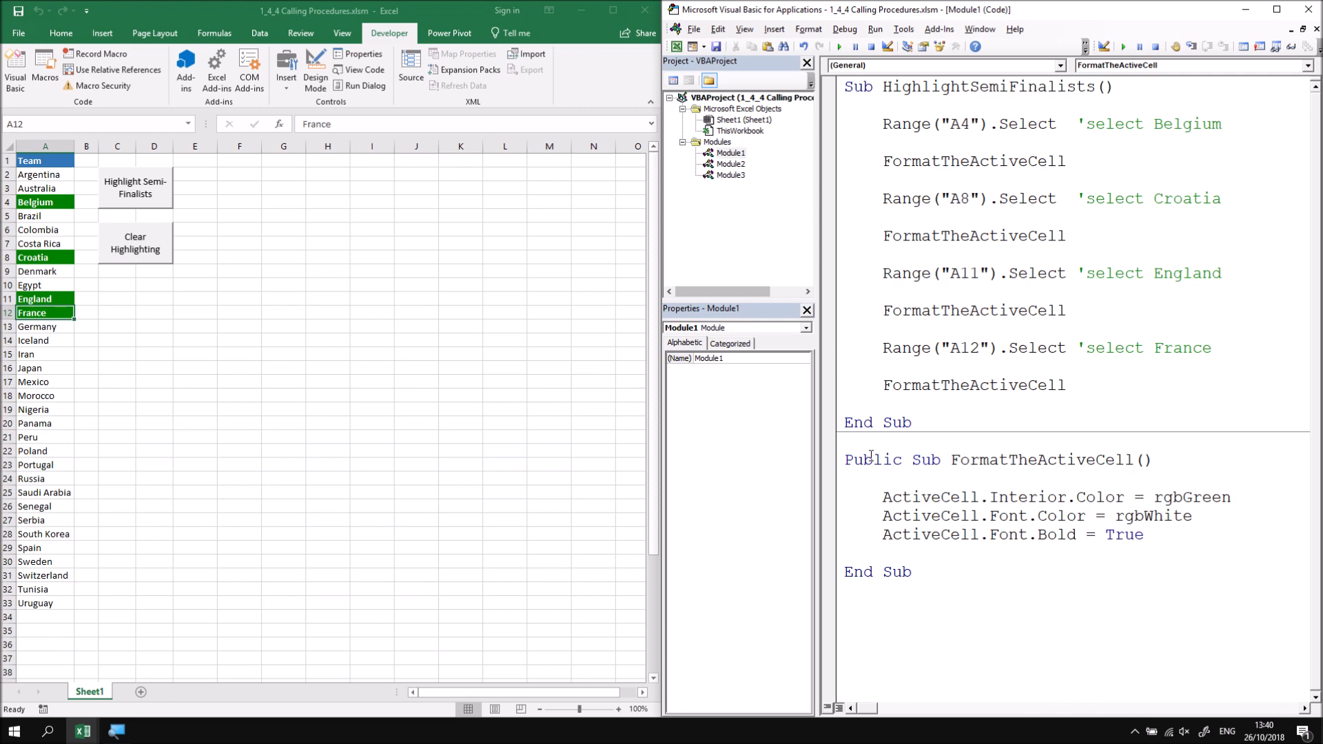
# Change FormatTheActiveCell to Private and check IntelliSense still offers it inside HighlightSemiFinalists
pyautogui.doubleClick(873, 461)
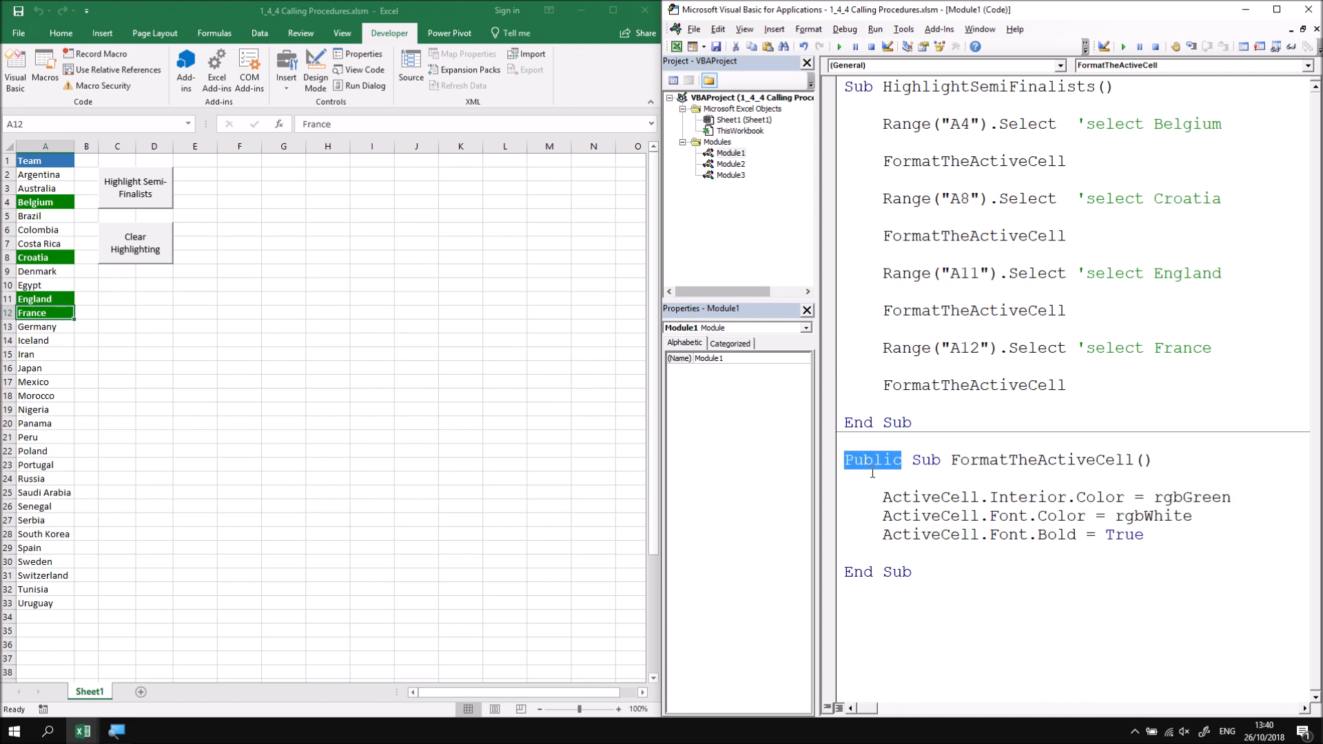
pyautogui.write('private')
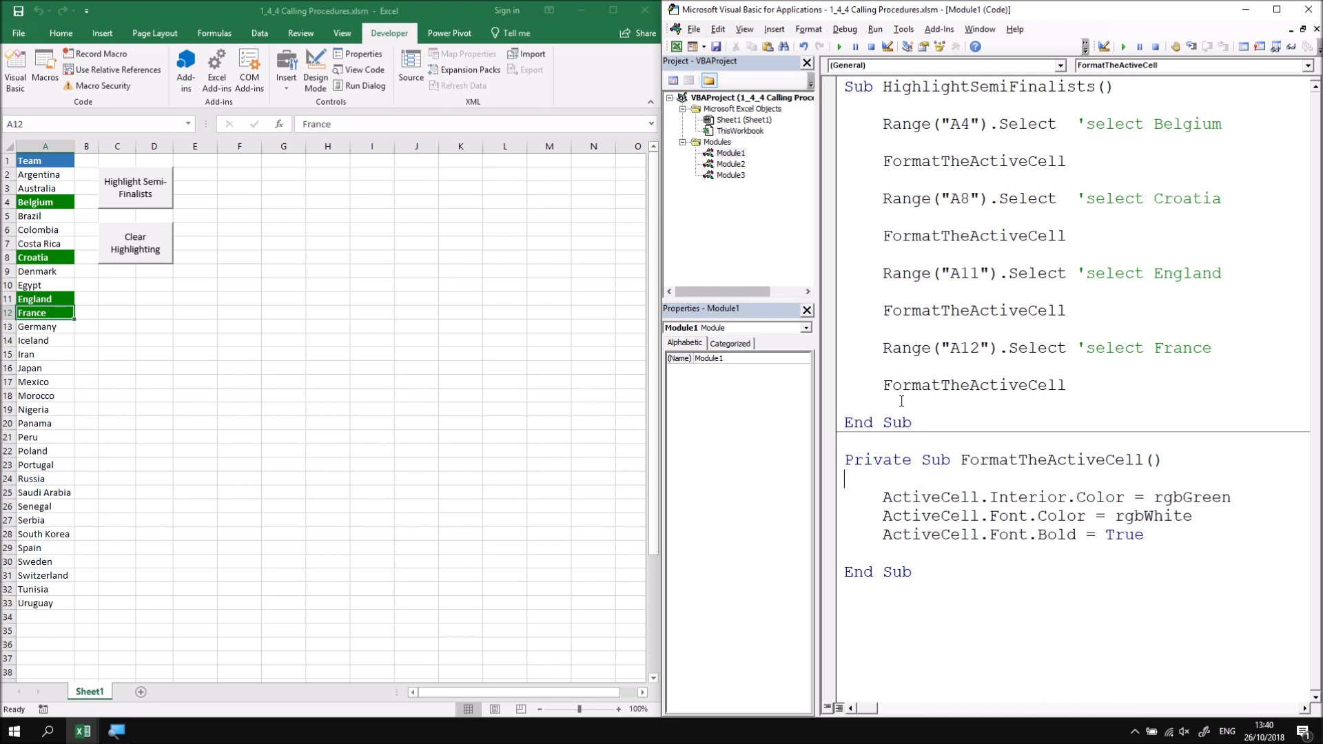
pyautogui.write('fo')
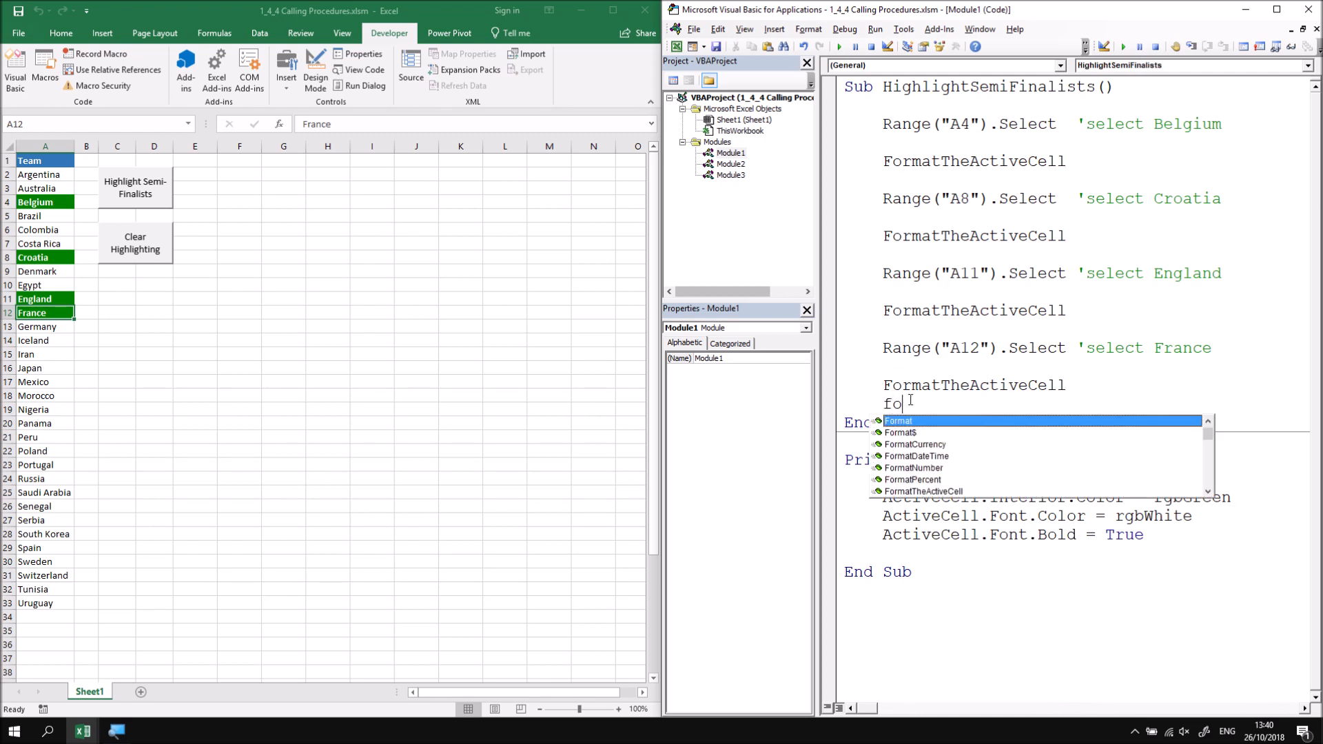
pyautogui.write('rm')
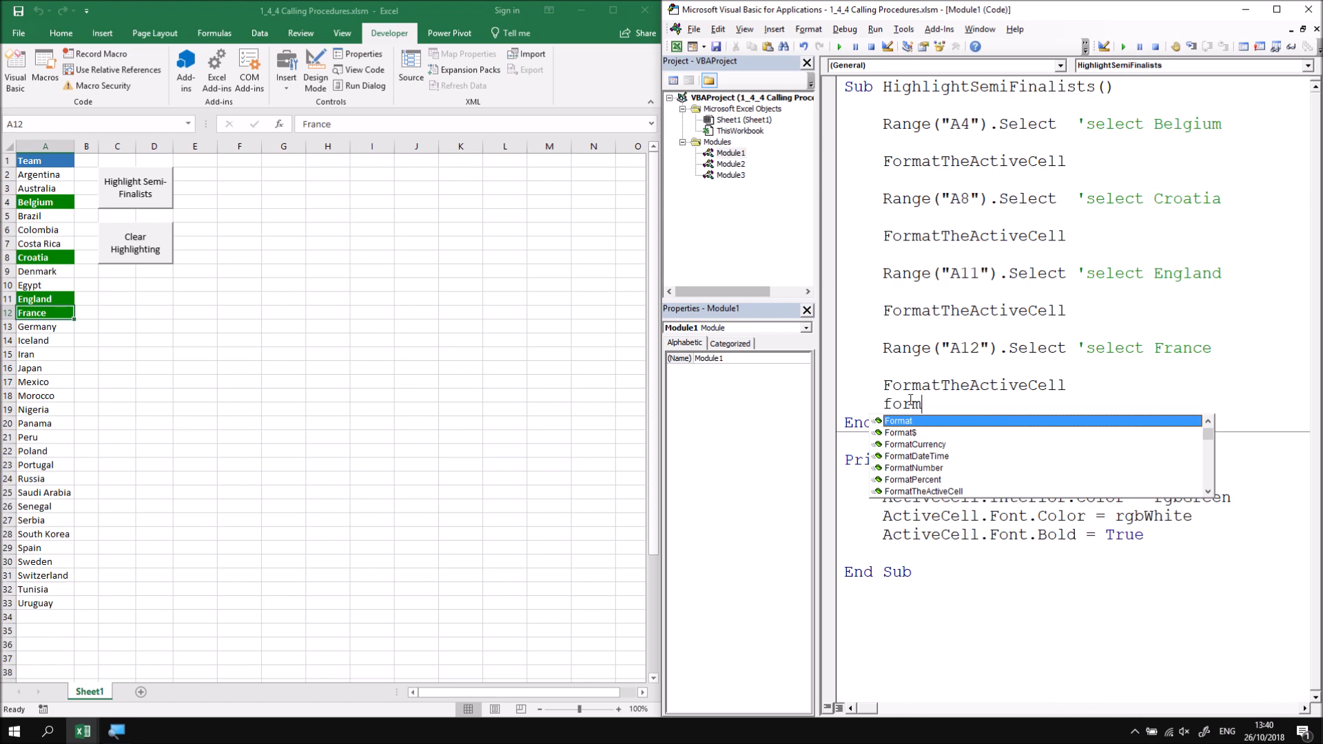
pyautogui.write('att')
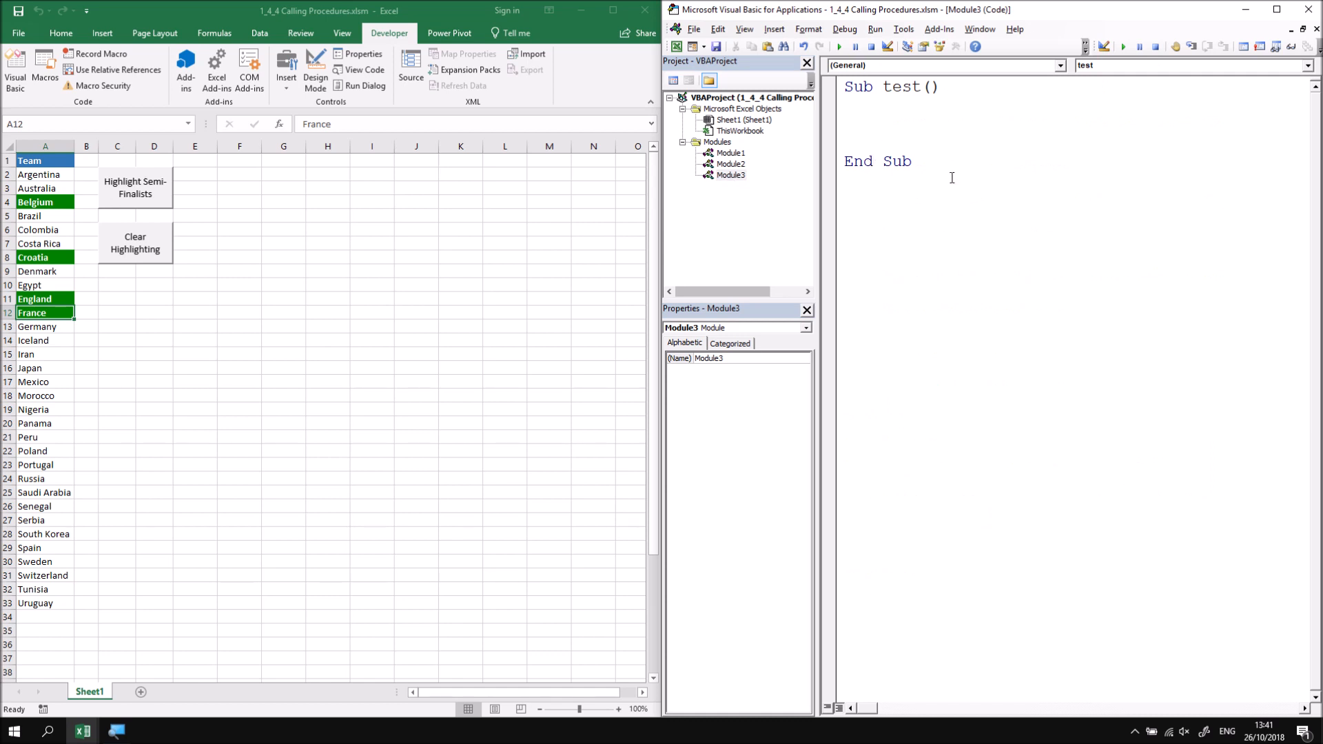
# Call formattheactivecell from Module3's test sub, run it, and dismiss the 'Sub or Function not defined' error
pyautogui.write('formatt')
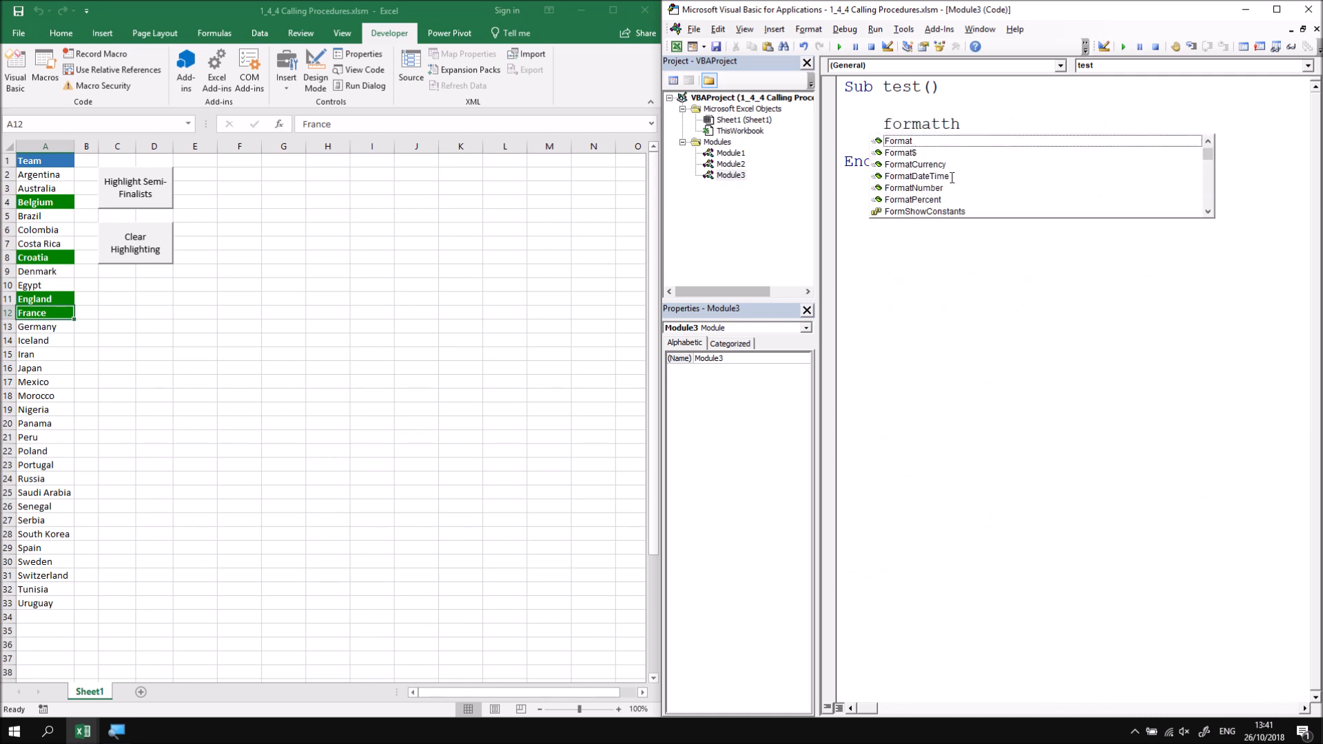
pyautogui.write('heactive')
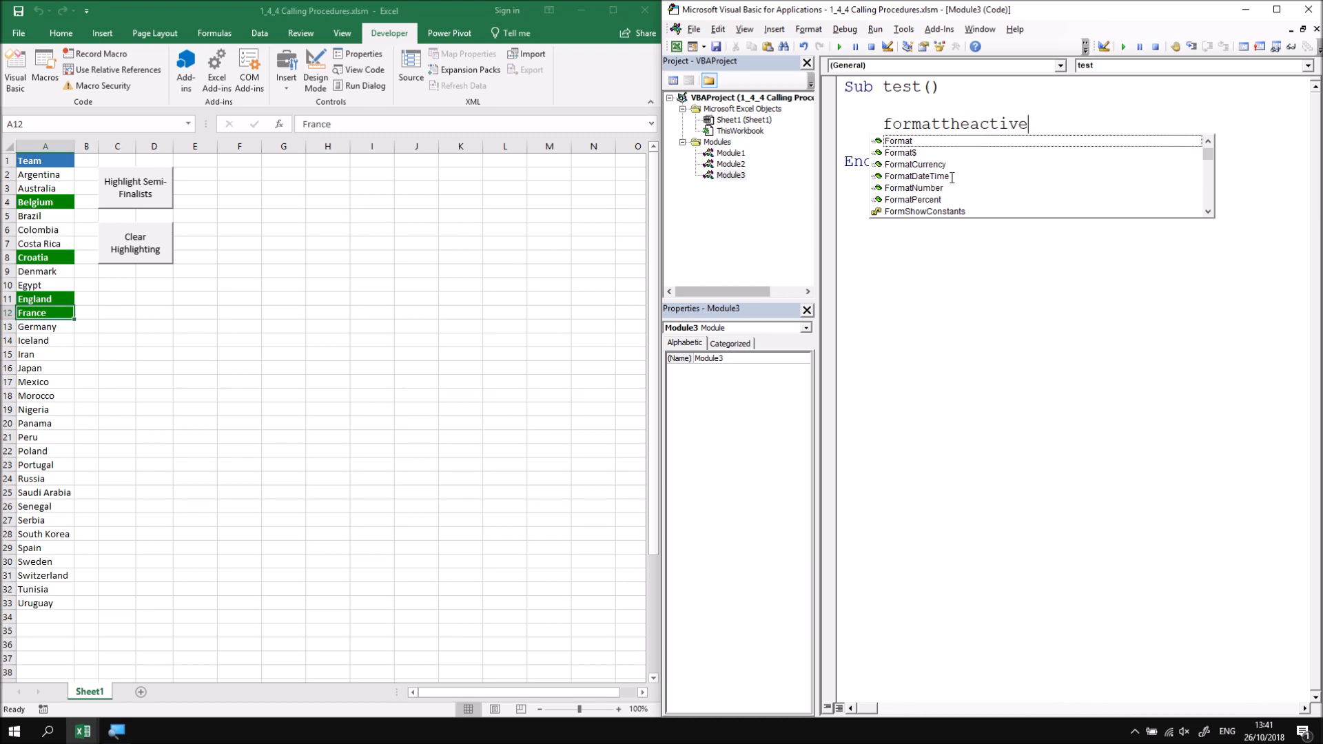
pyautogui.write('cell]')
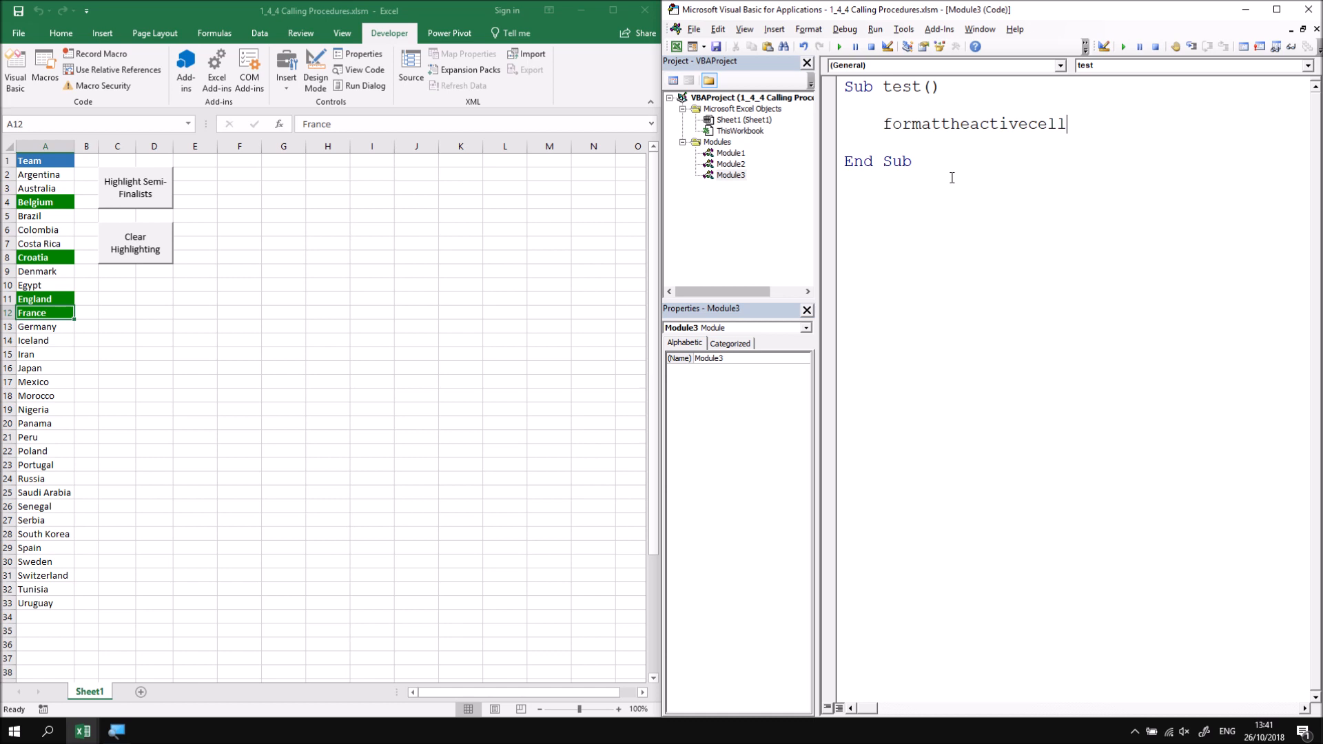
pyautogui.press('enter')
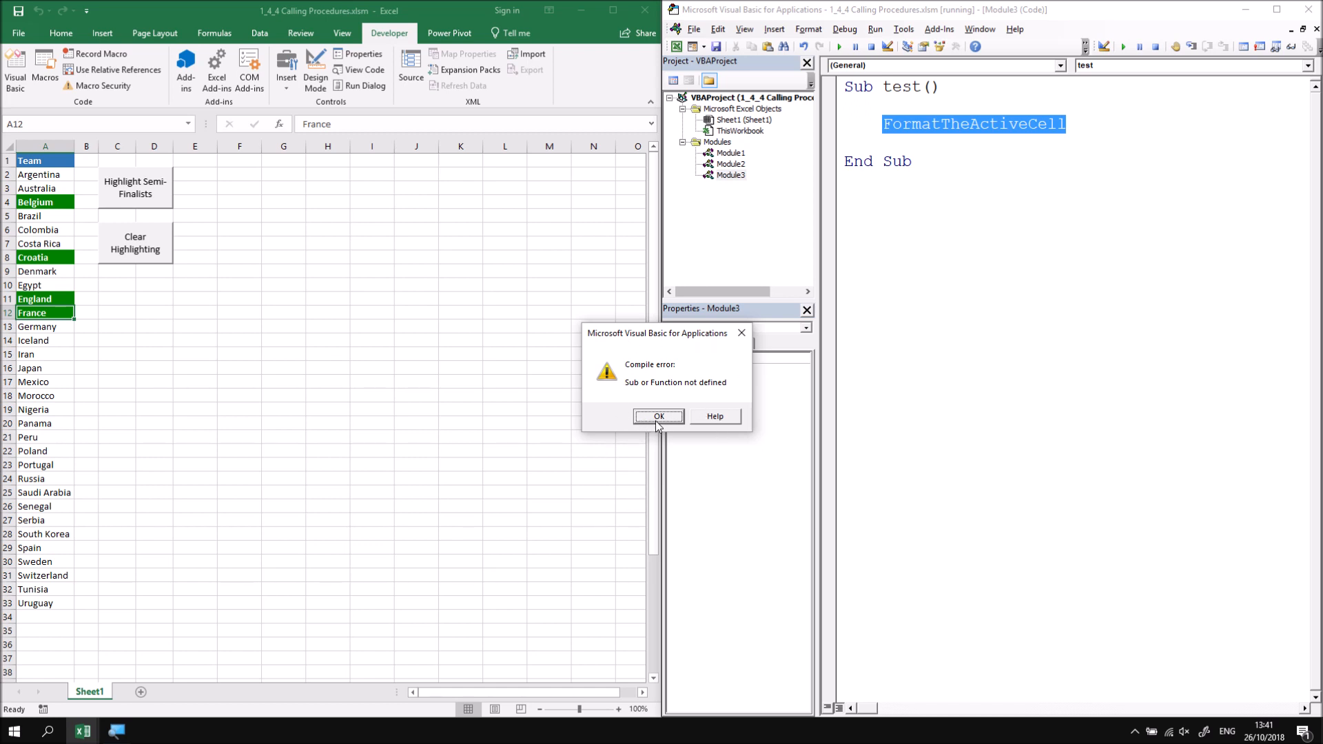
pyautogui.click(659, 416)
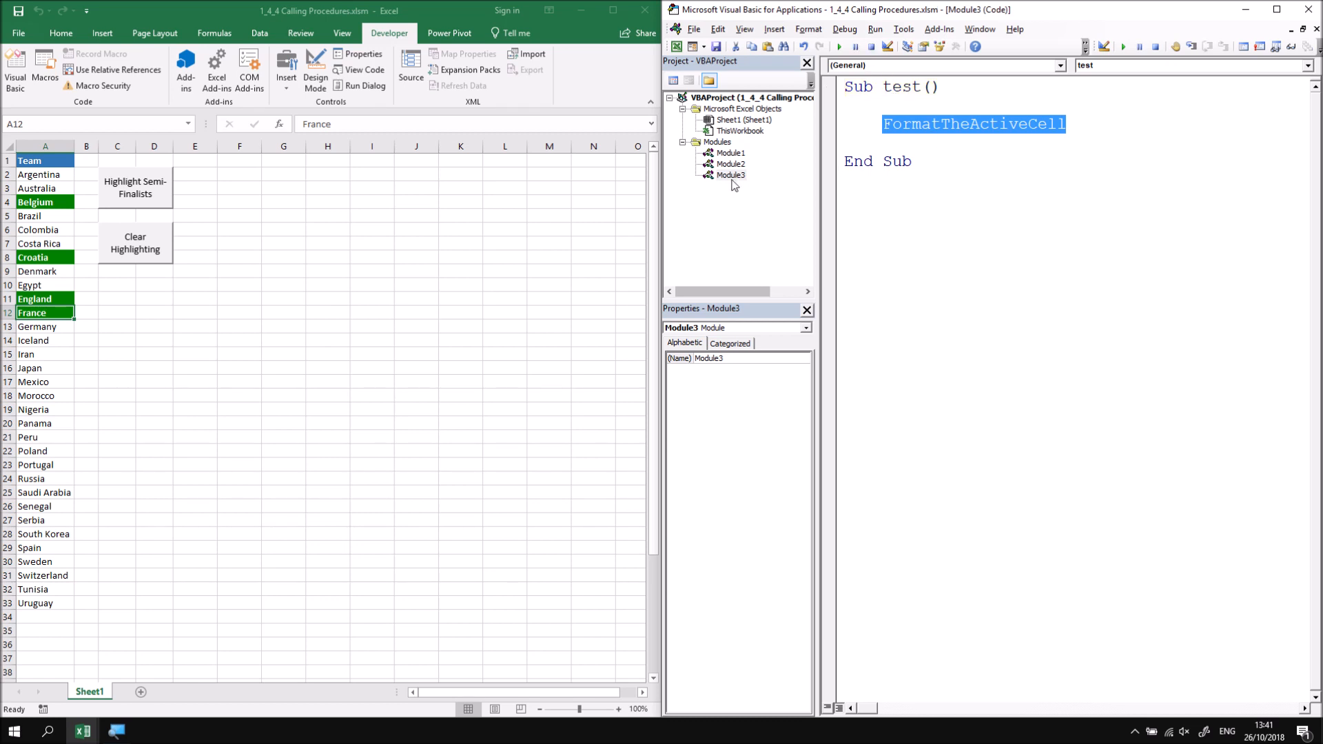
pyautogui.moveTo(728, 182)
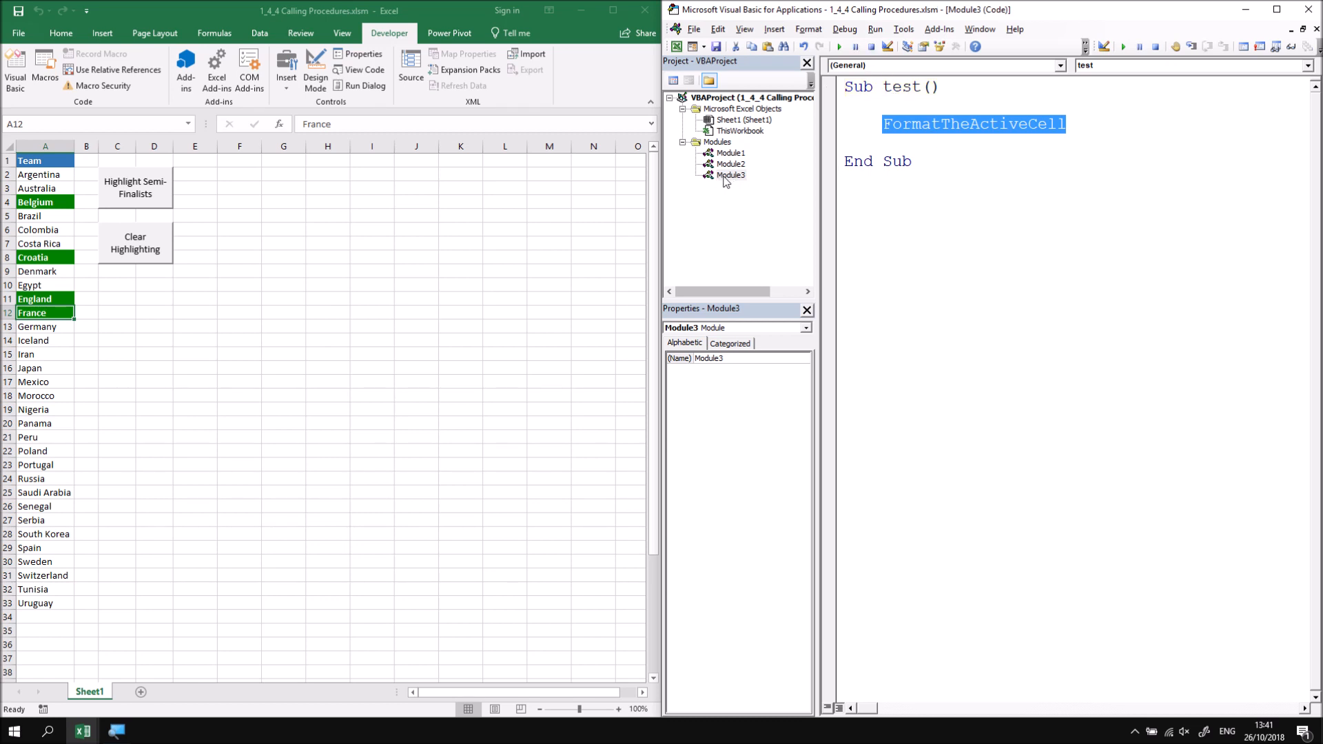
# Remove Module3 from the project, choosing No to exporting it
pyautogui.rightClick(731, 175)
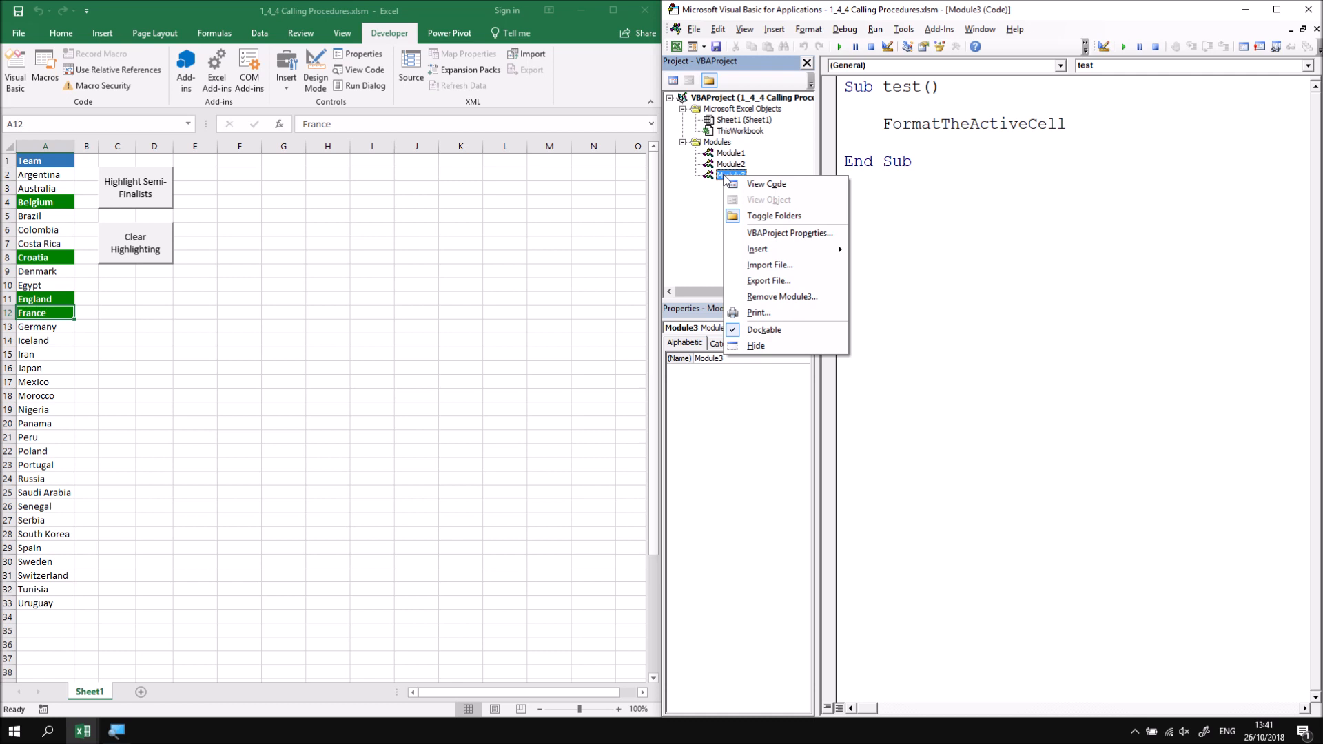
pyautogui.moveTo(794, 296)
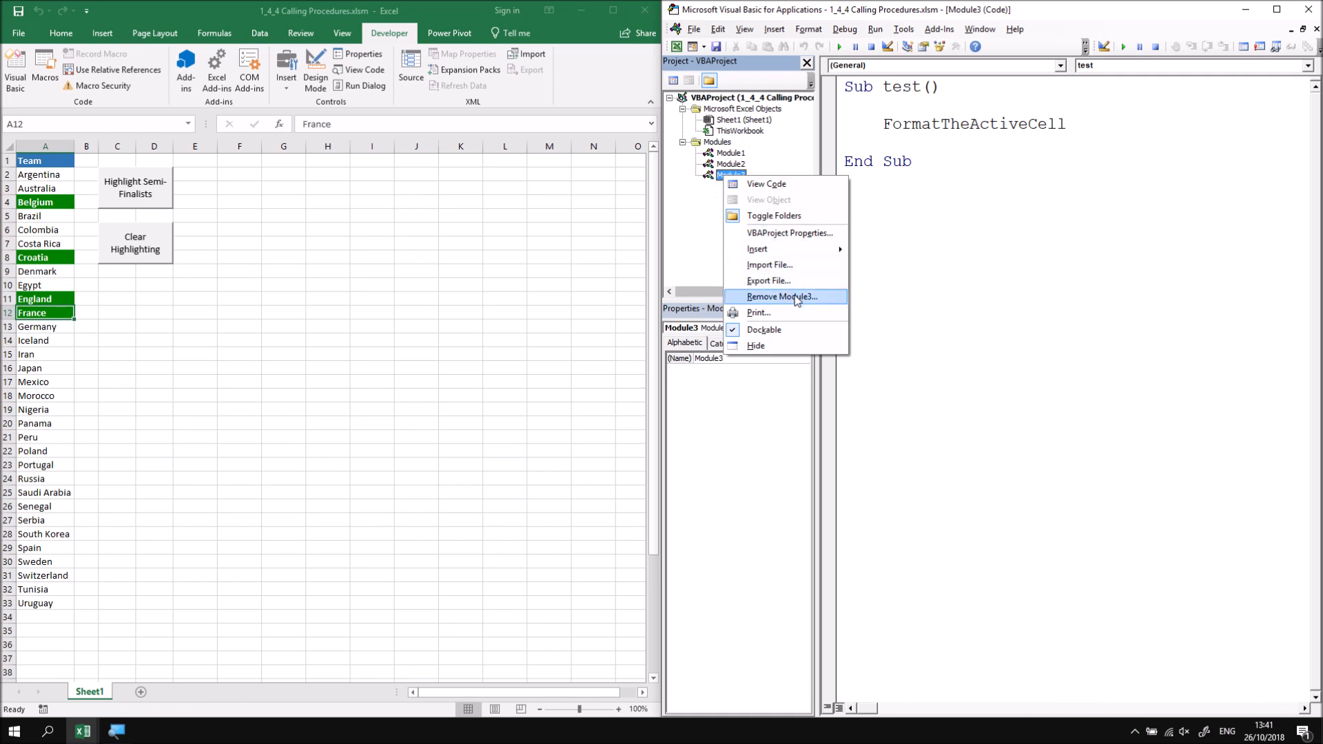
pyautogui.click(779, 297)
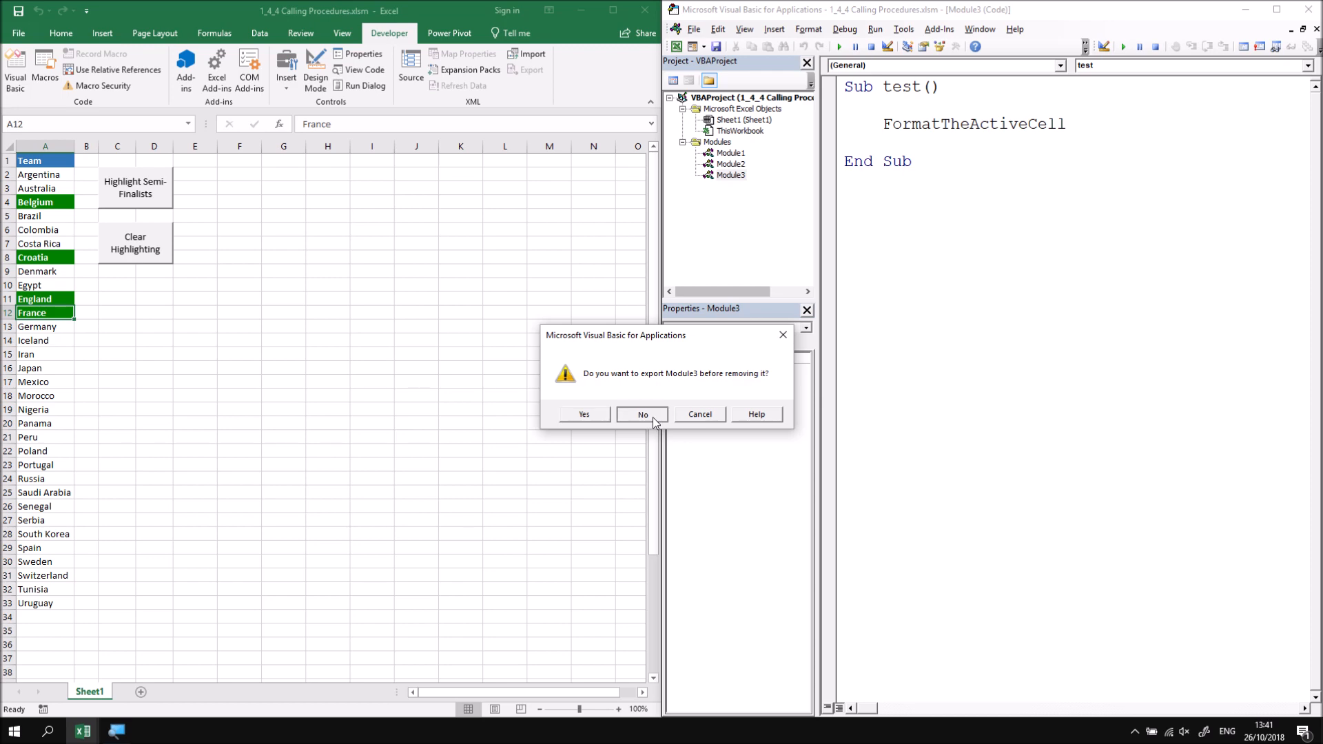
pyautogui.click(641, 415)
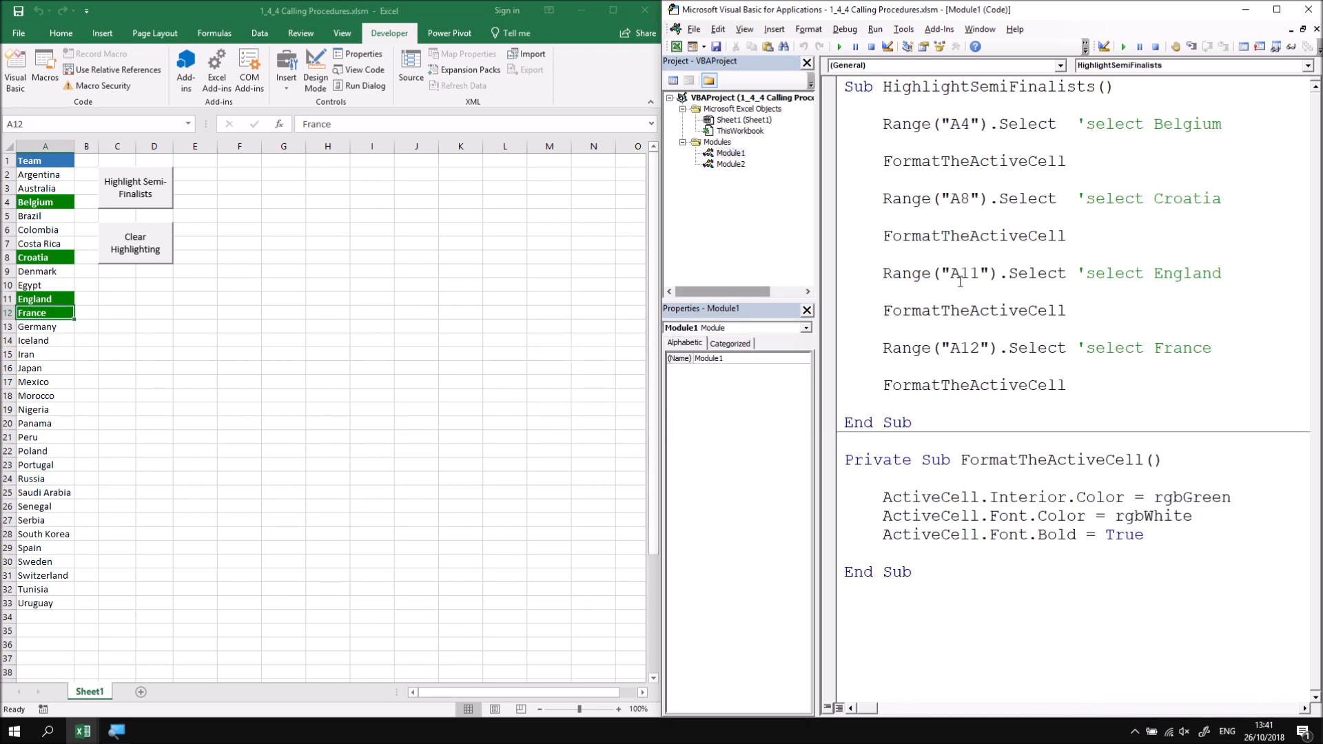